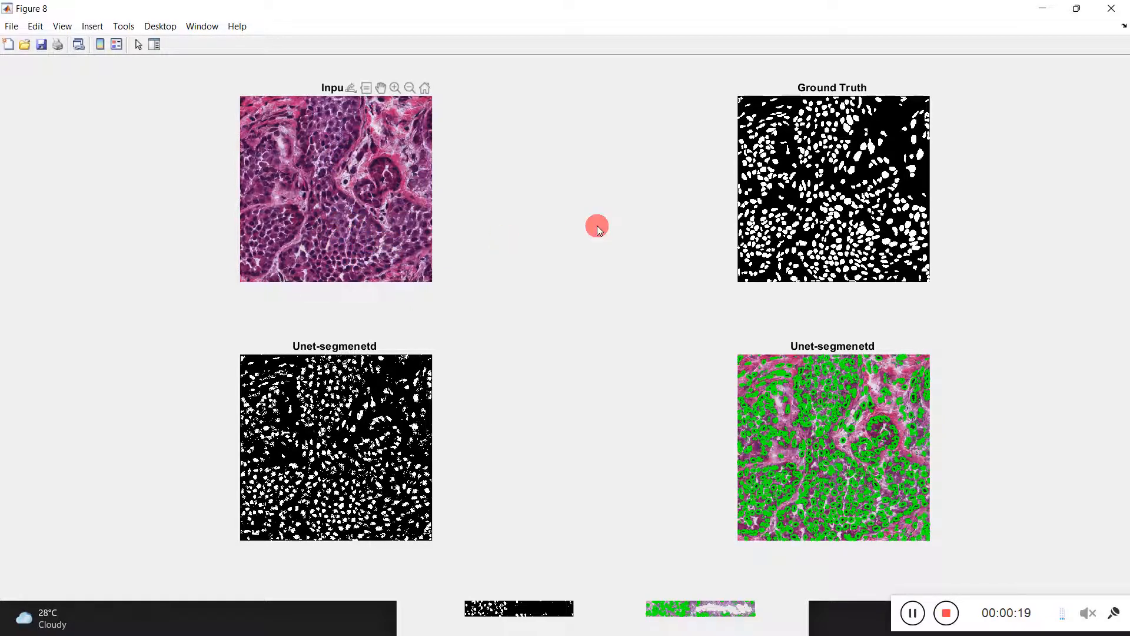
mouse_move(322, 435)
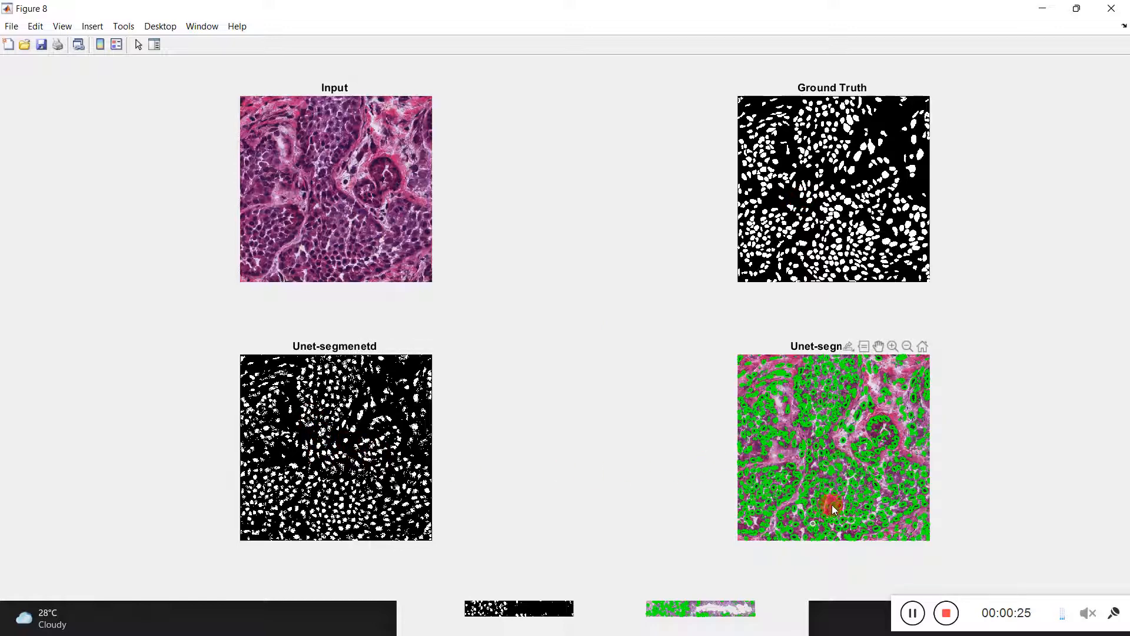
mouse_move(336, 262)
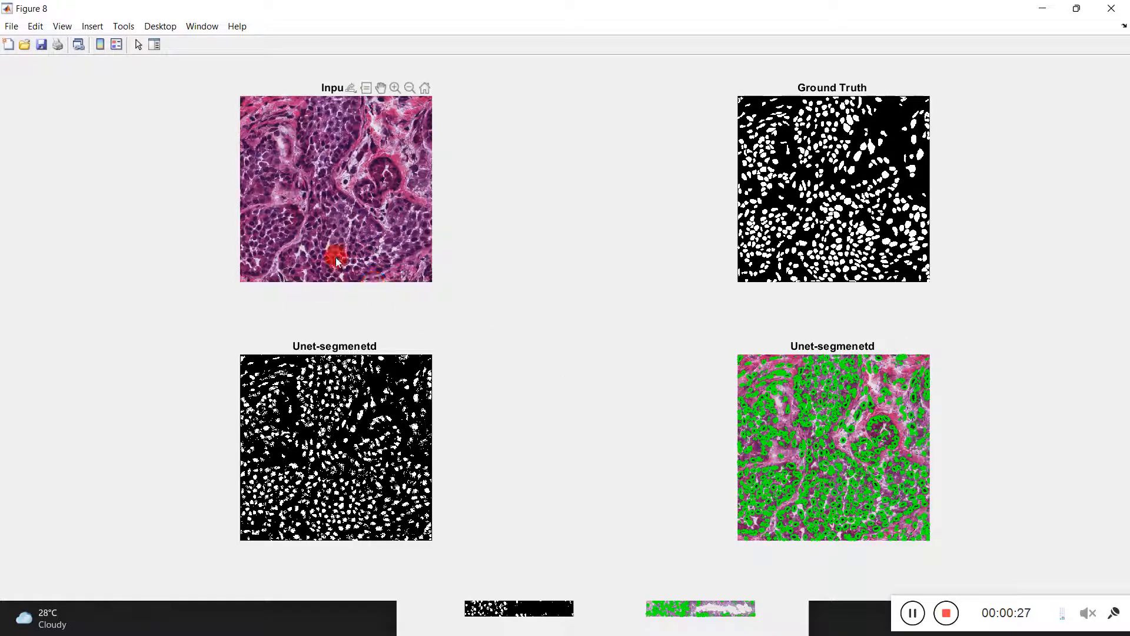
mouse_move(353, 240)
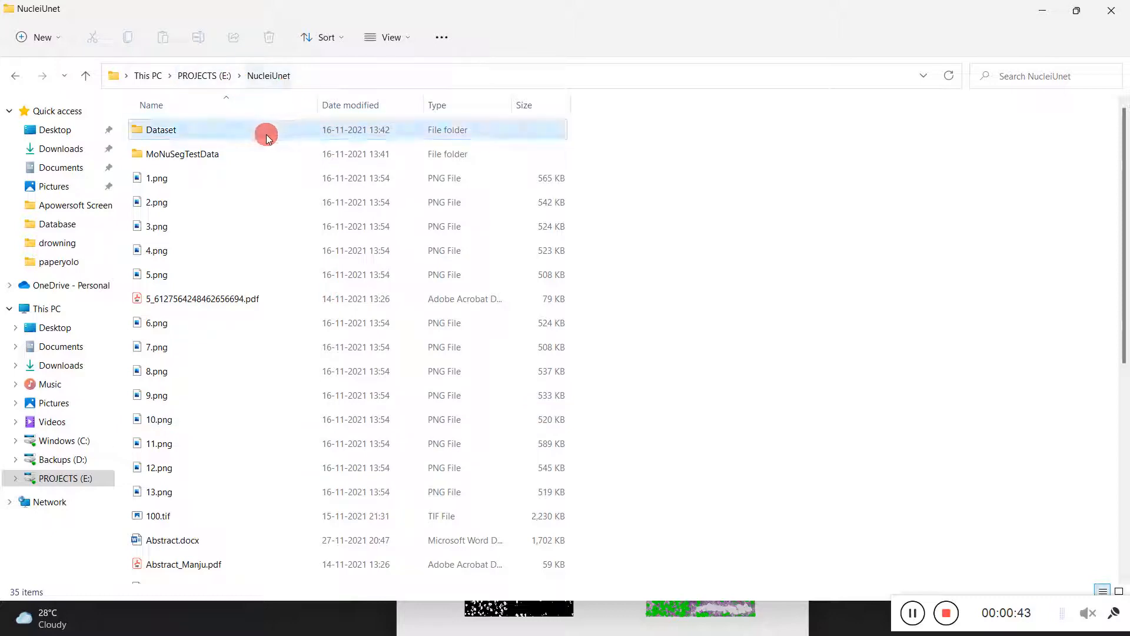
mouse_move(207, 134)
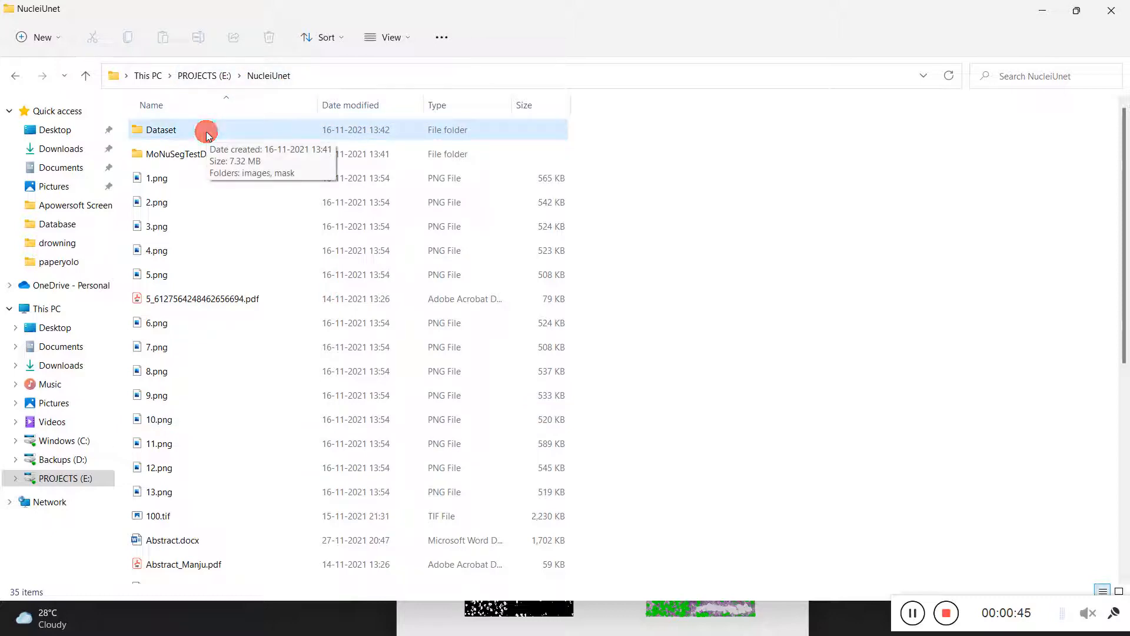
- Show the Dataset folder's images and mask subfolders, then return to the Unetssss.m script
double_click(160, 130)
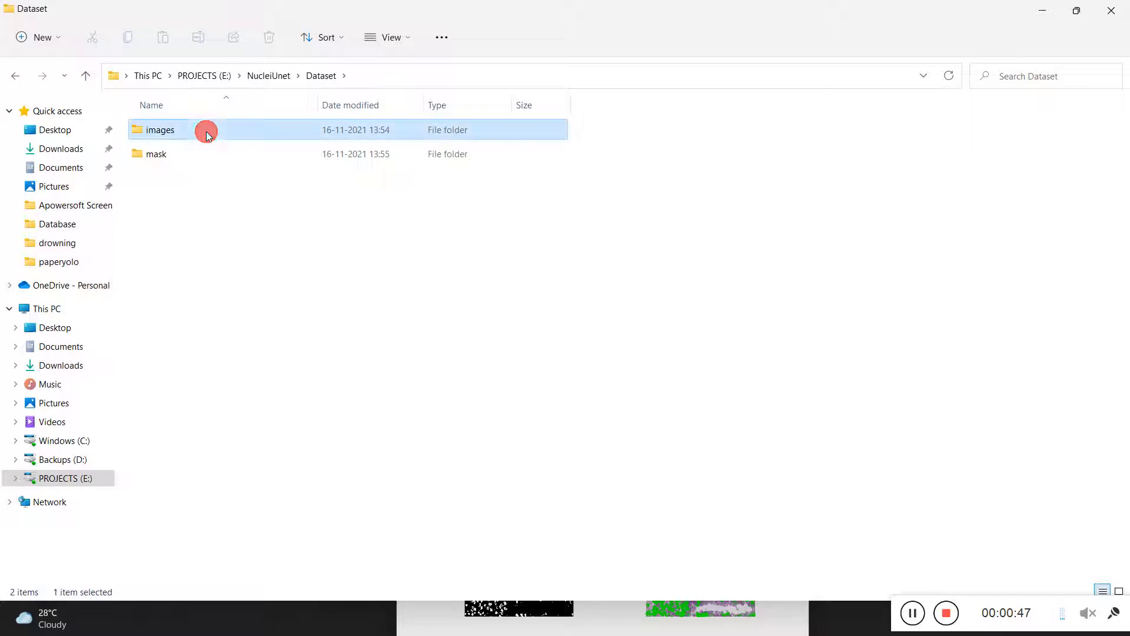
double_click(160, 129)
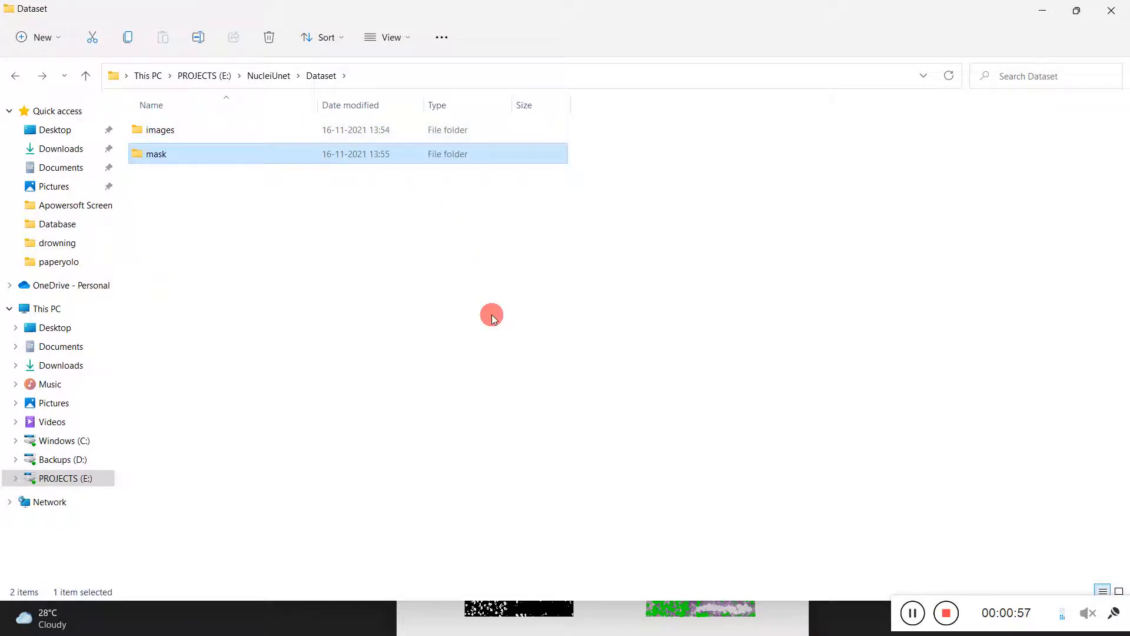
left_click(492, 317)
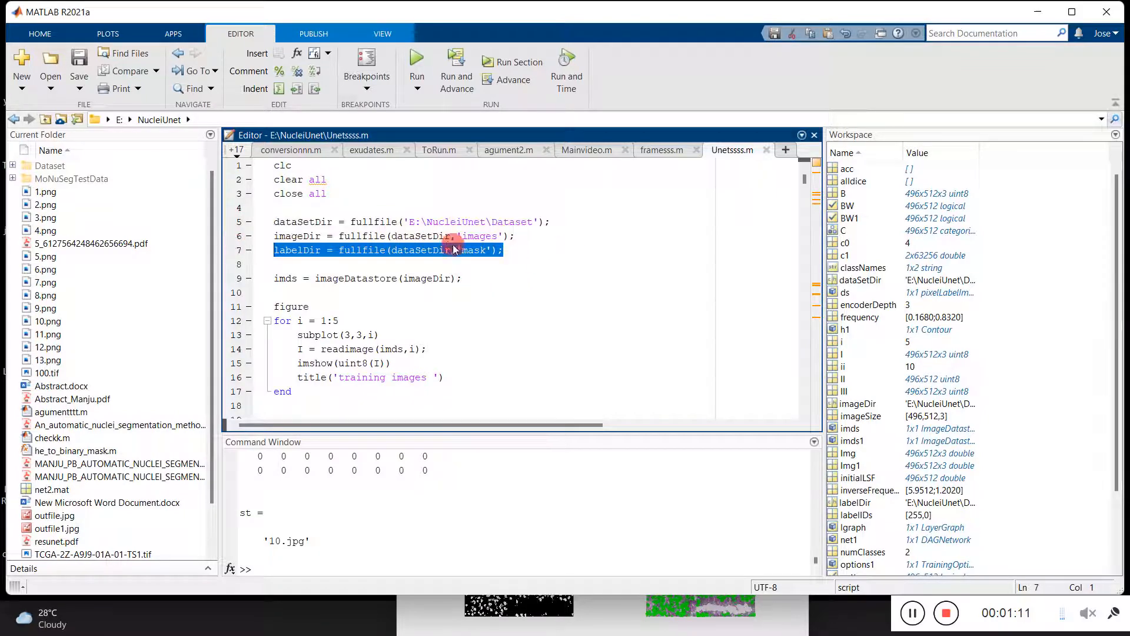
left_click(274, 221)
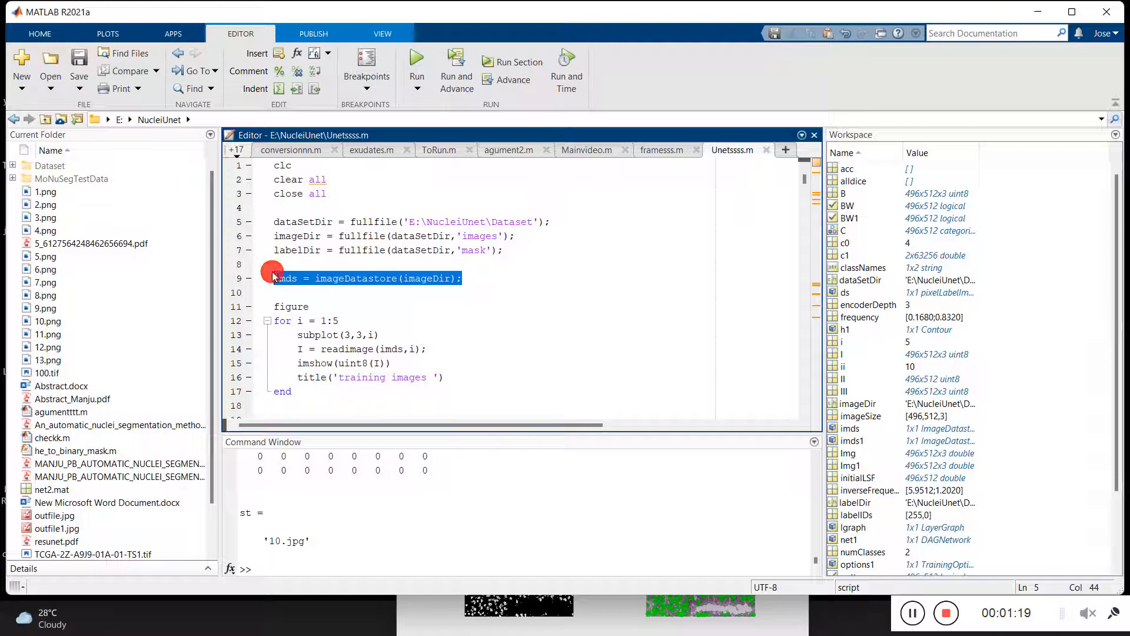
left_click(274, 278)
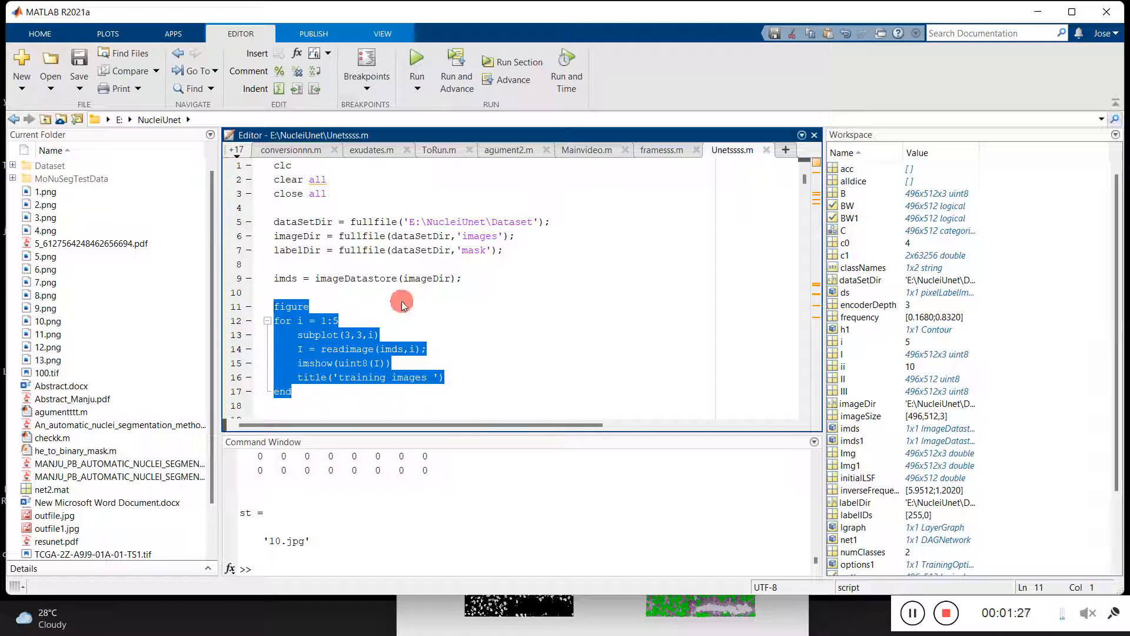
scroll("down", 3)
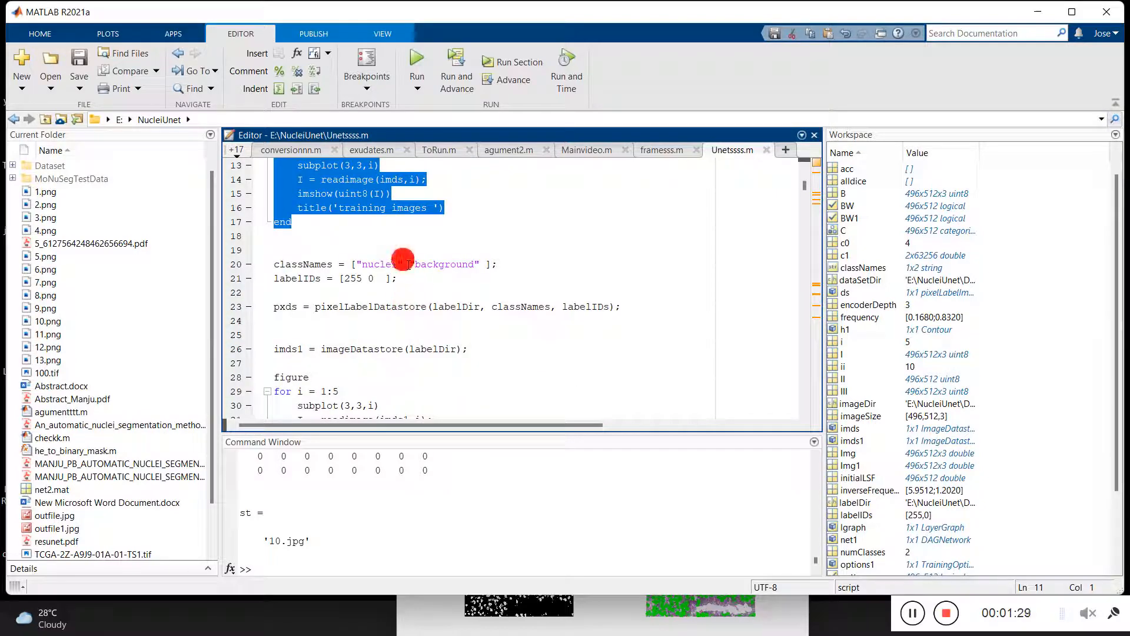
double_click(378, 263)
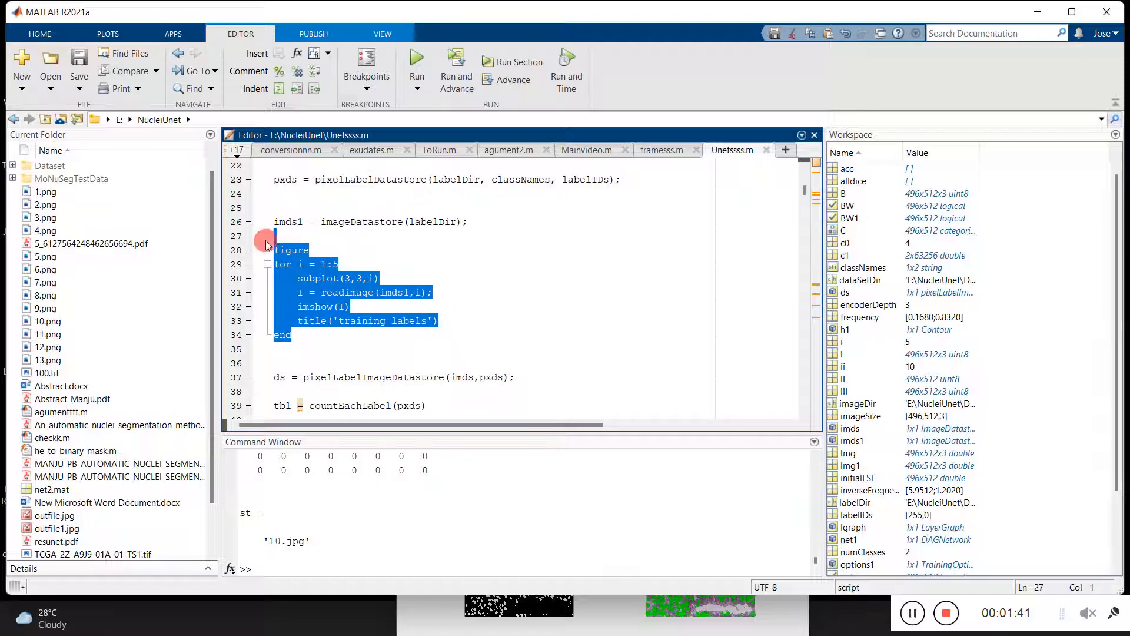
scroll("down", 3)
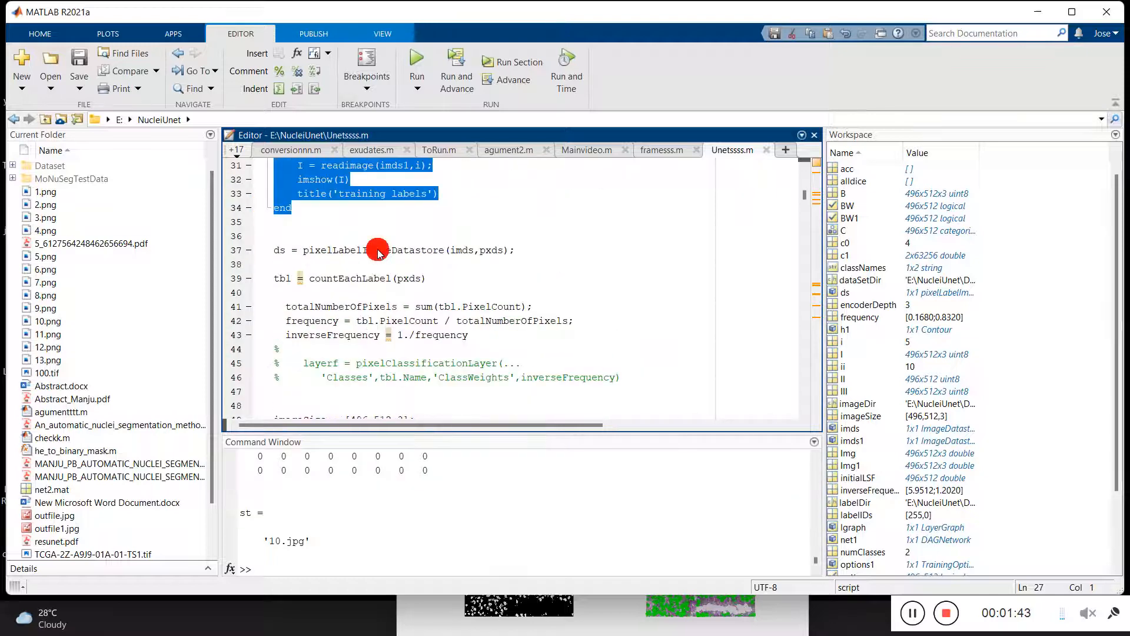
scroll("down", 3)
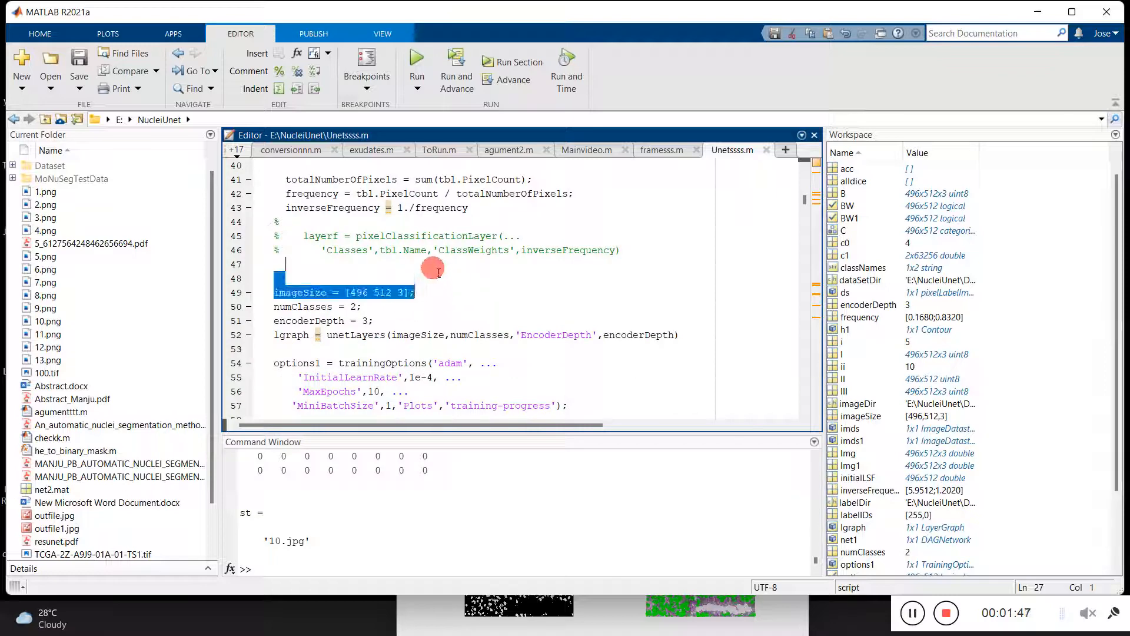
left_click(254, 306)
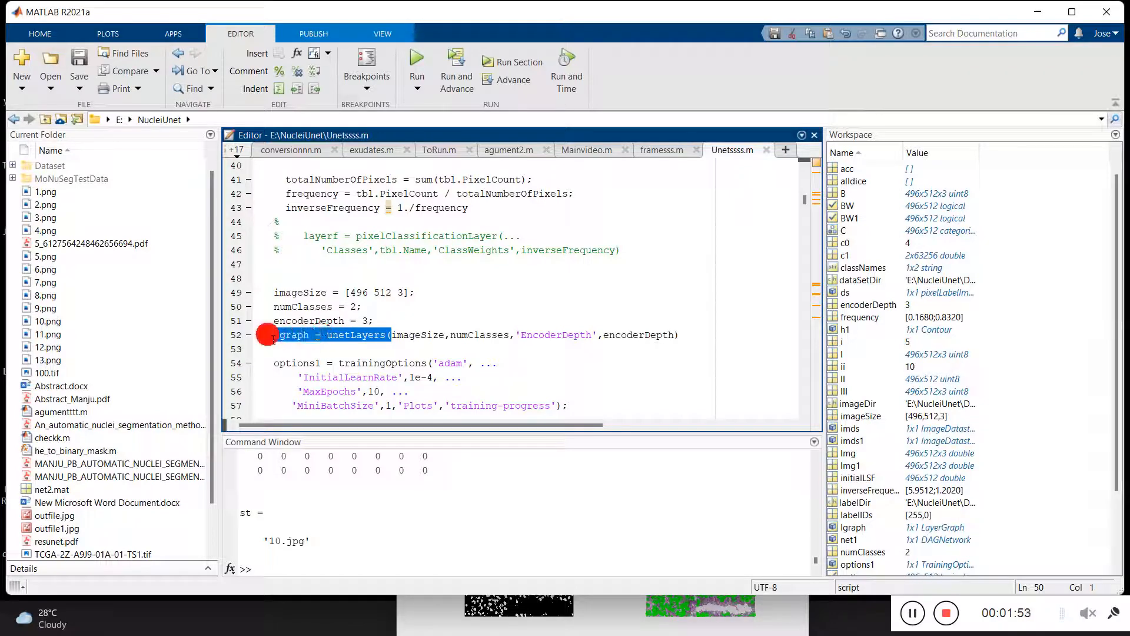
scroll("down", 3)
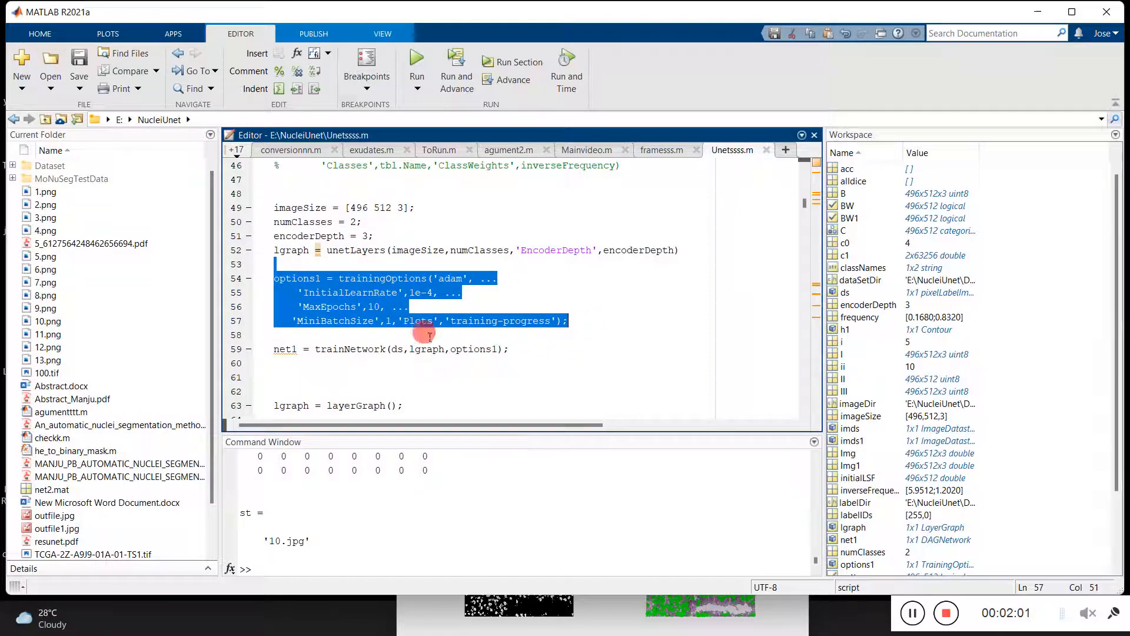
mouse_move(370, 306)
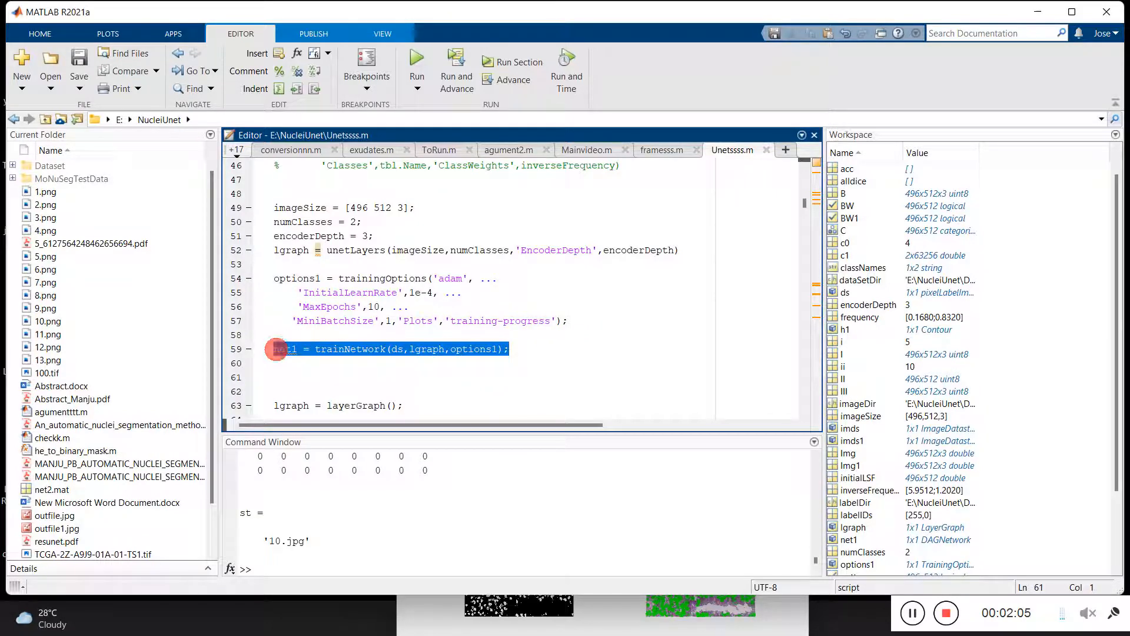
scroll("up", 3)
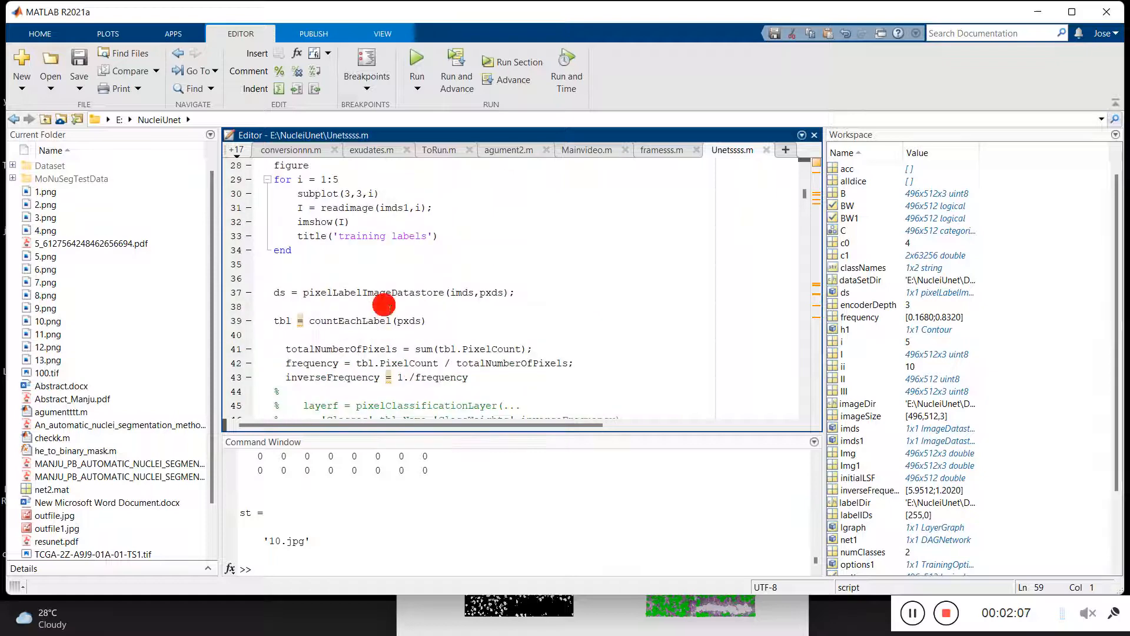
scroll("up", 3)
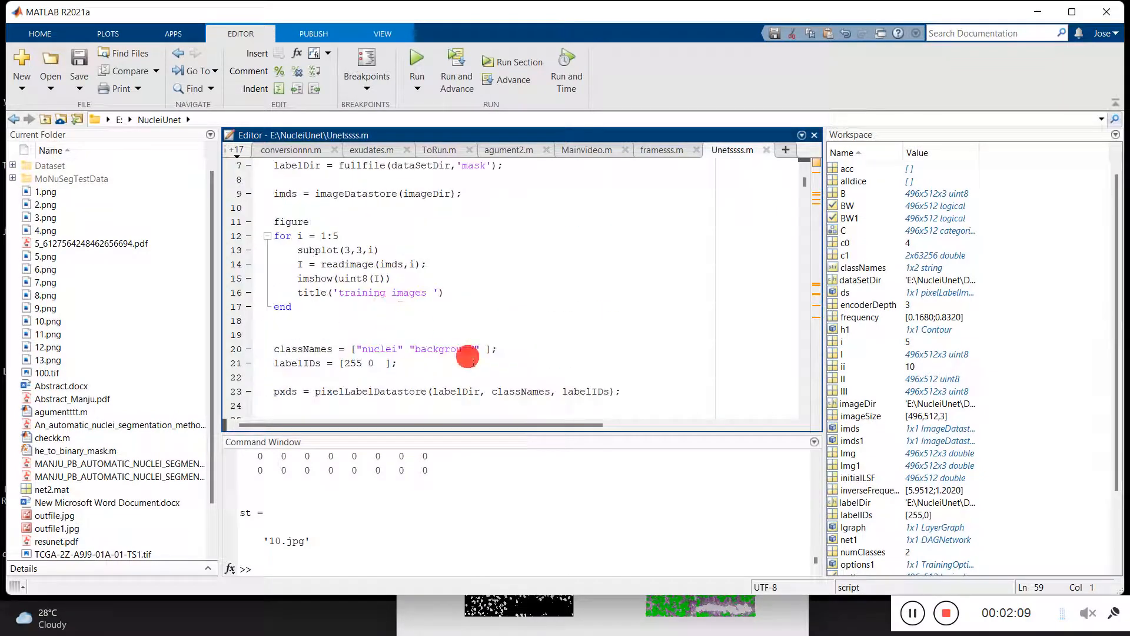
scroll("down", 3)
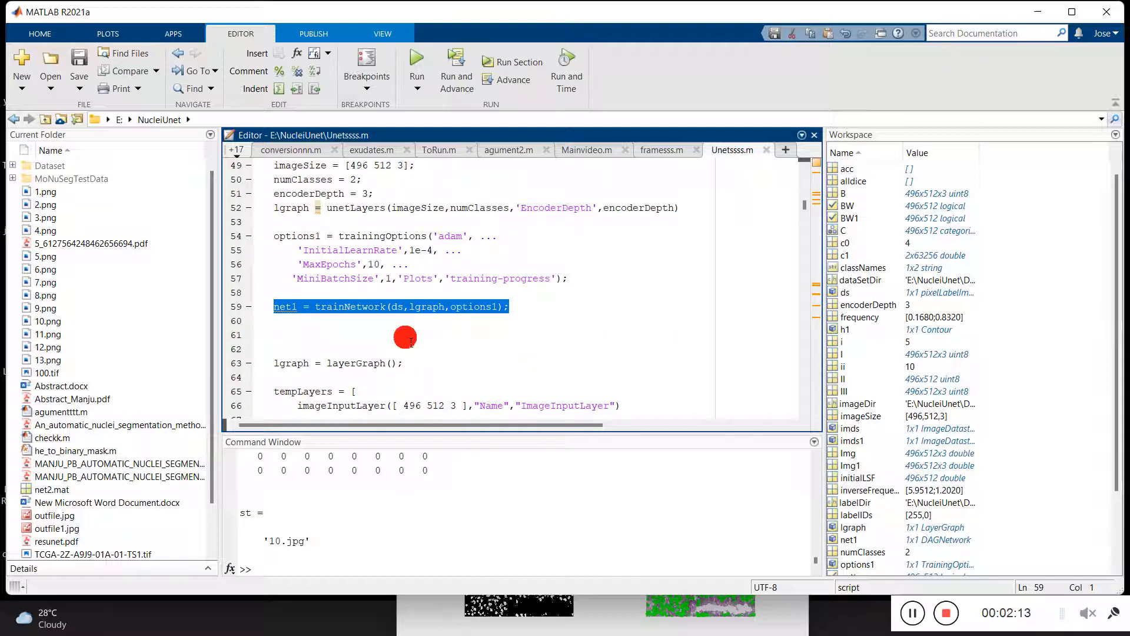
scroll("down", 3)
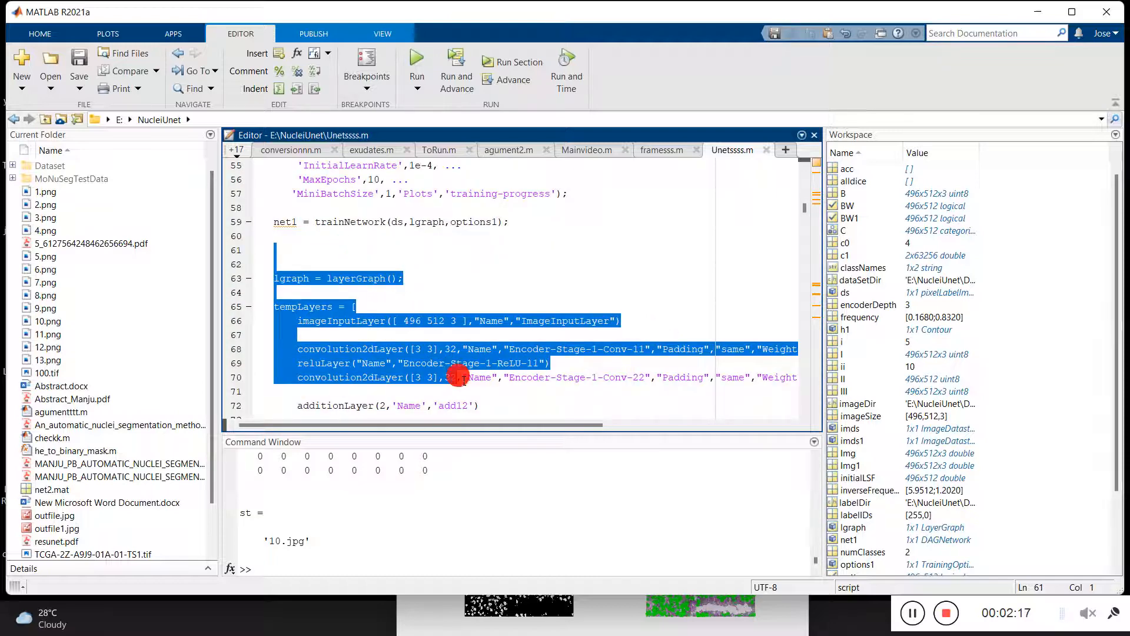
scroll("down", 3)
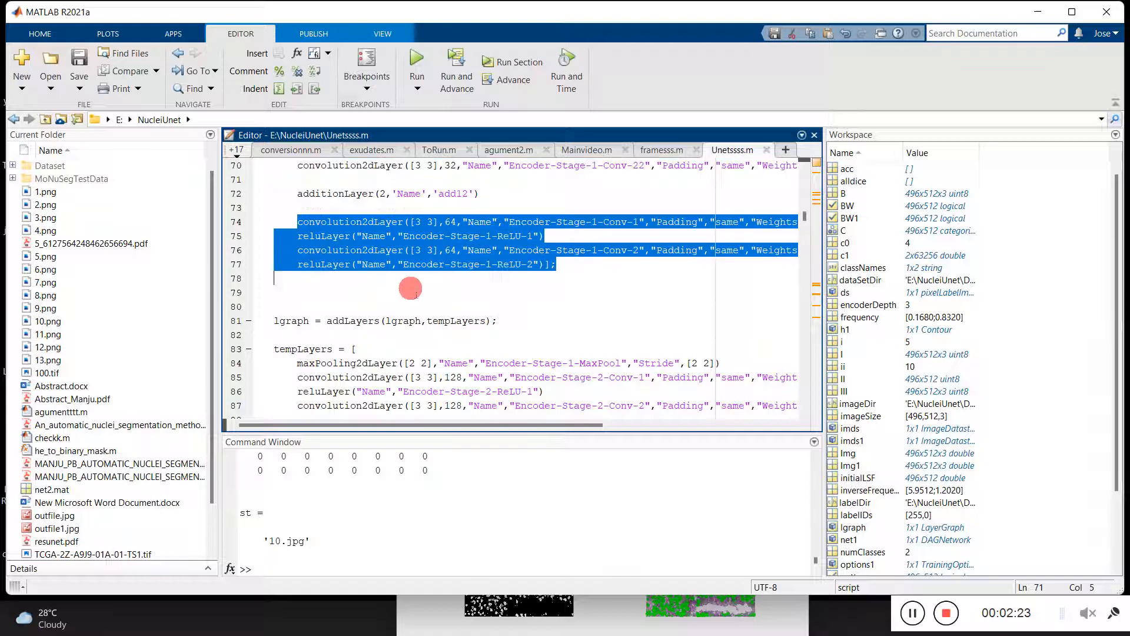
scroll("down", 3)
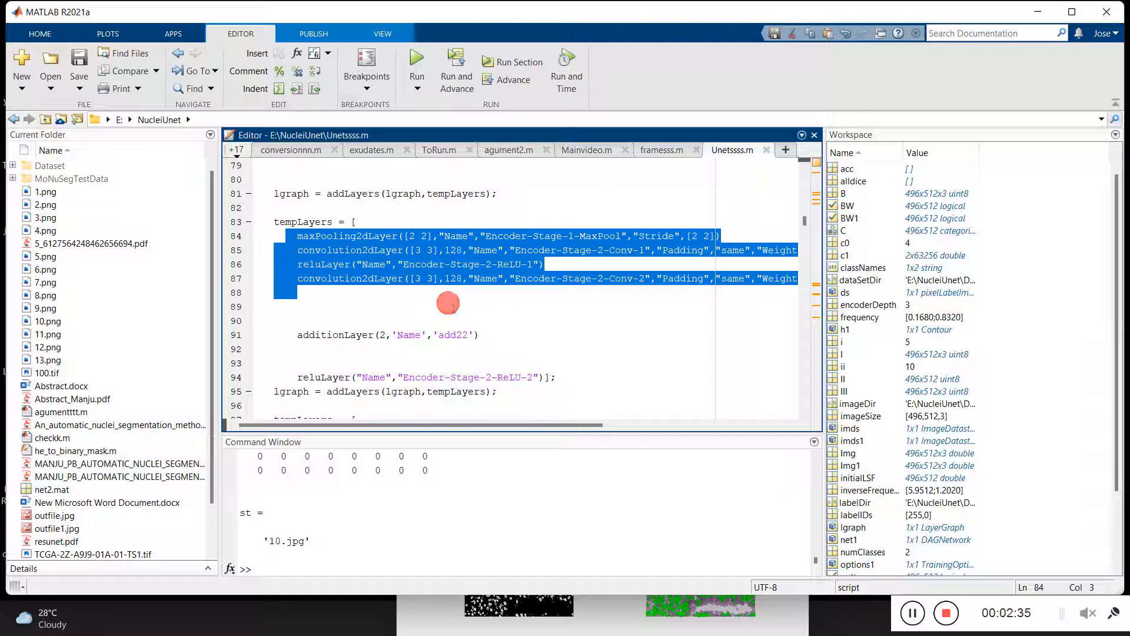
scroll("down", 3)
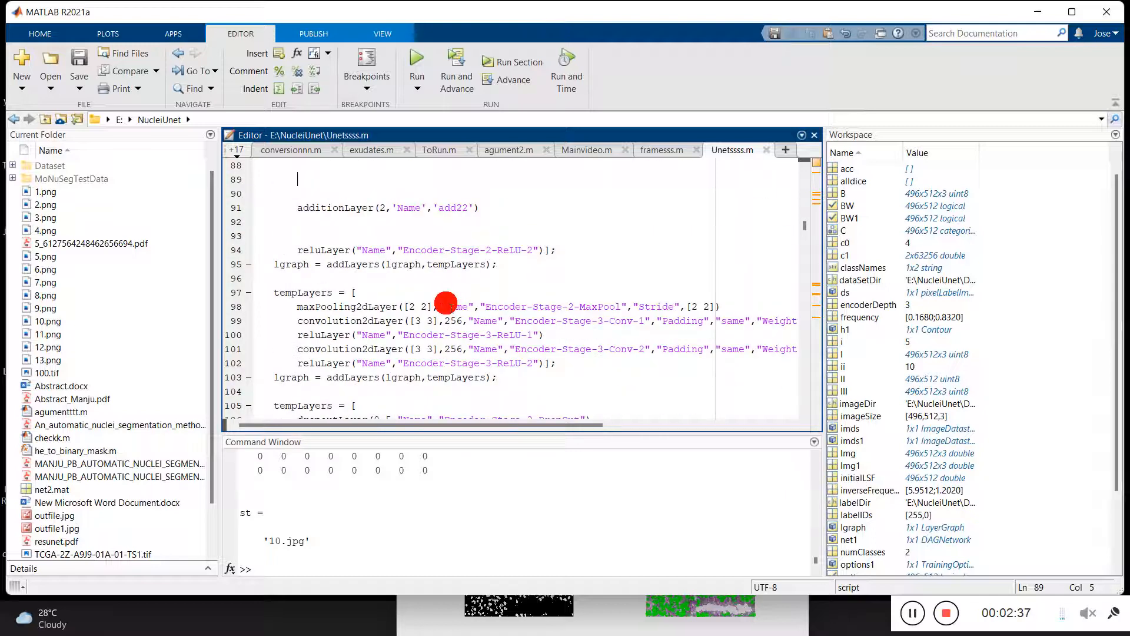
scroll("down", 3)
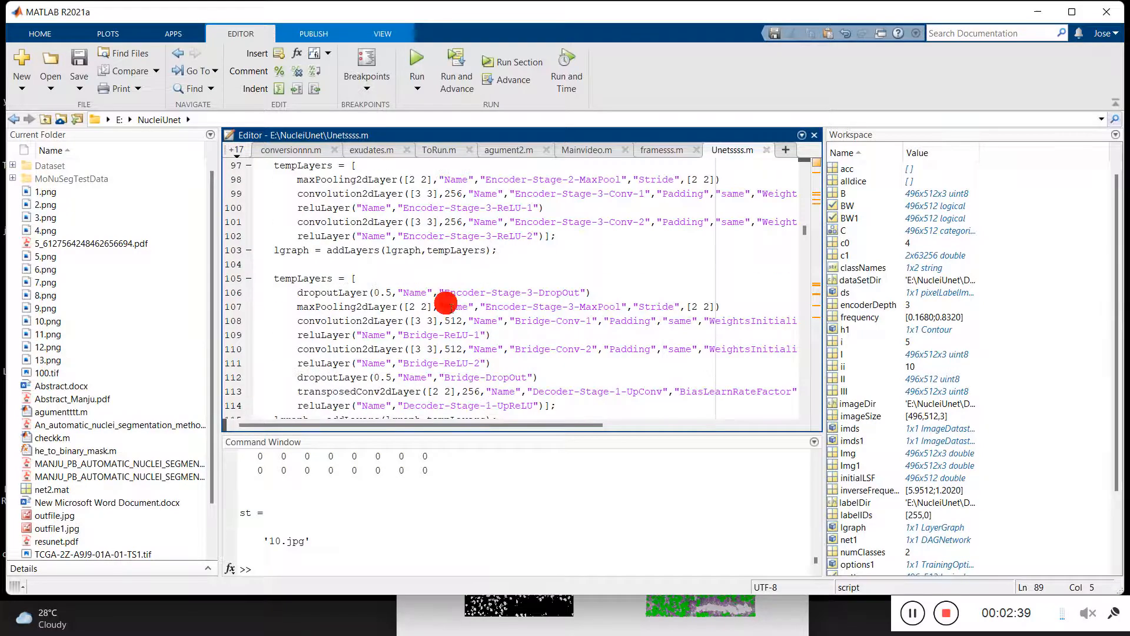
scroll("down", 3)
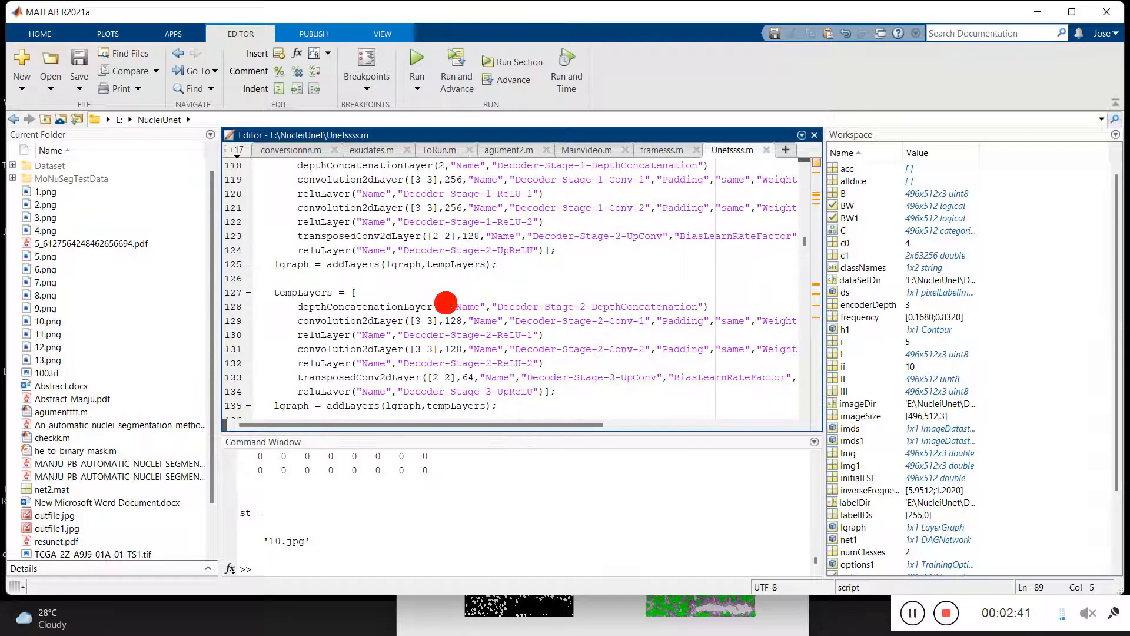
scroll("down", 3)
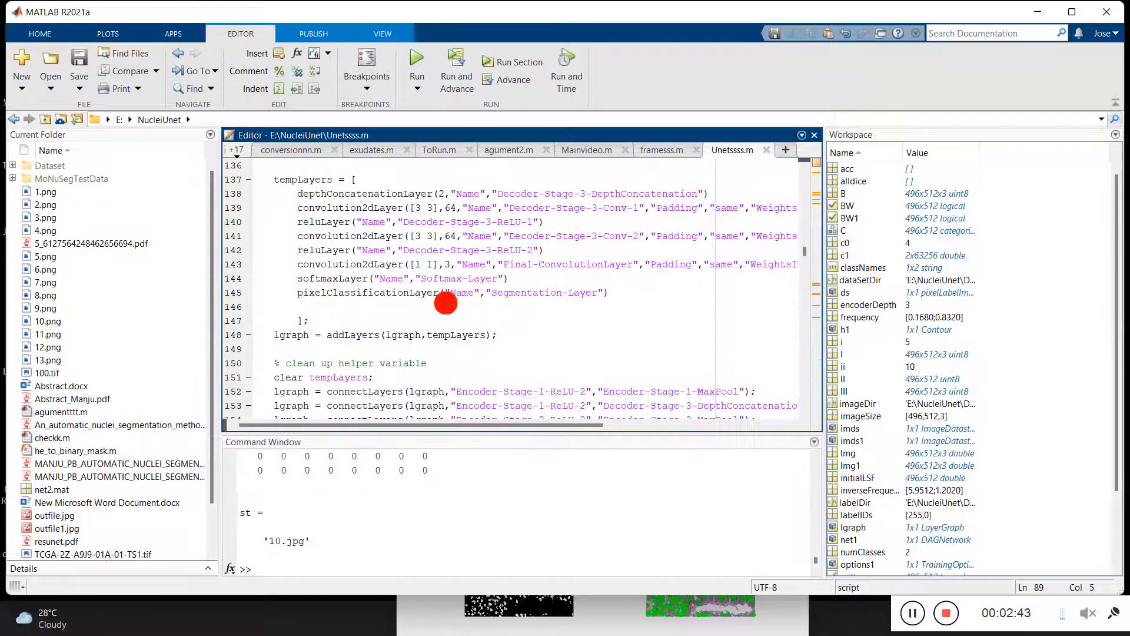
scroll("down", 3)
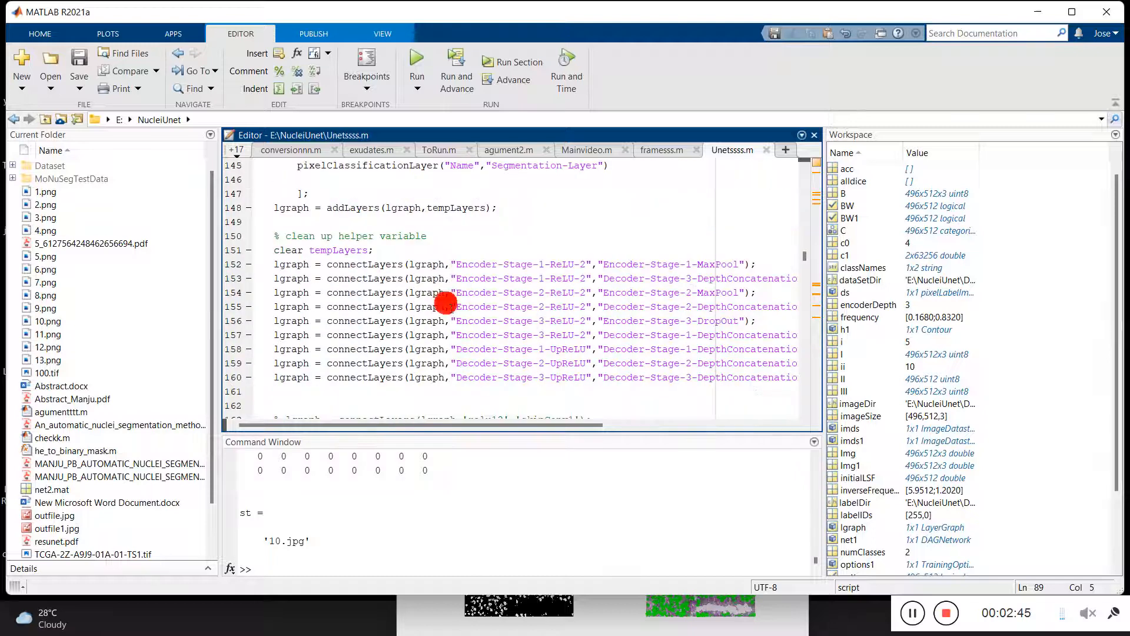
scroll("down", 3)
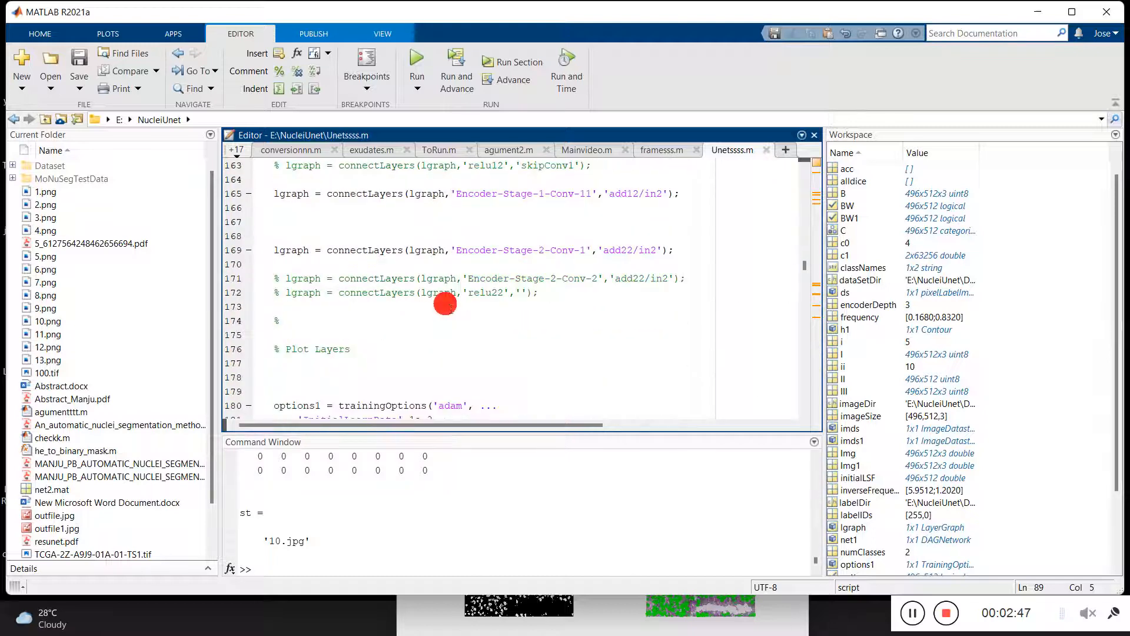
mouse_move(303, 250)
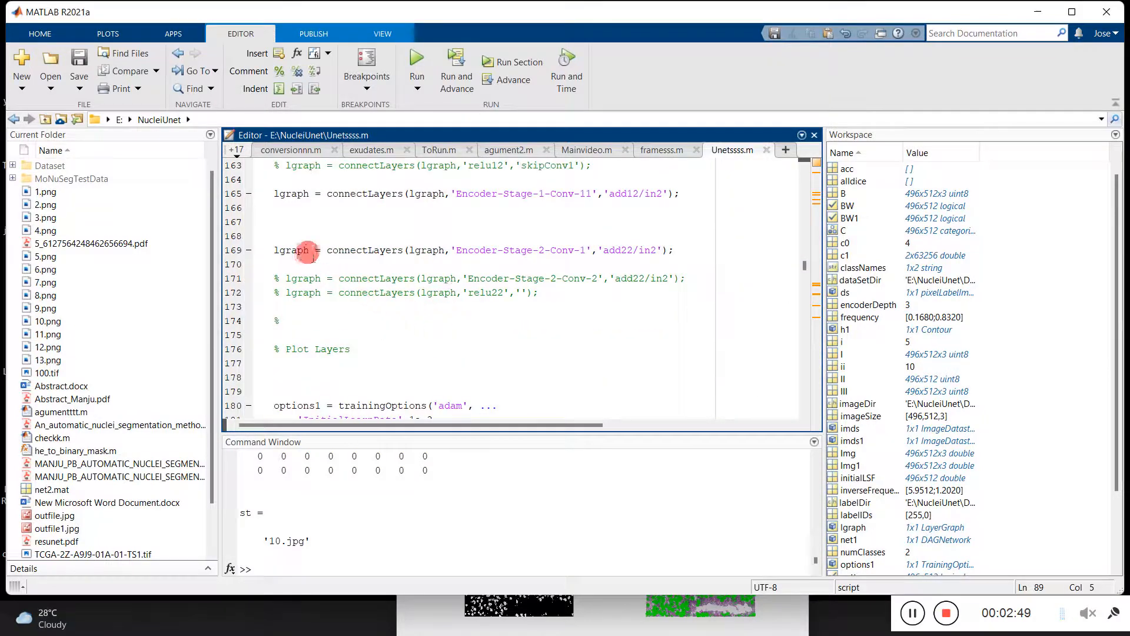
double_click(290, 249)
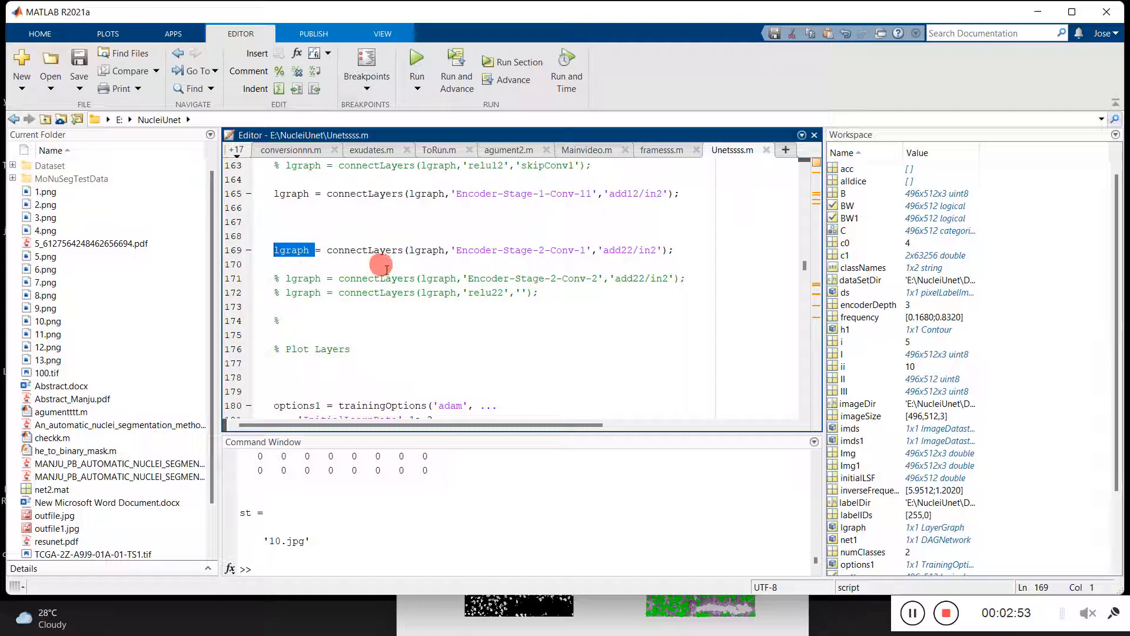
scroll("down", 3)
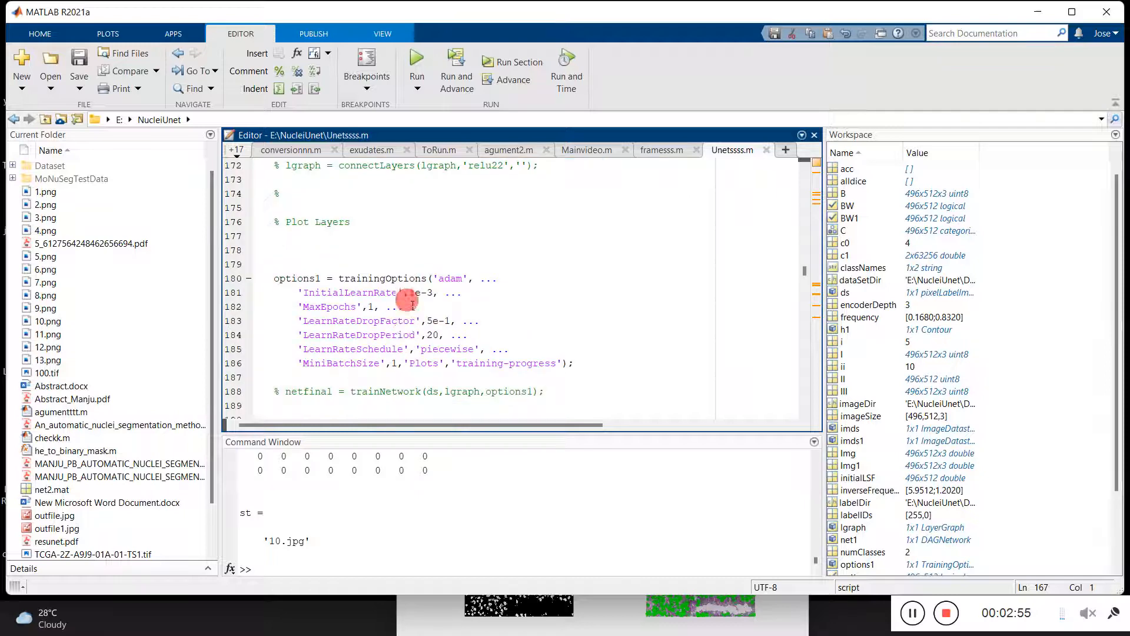
scroll("down", 3)
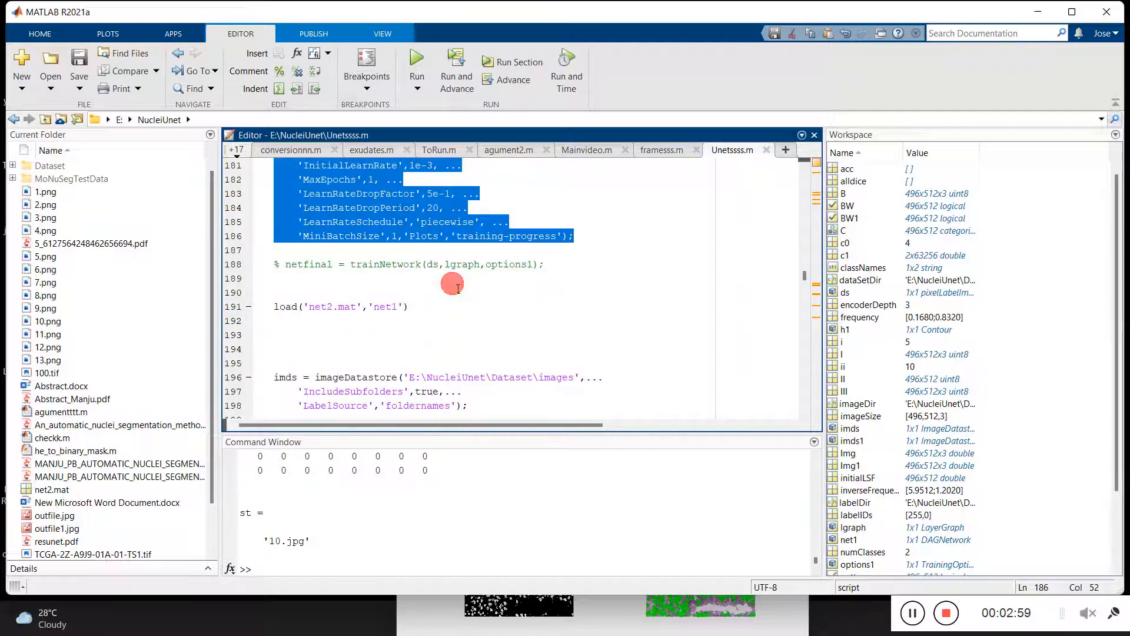
scroll("down", 3)
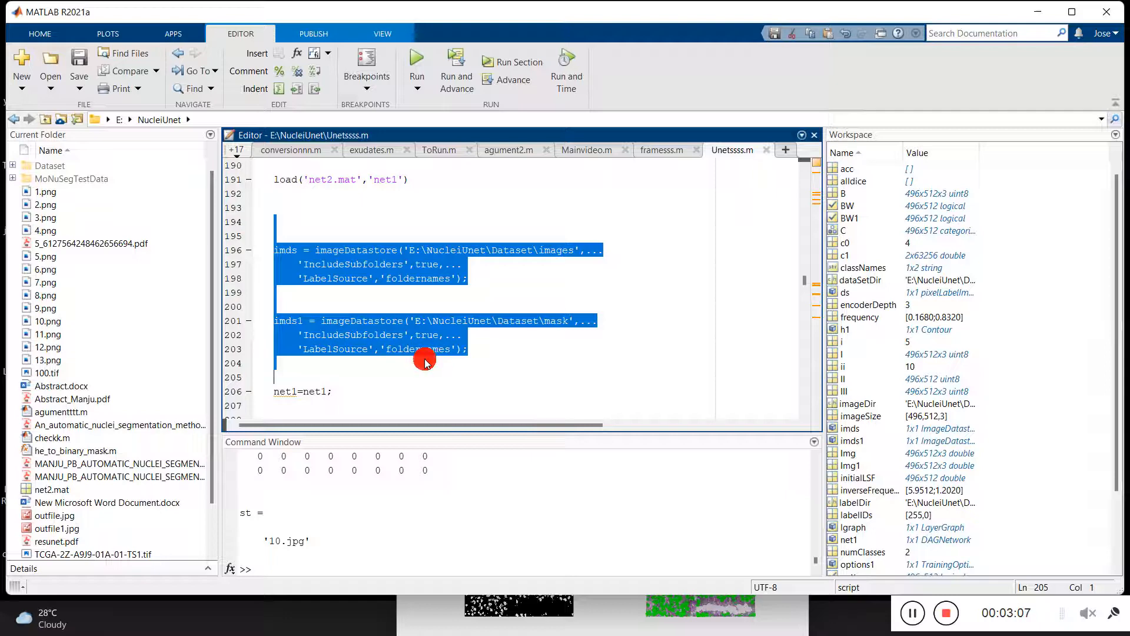
scroll("up", 3)
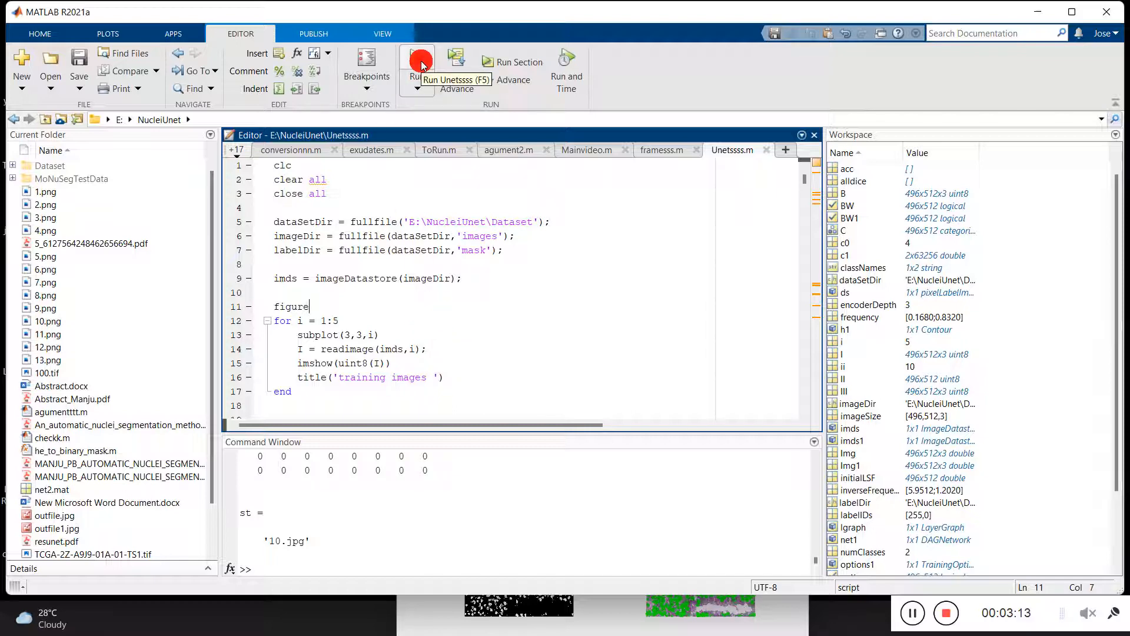
- Run Unetssss.m so it computes class frequencies and starts U-Net training
left_click(417, 62)
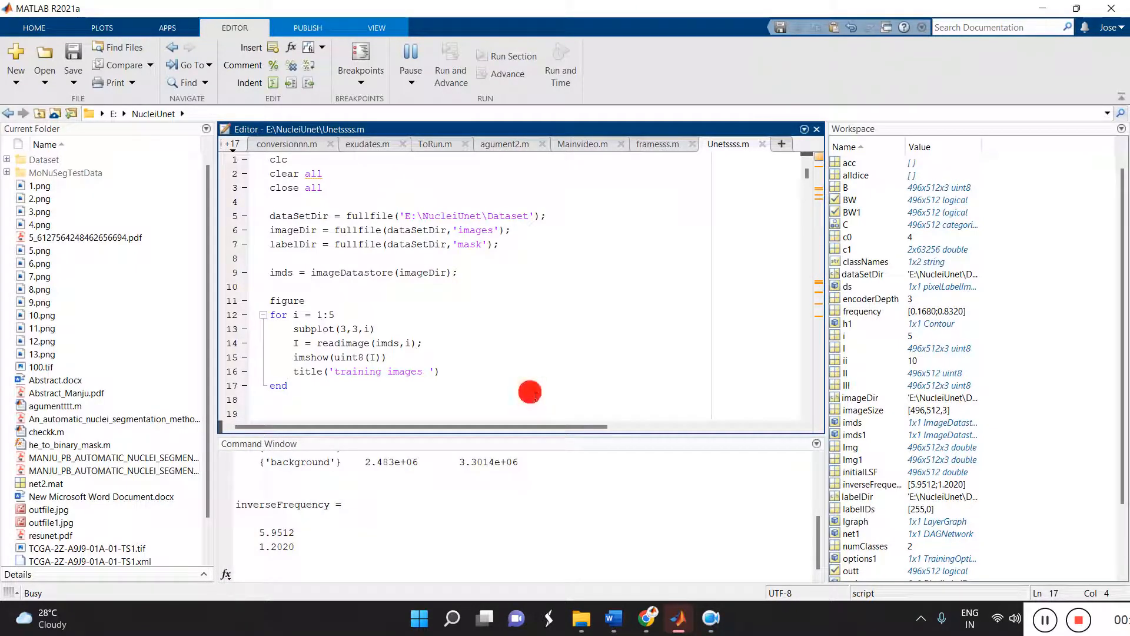
mouse_move(530, 391)
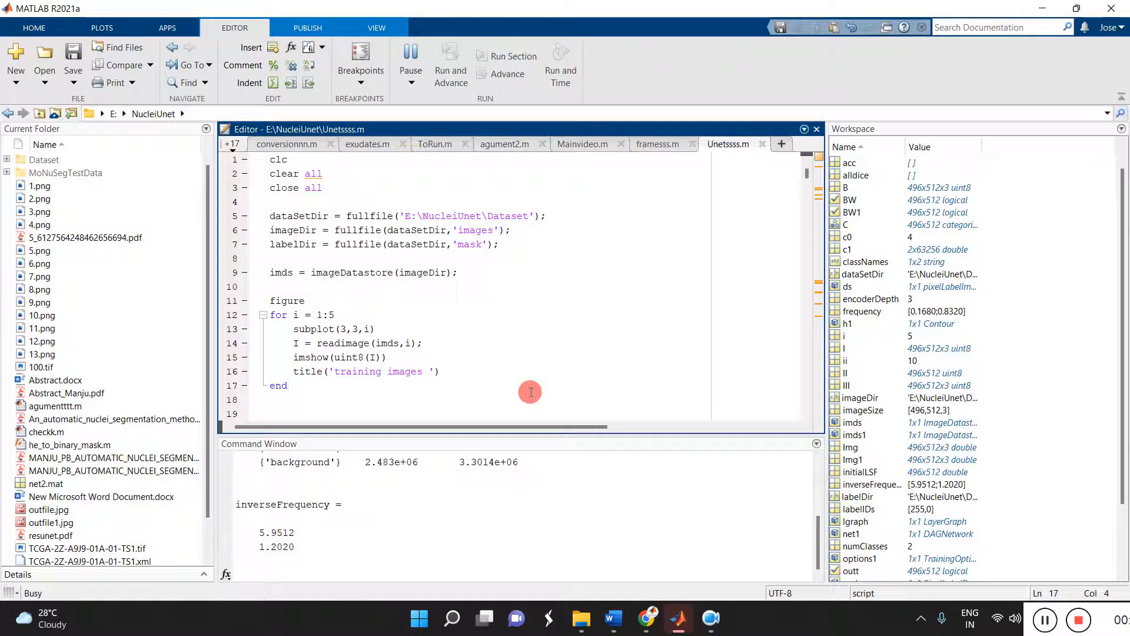
left_click(287, 385)
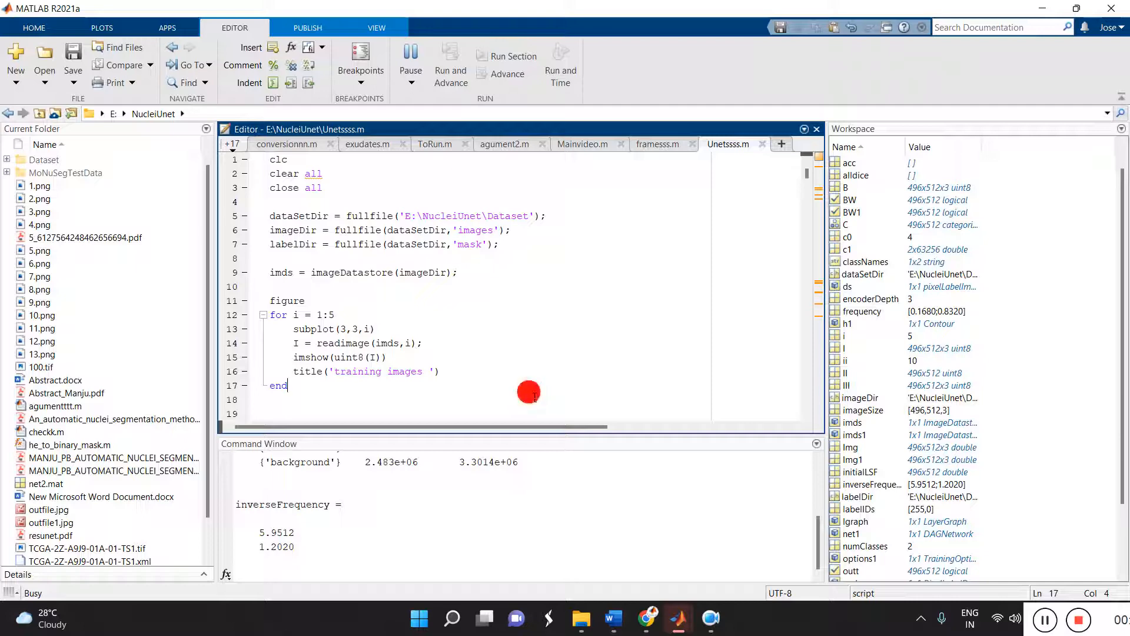
left_click(449, 63)
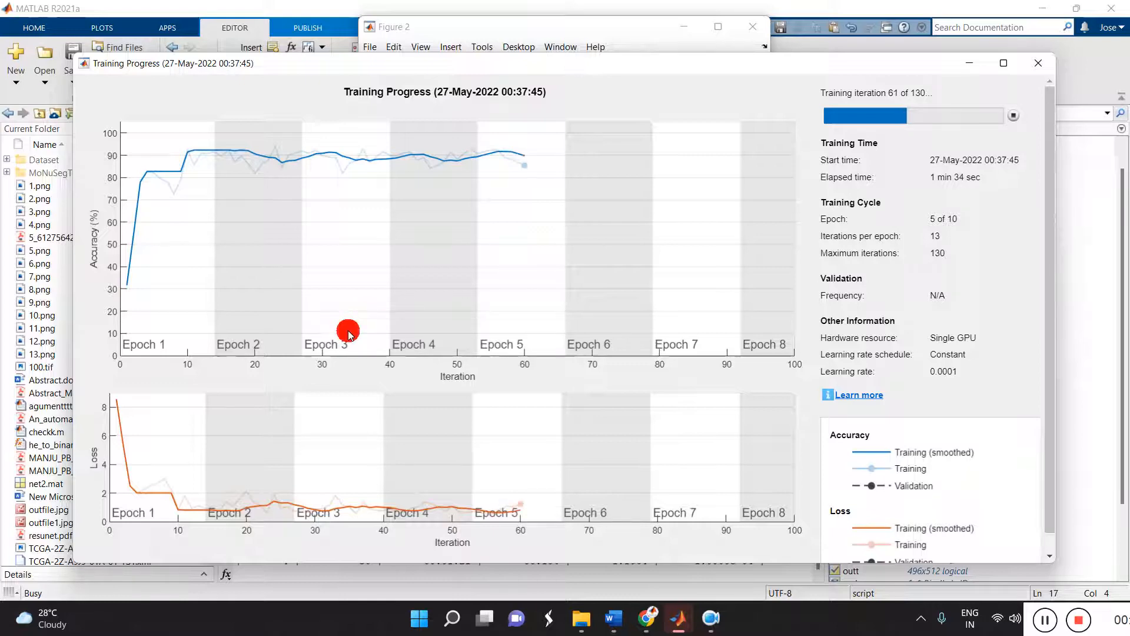
mouse_move(730, 455)
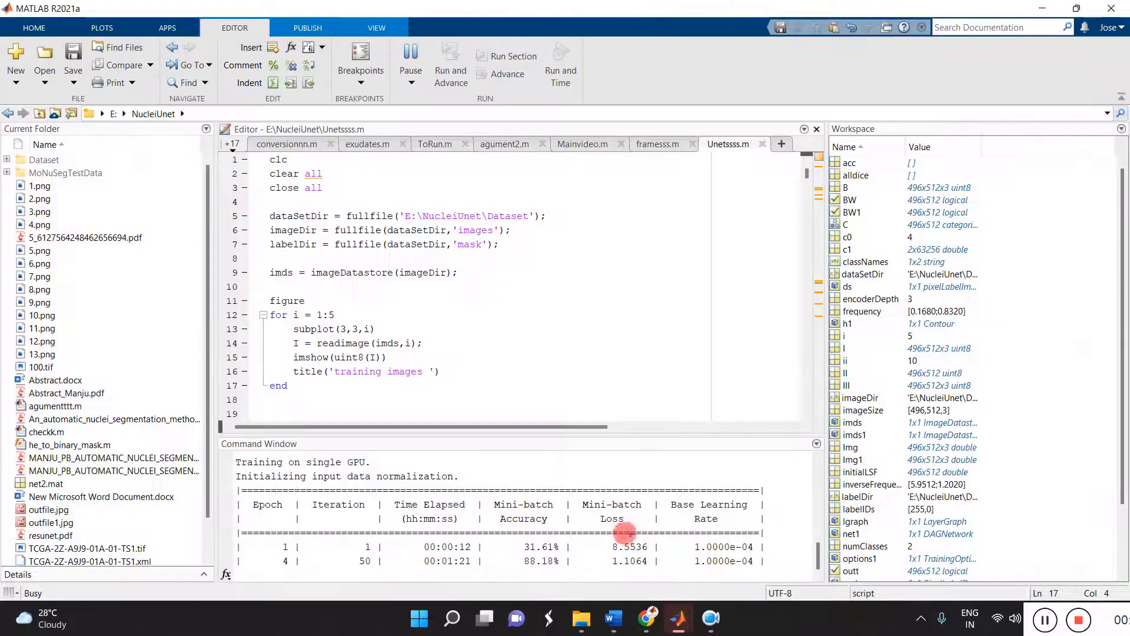
scroll("down", 3)
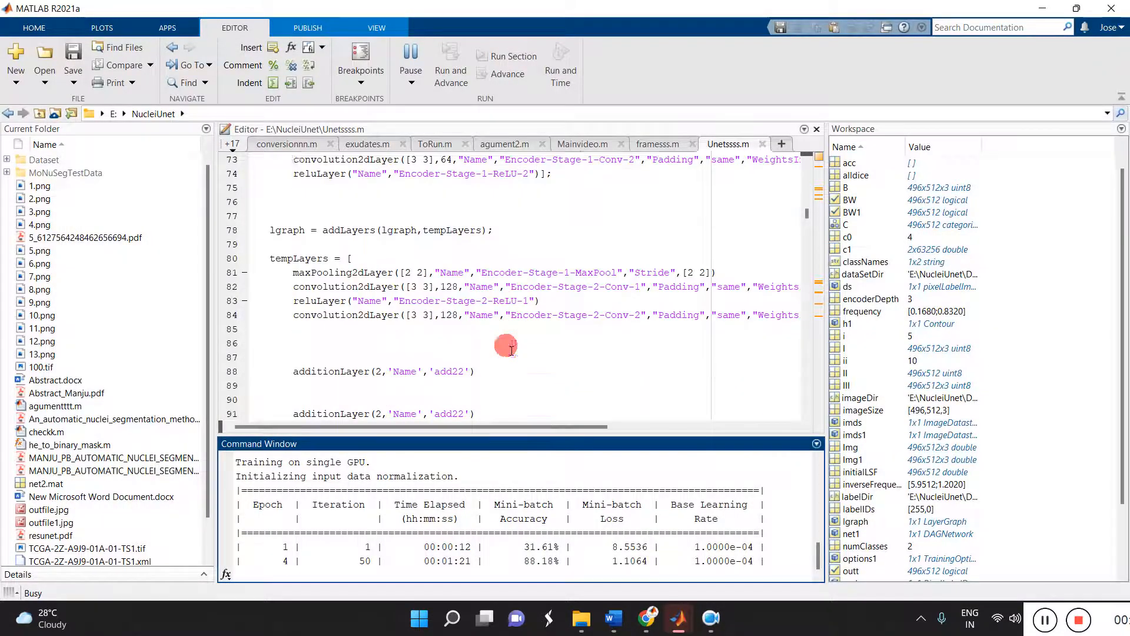
scroll("down", 3)
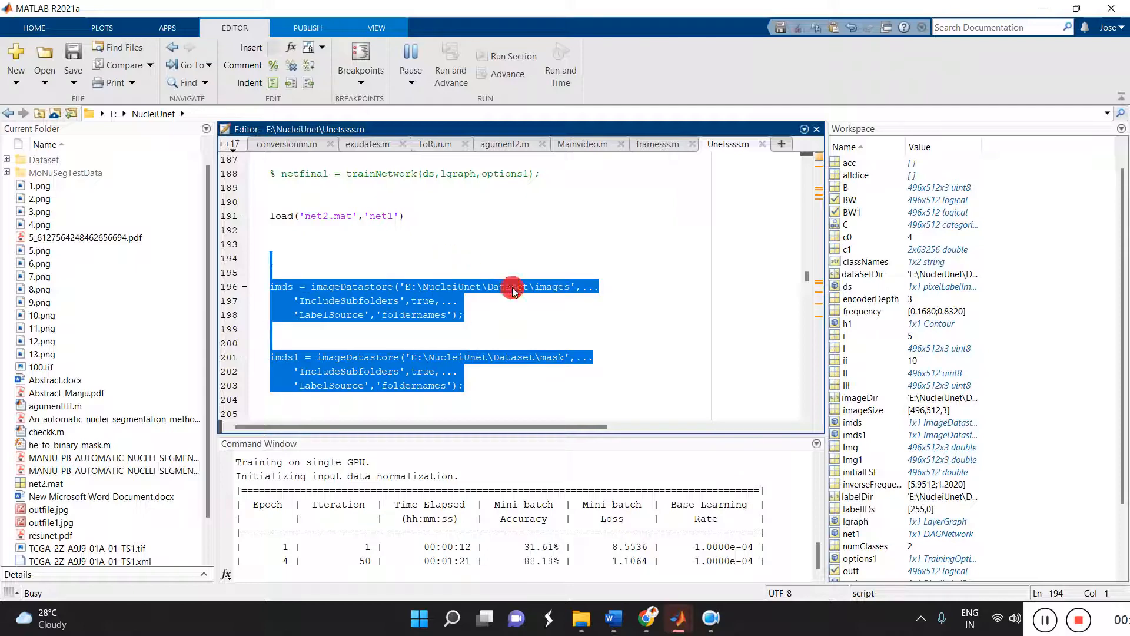
scroll("down", 3)
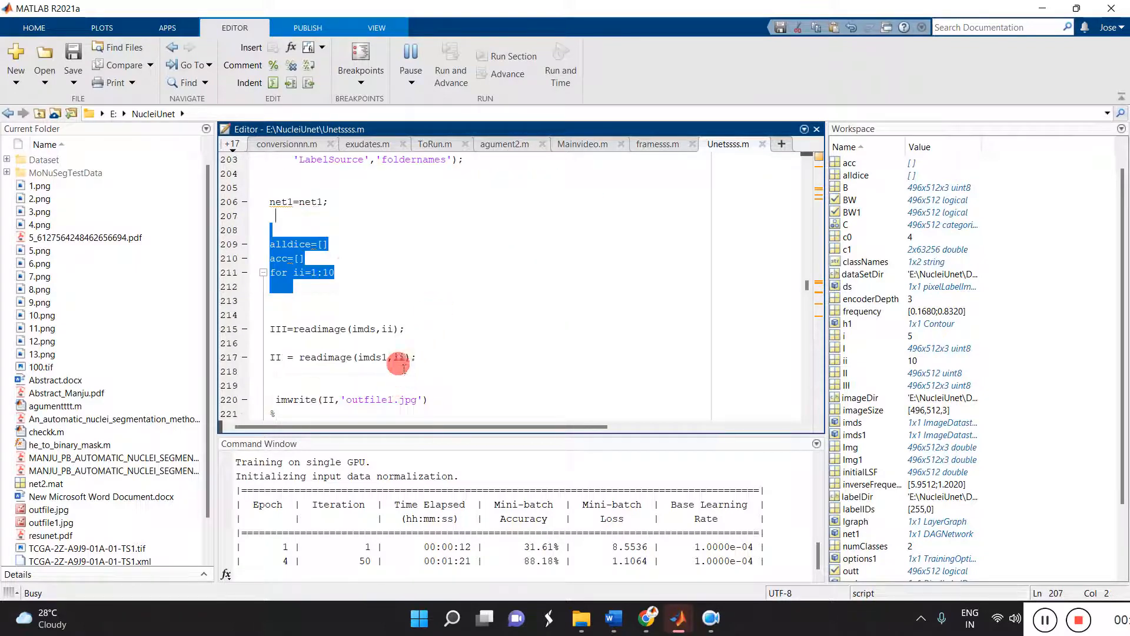
left_click(432, 337)
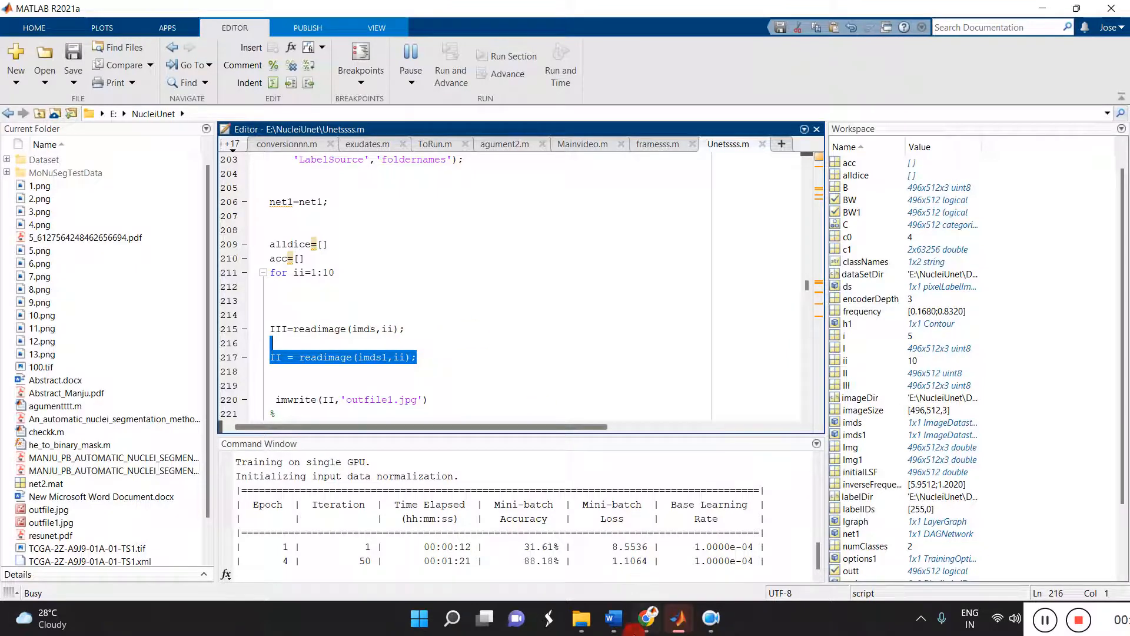
mouse_move(676, 618)
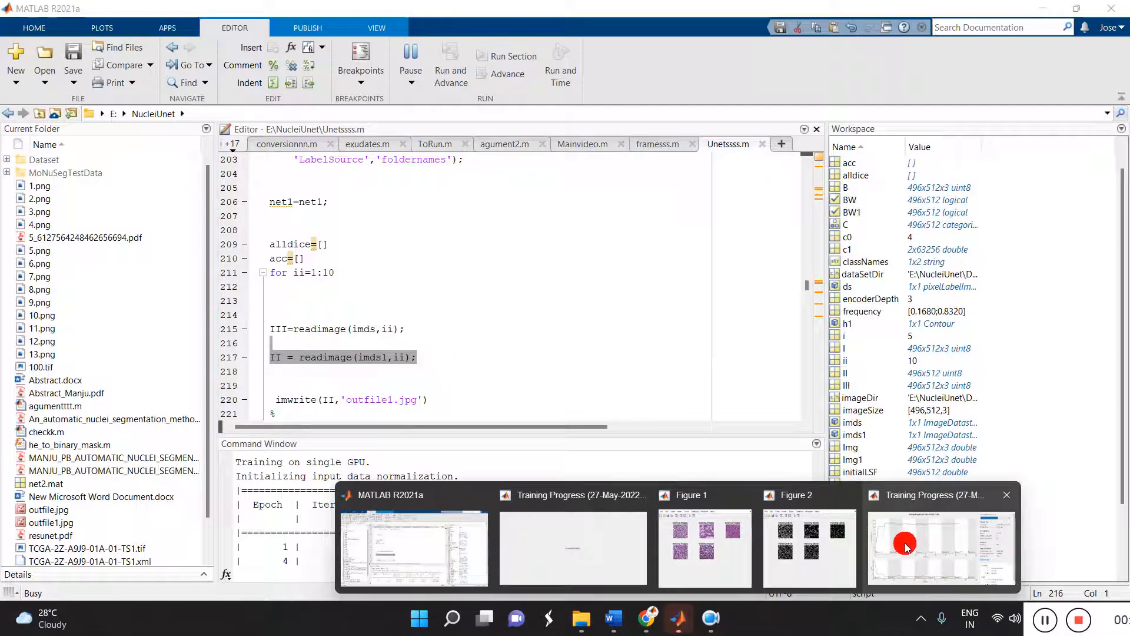
left_click(939, 546)
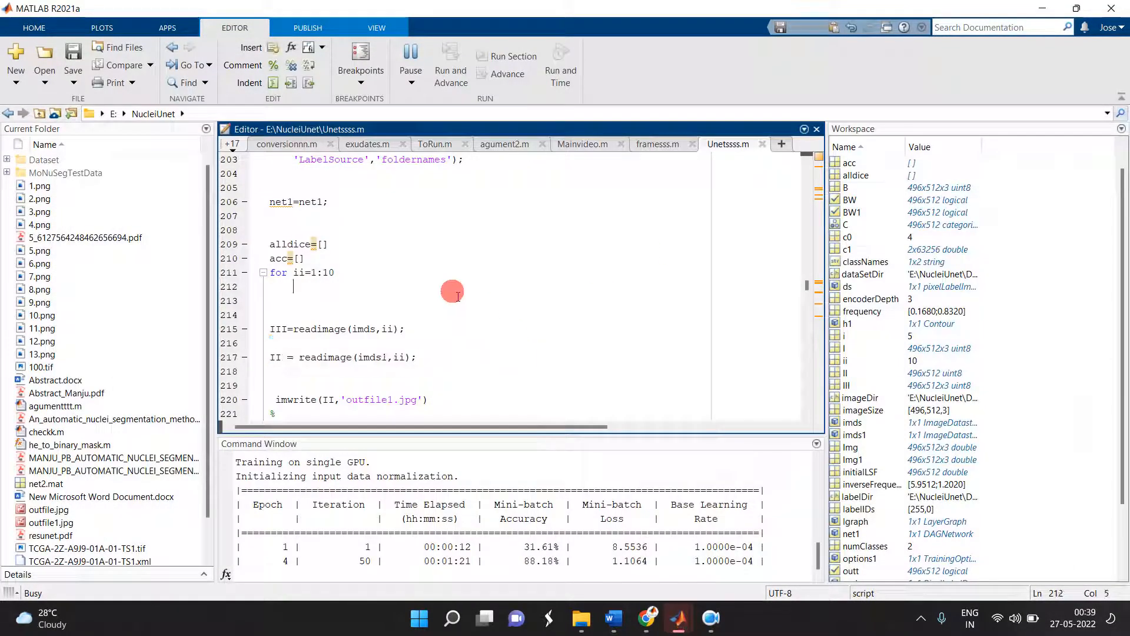
scroll("up", 3)
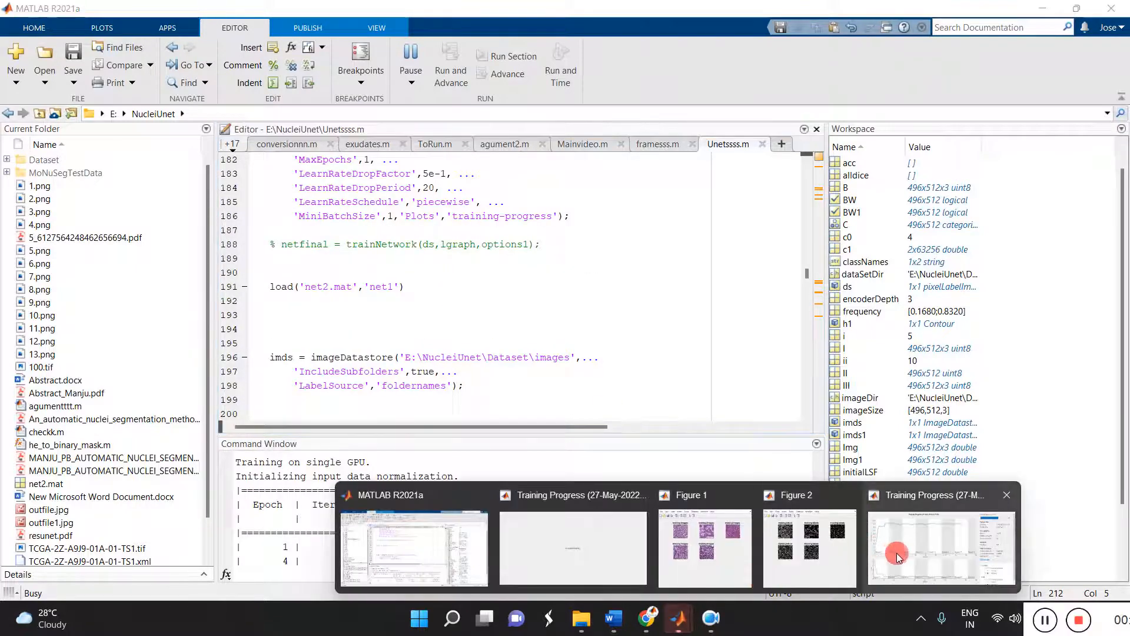
left_click(940, 547)
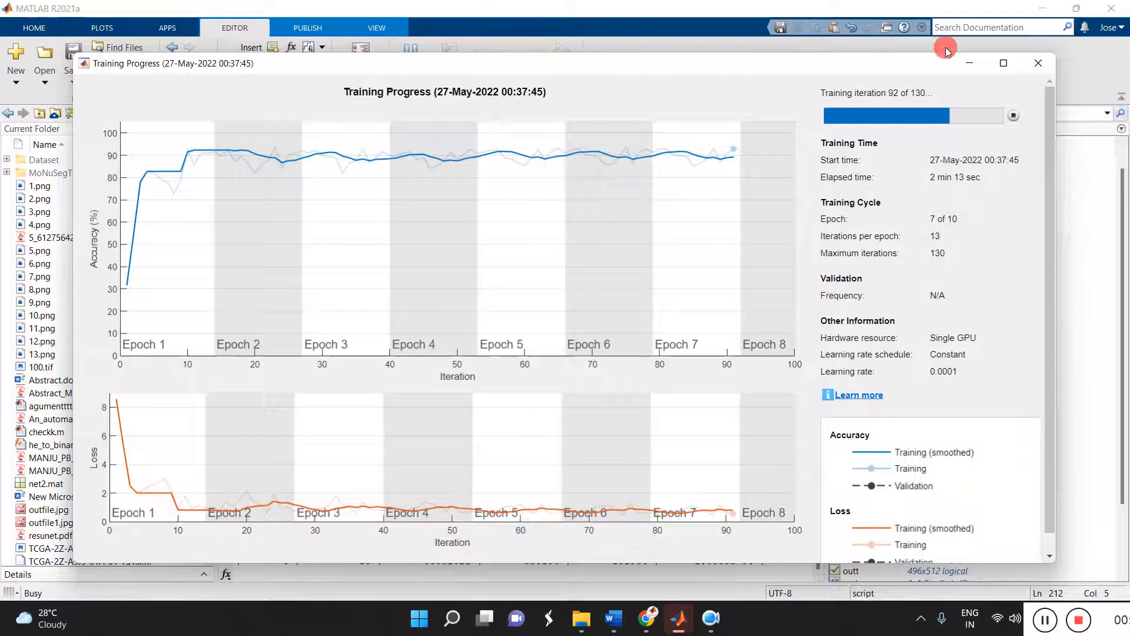
mouse_move(968, 63)
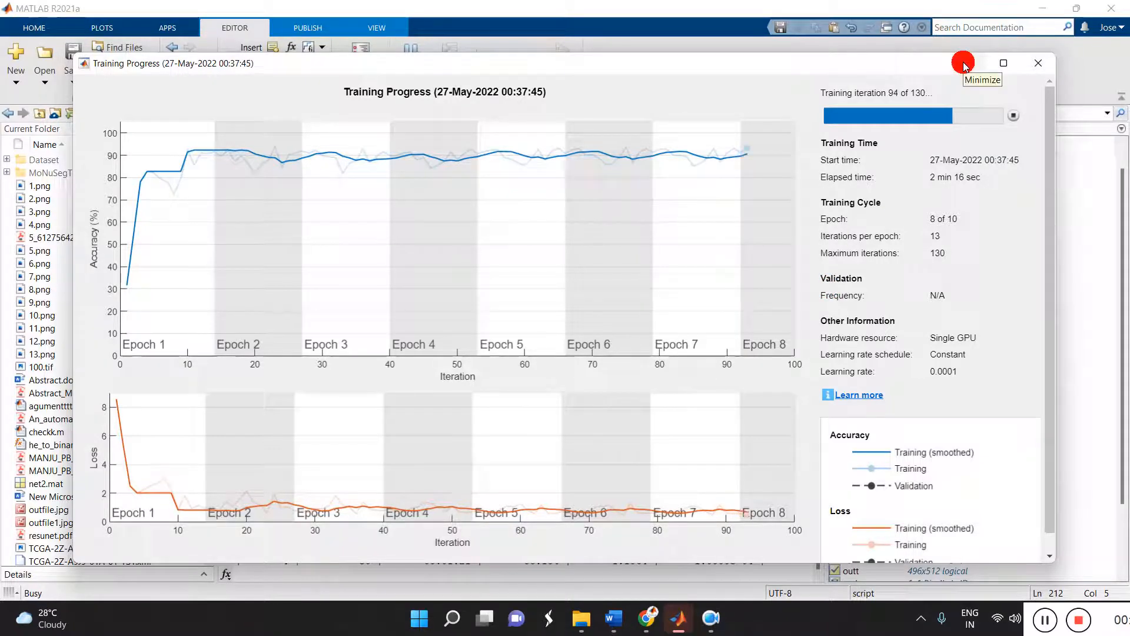
left_click(963, 62)
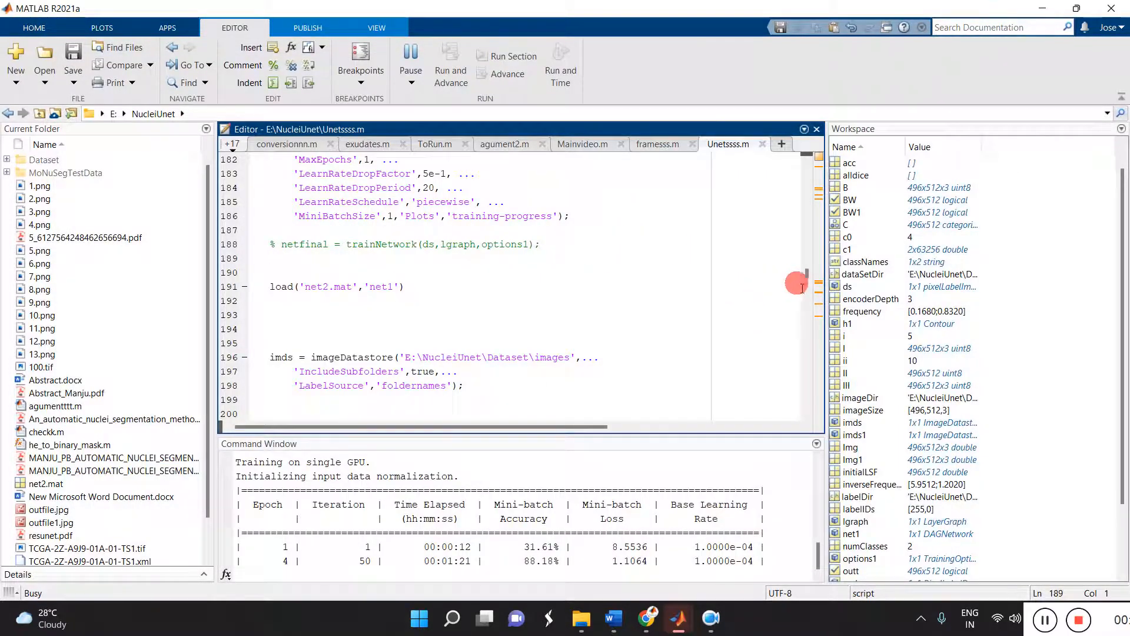
scroll("up", 3)
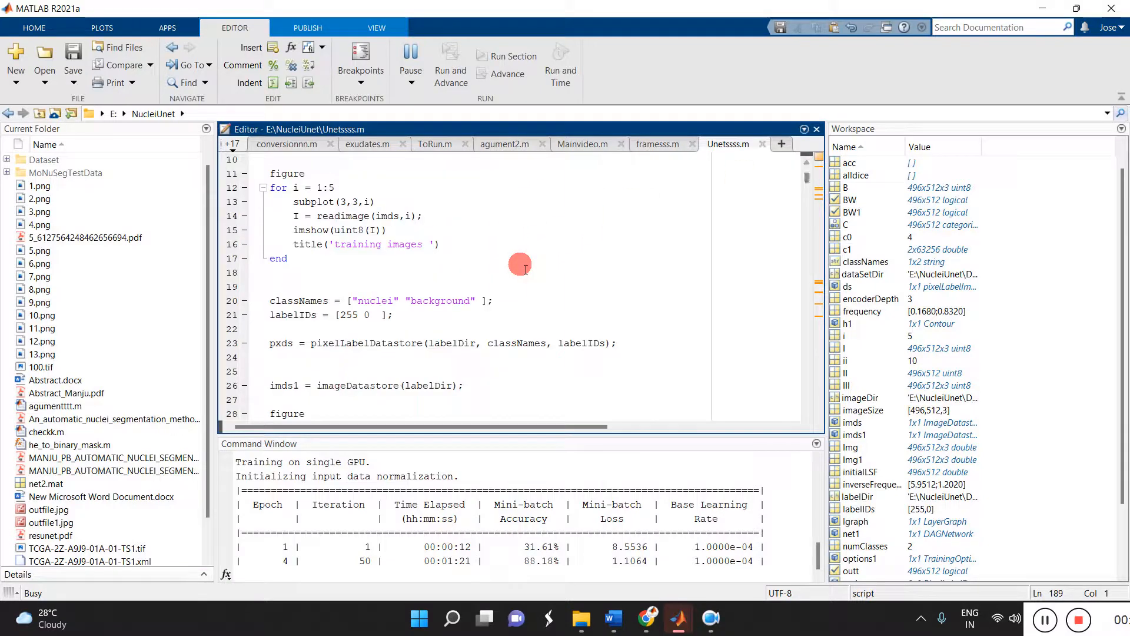
scroll("down", 3)
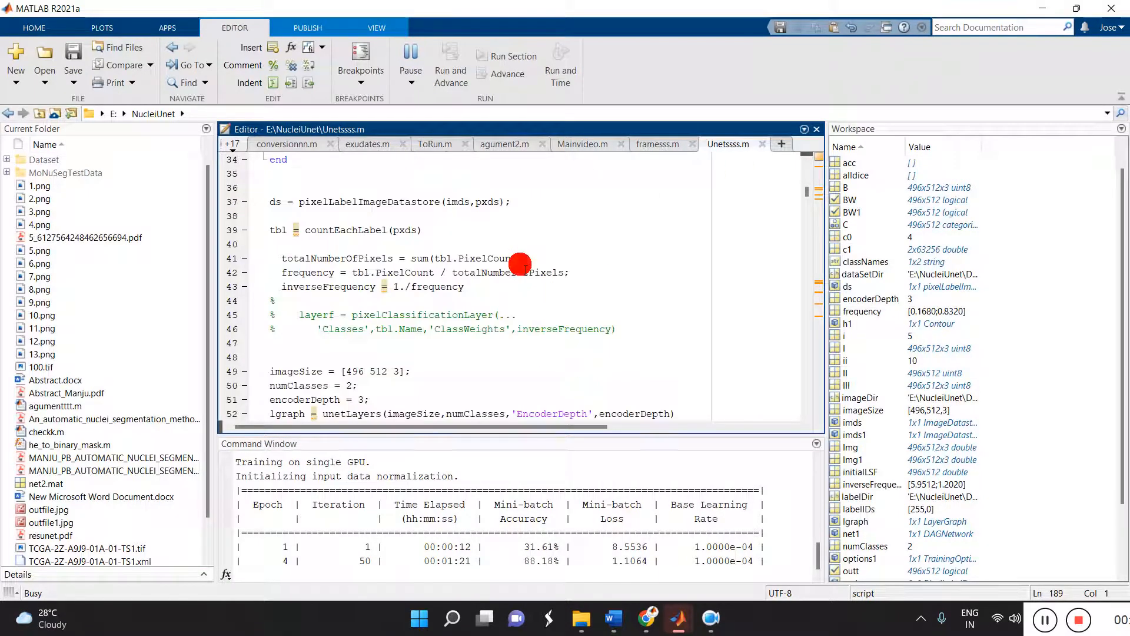
scroll("down", 3)
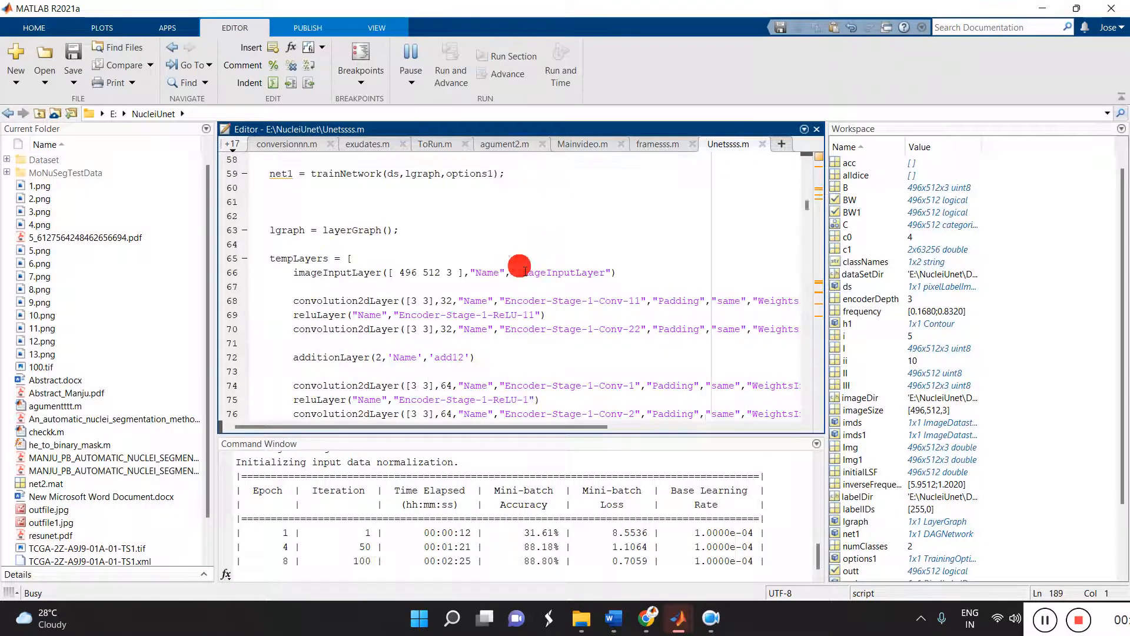
scroll("down", 3)
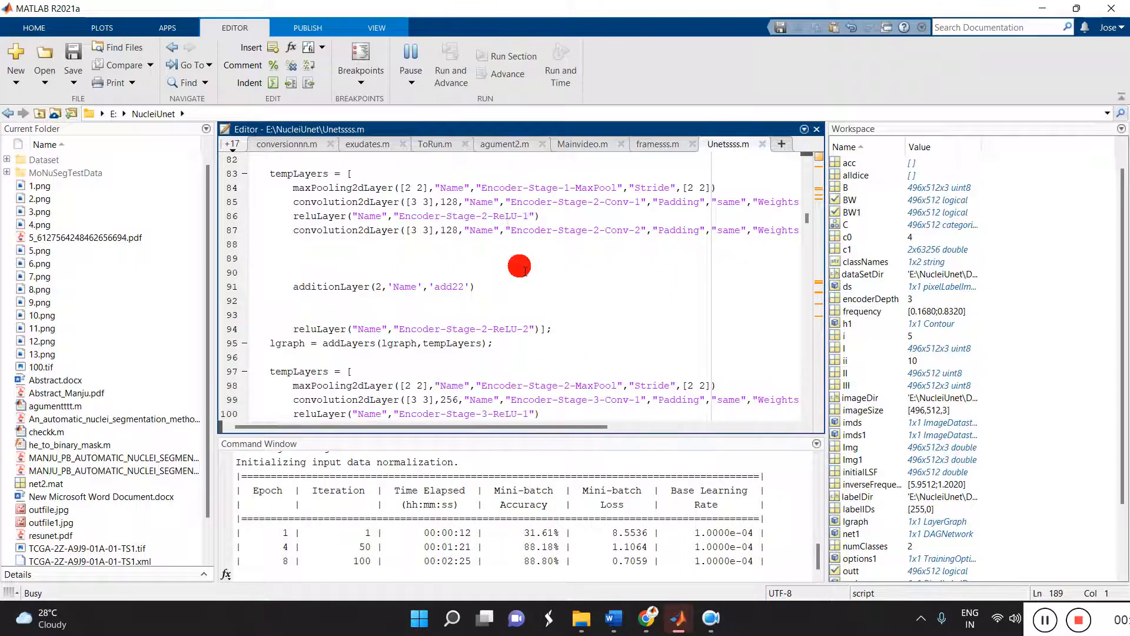
scroll("down", 3)
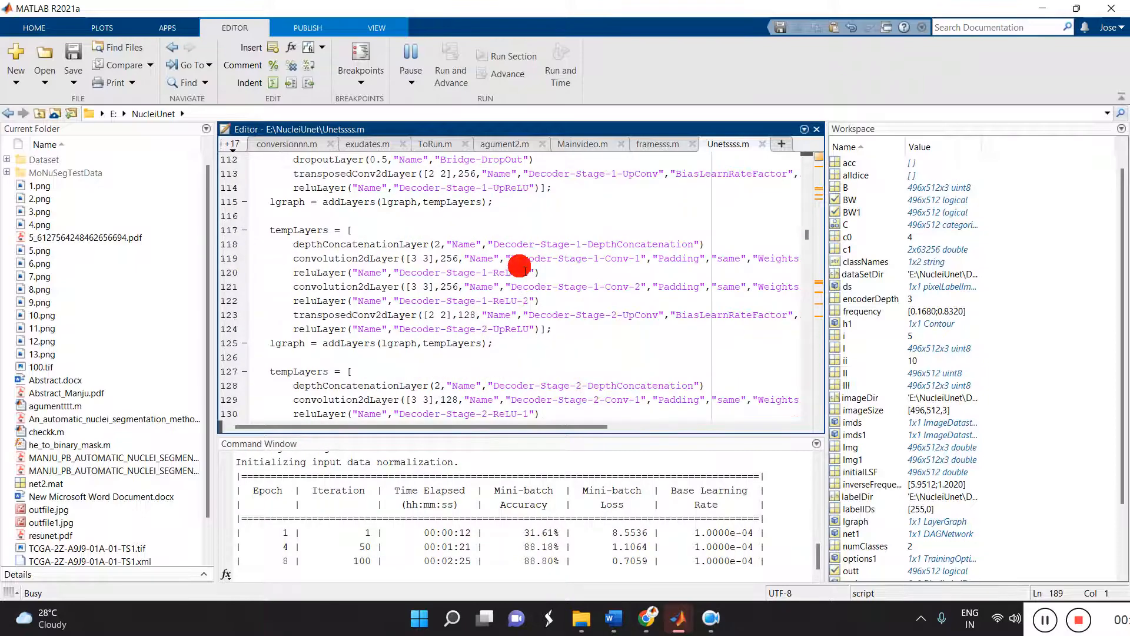
scroll("down", 3)
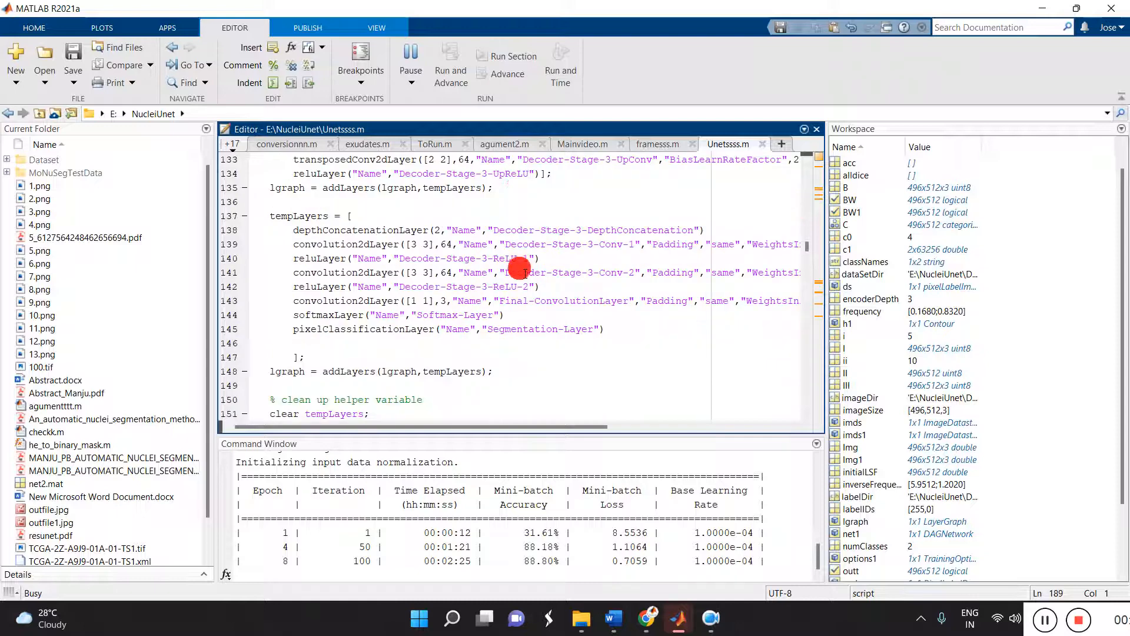
scroll("down", 3)
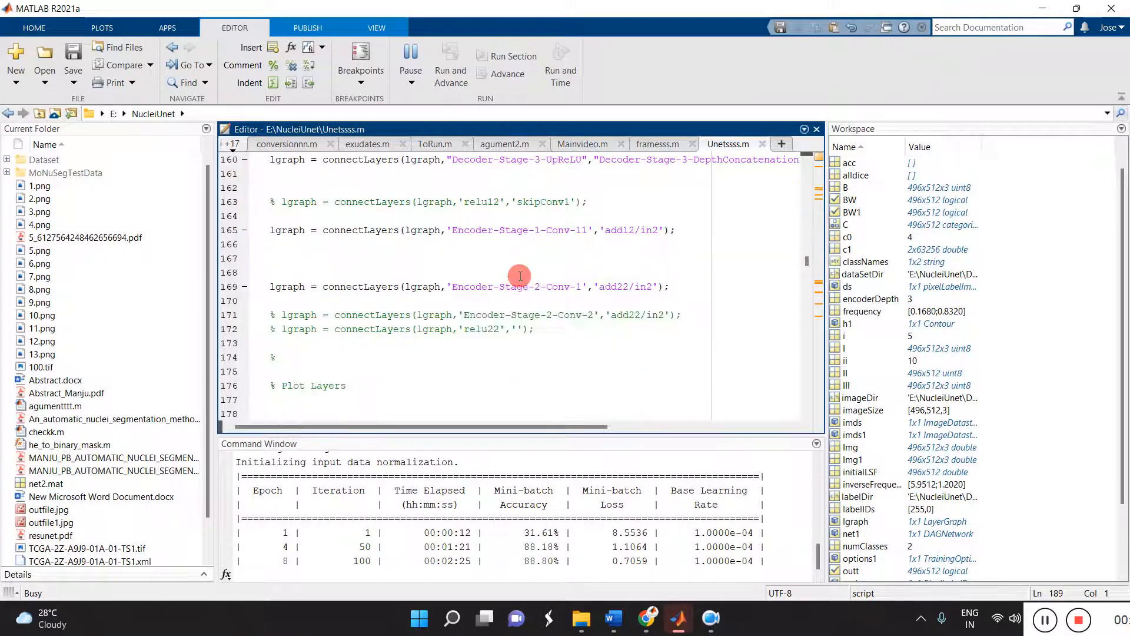
scroll("down", 3)
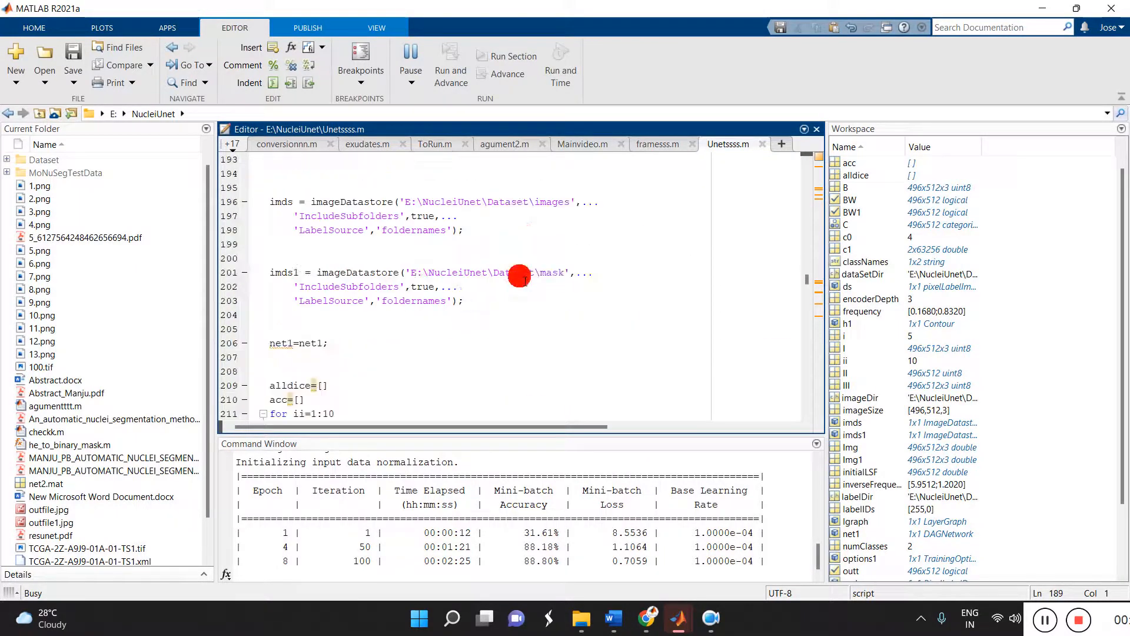
scroll("down", 3)
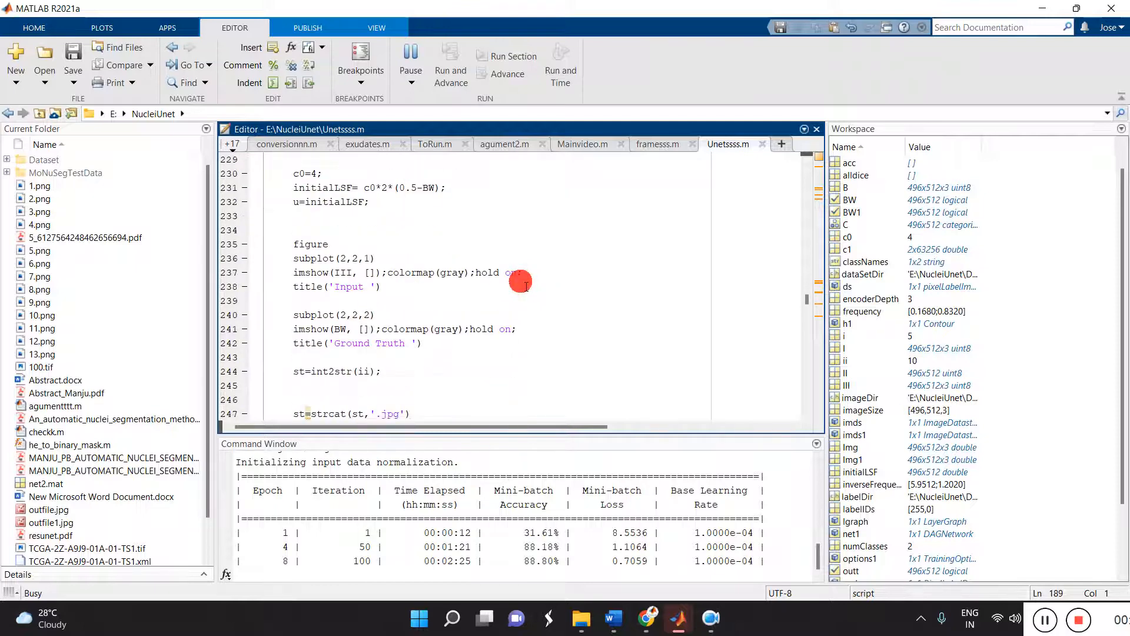
scroll("down", 3)
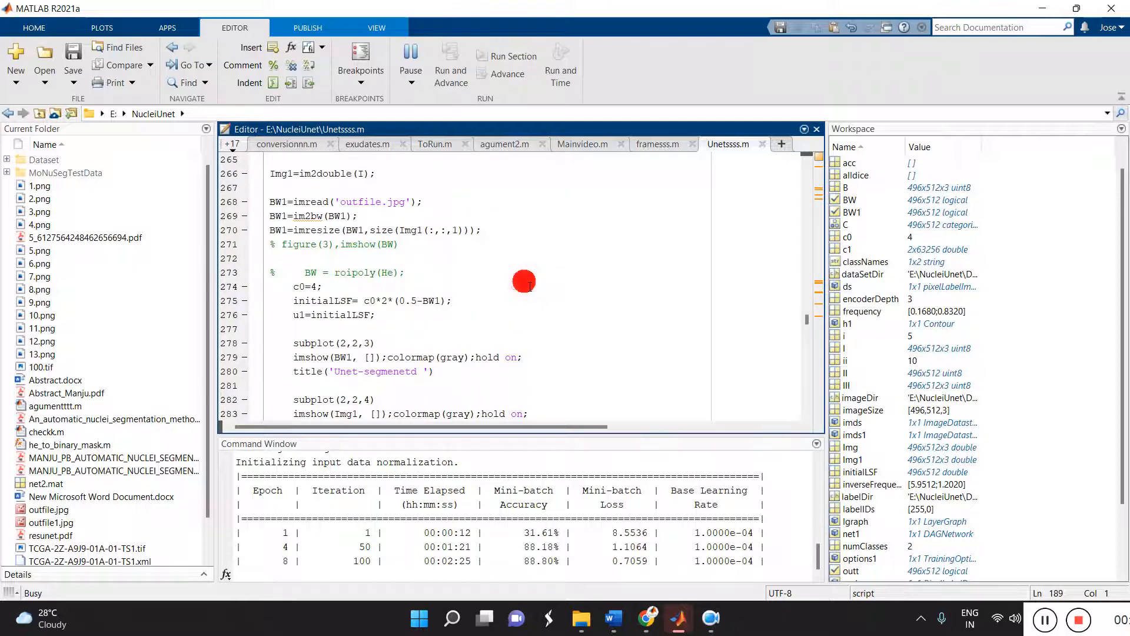
scroll("down", 3)
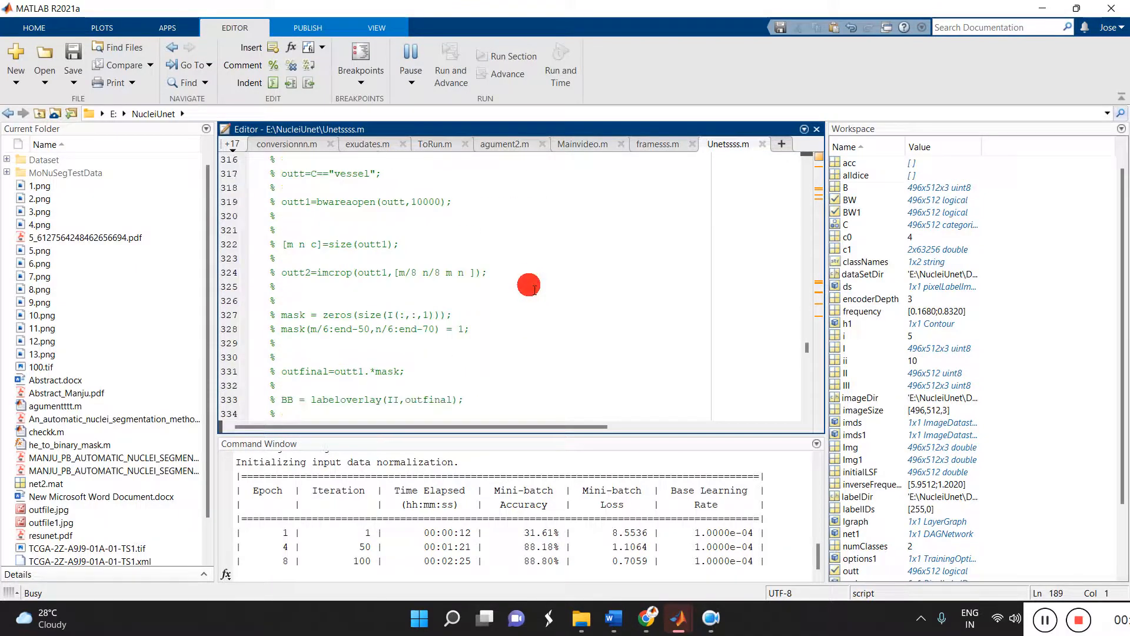
scroll("down", 3)
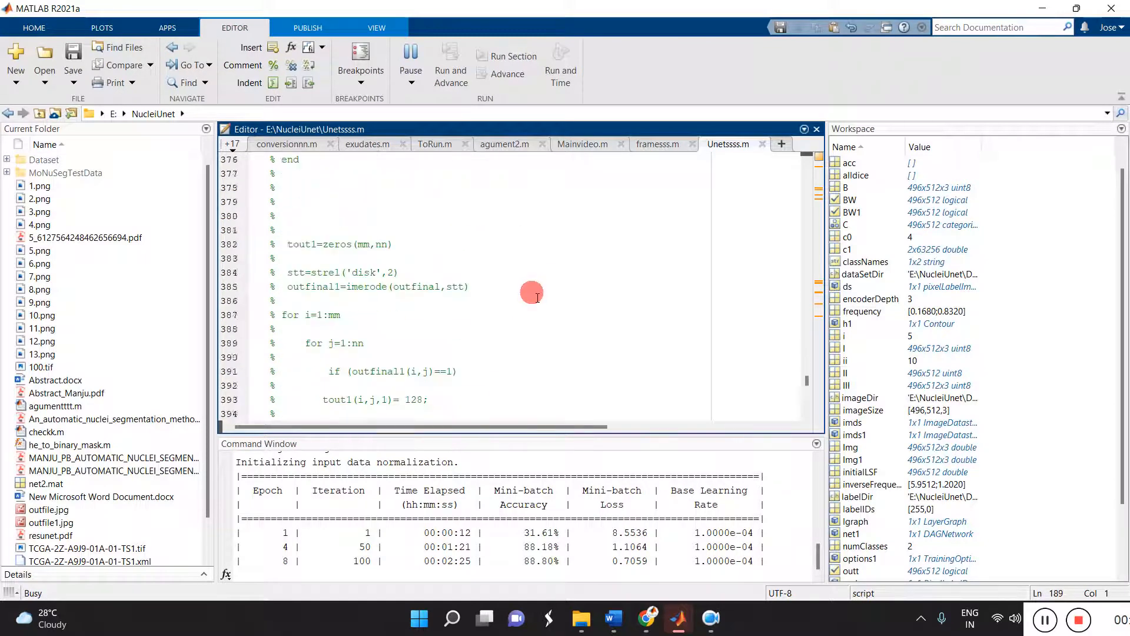
scroll("down", 3)
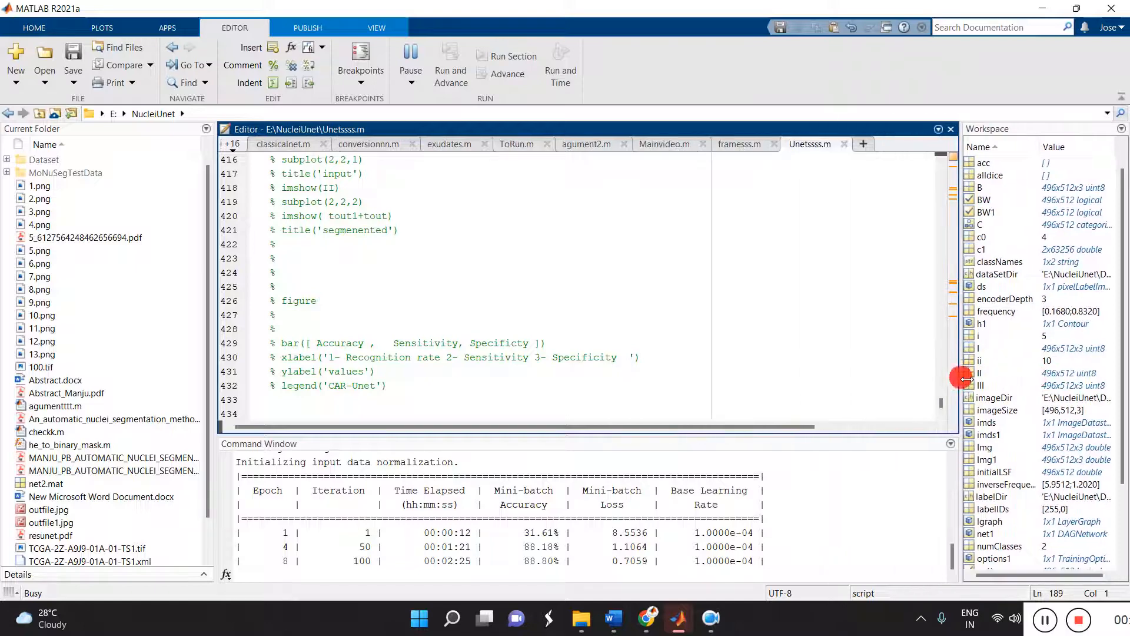
scroll("up", 3)
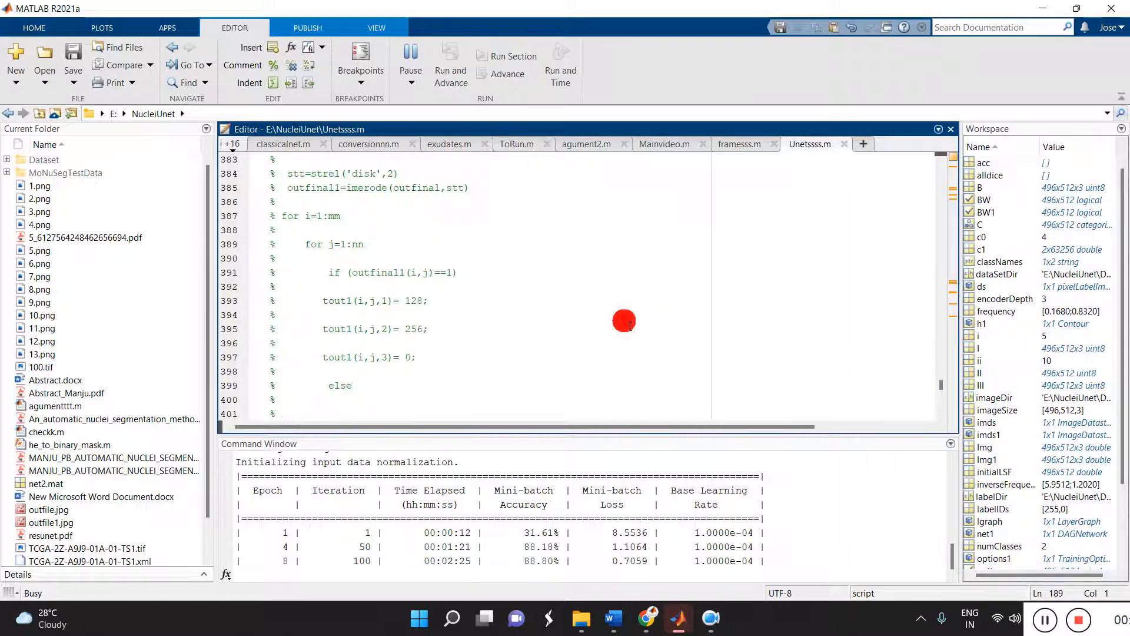
scroll("up", 3)
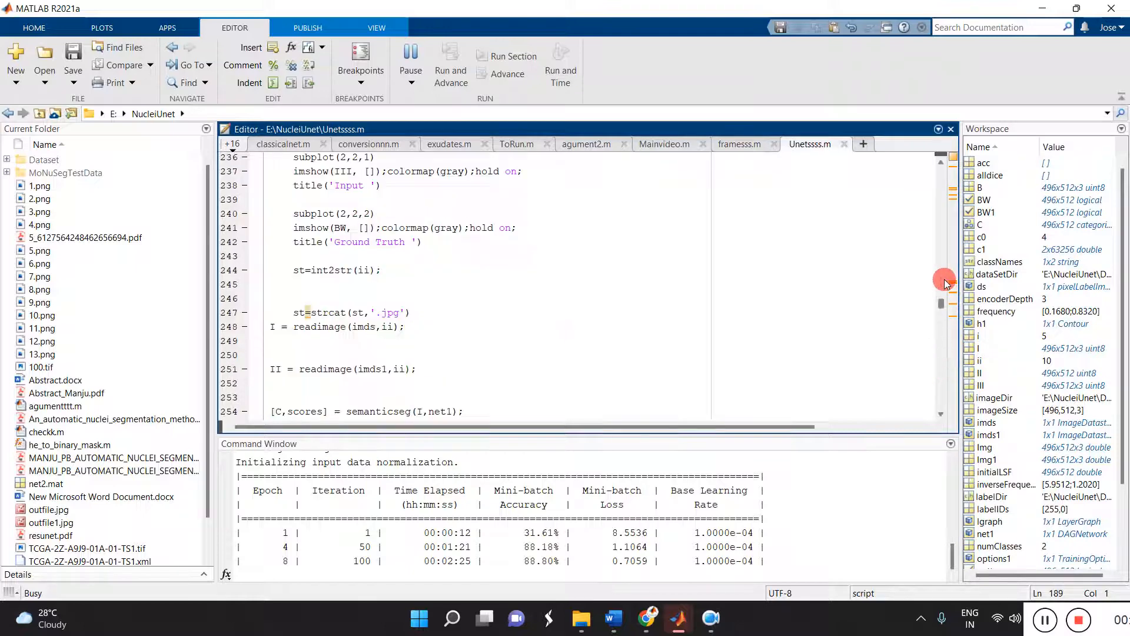
scroll("up", 3)
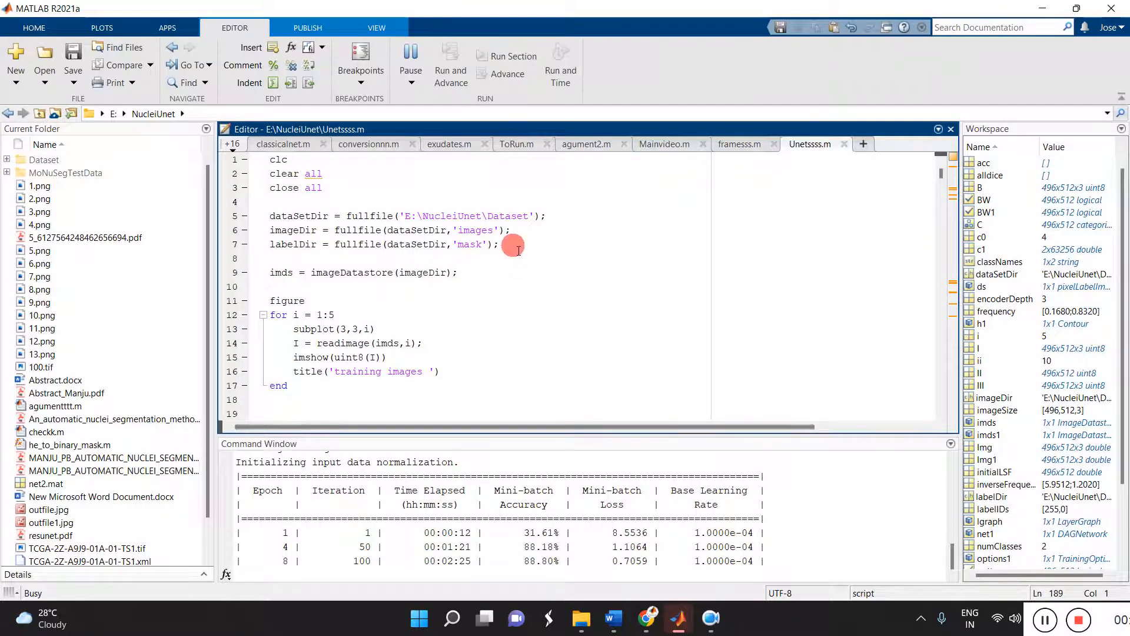
scroll("down", 3)
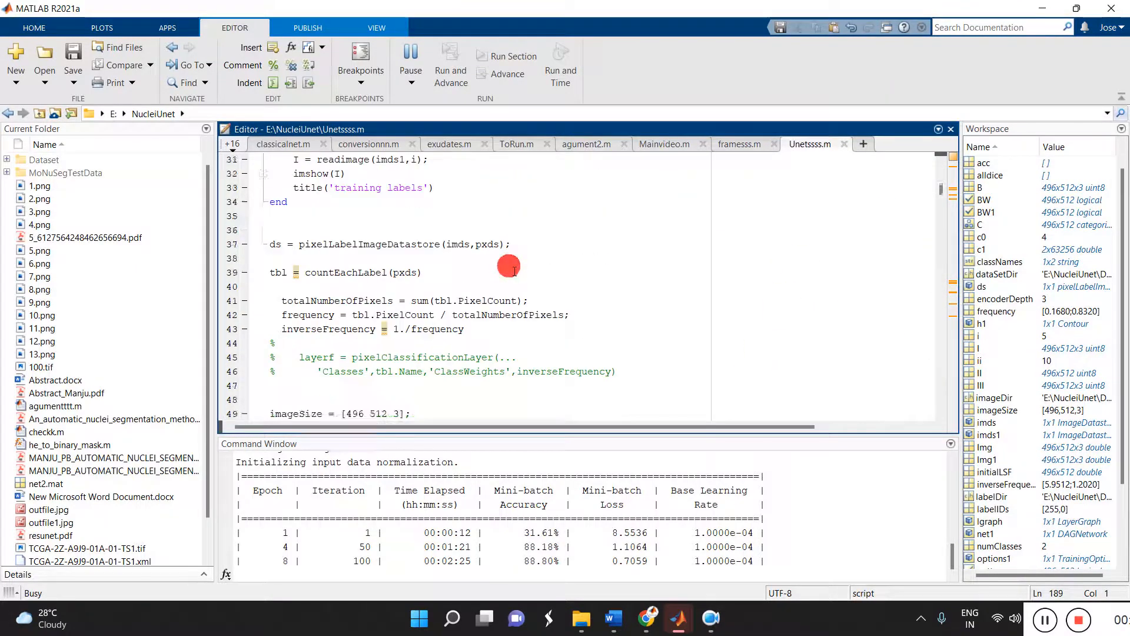
scroll("down", 3)
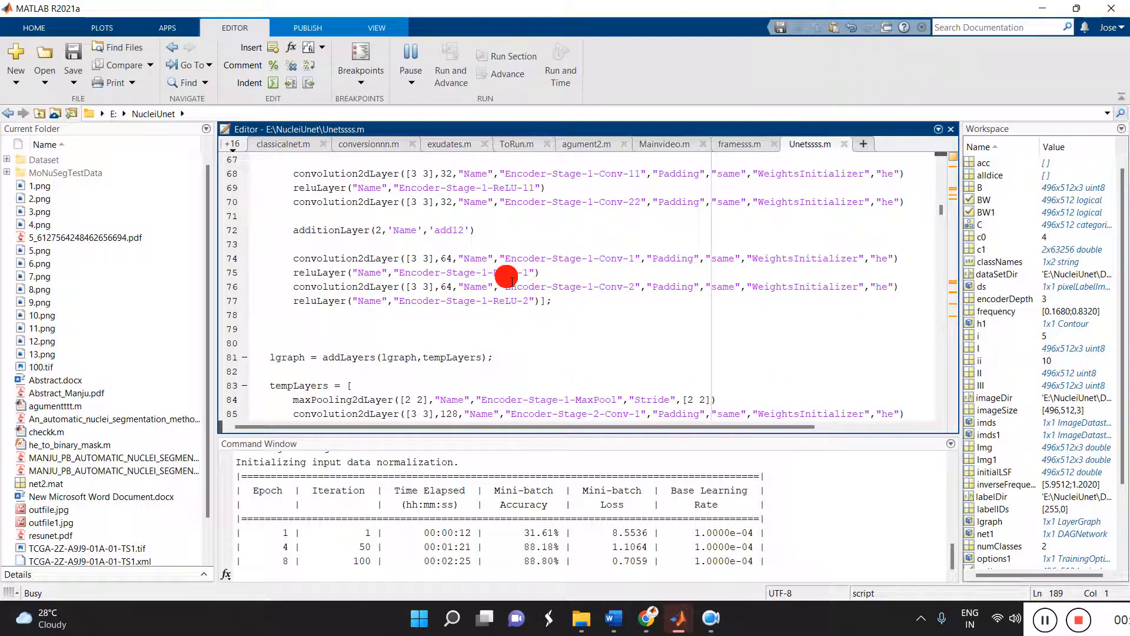
scroll("down", 3)
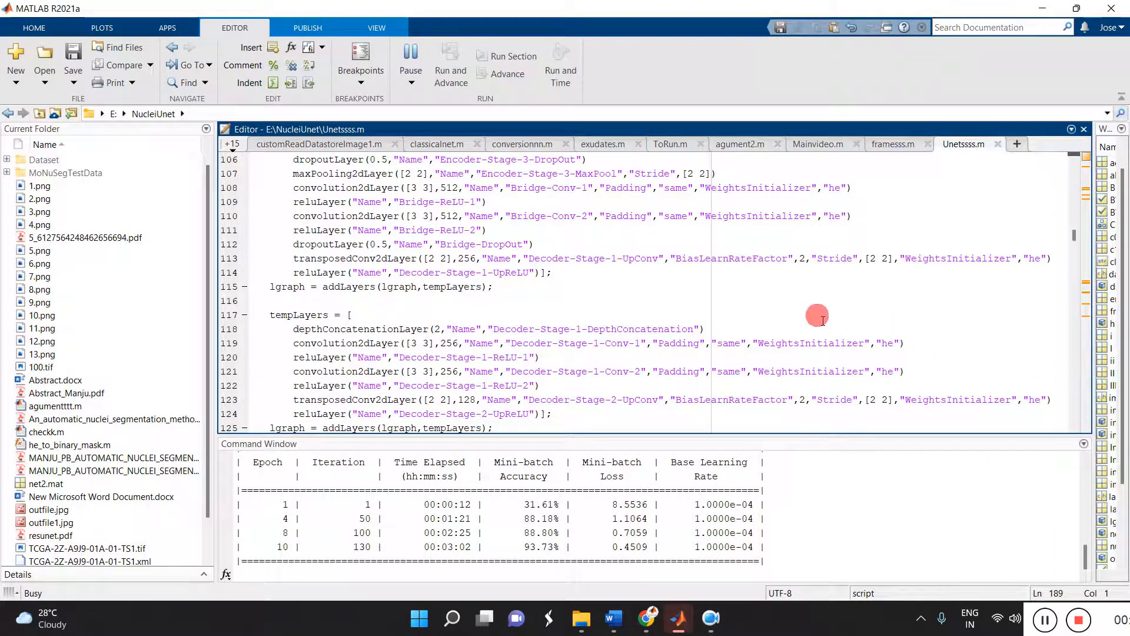
scroll("down", 3)
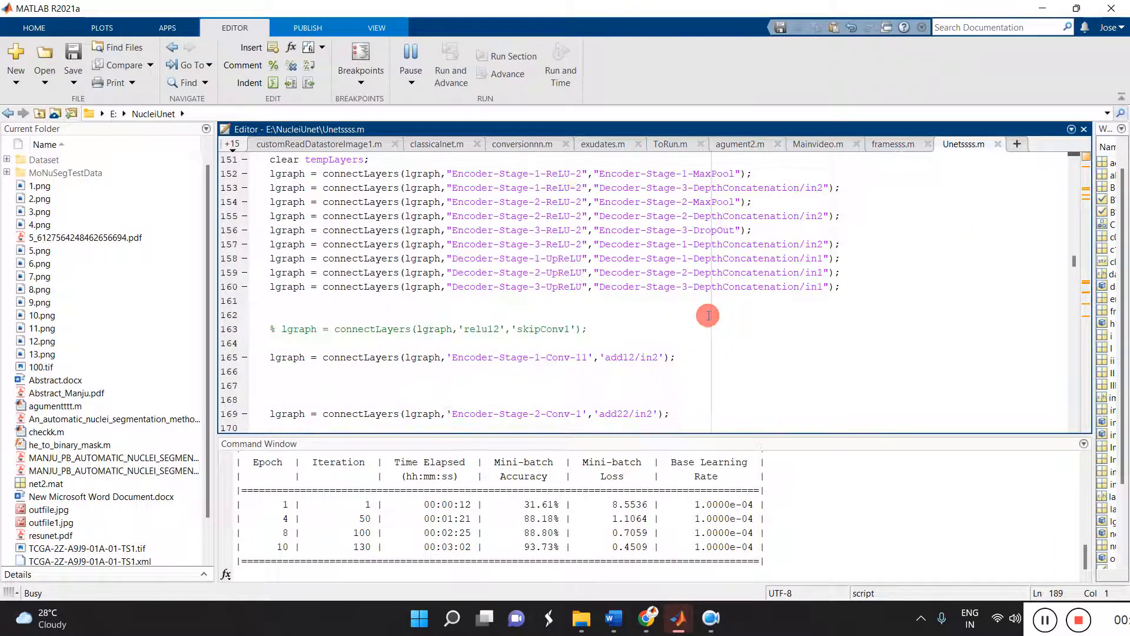
scroll("down", 3)
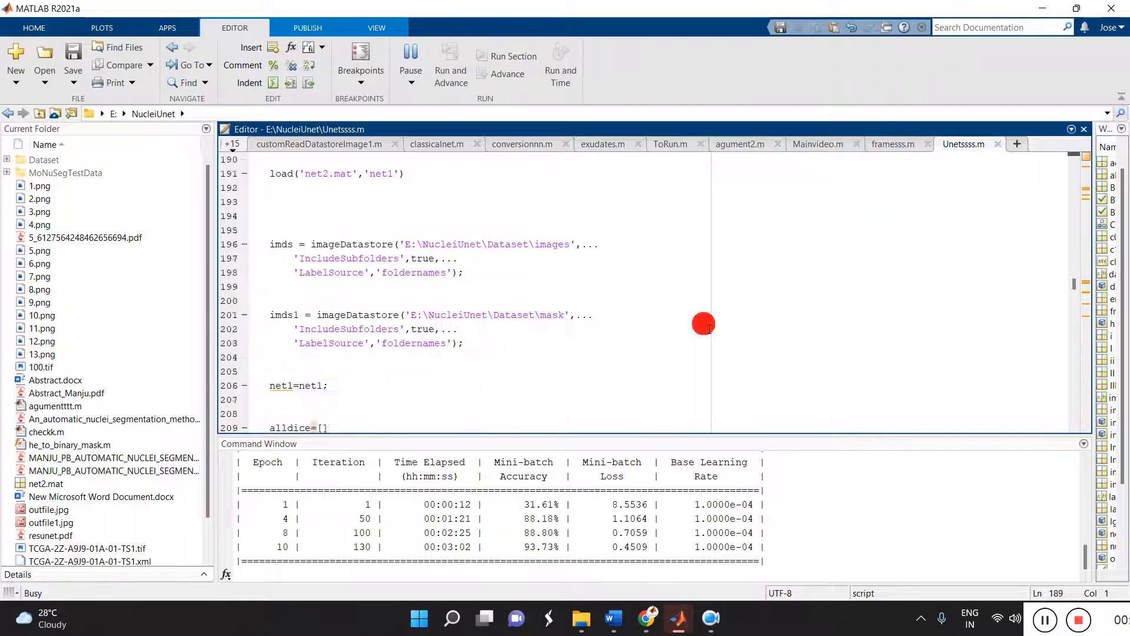
scroll("down", 3)
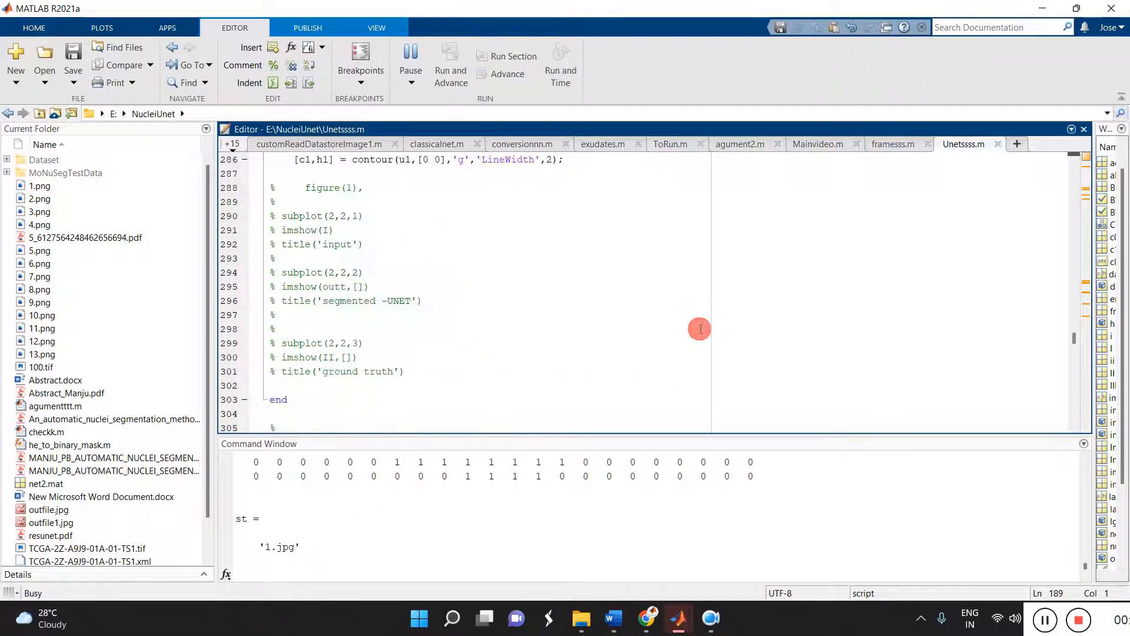
scroll("down", 3)
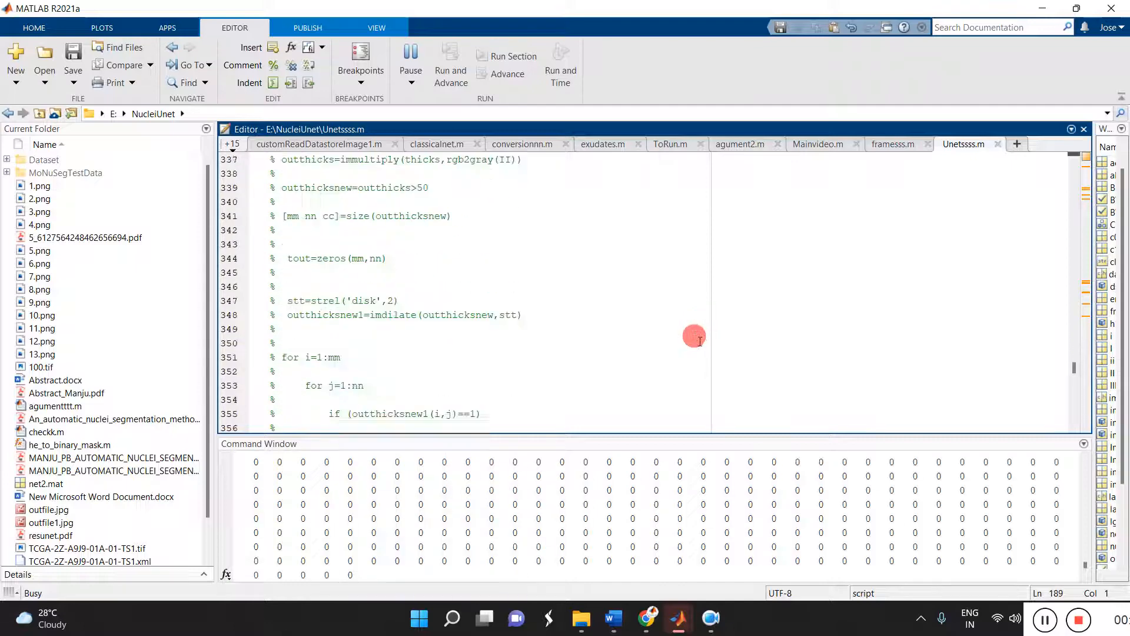
scroll("down", 3)
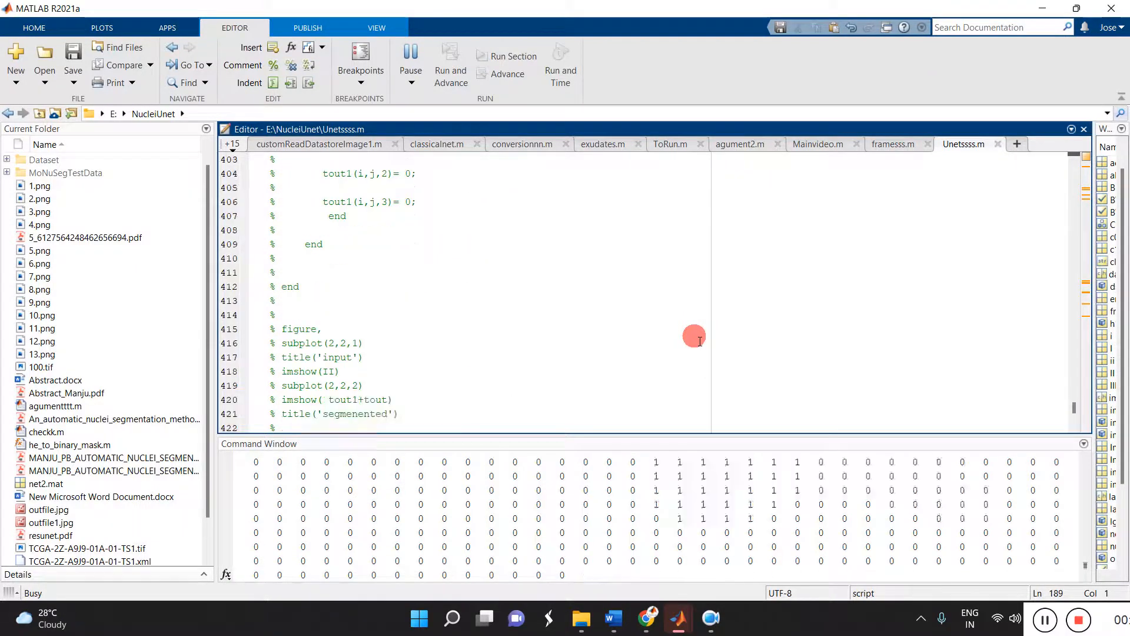
scroll("up", 3)
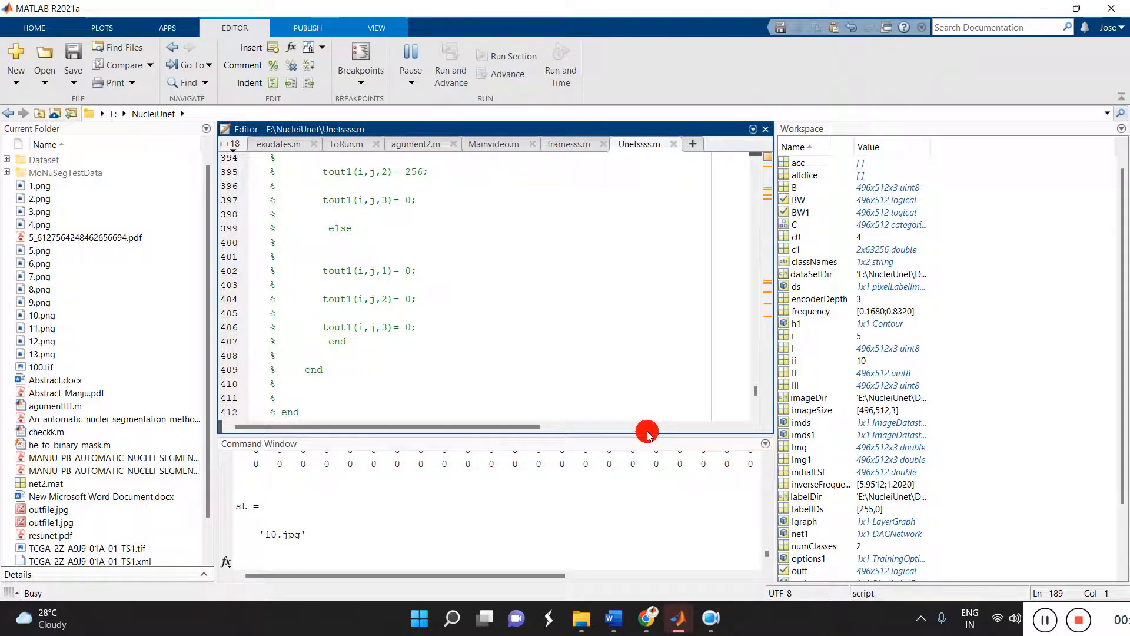
- Bring Figure 3 forward to inspect the Input, Ground Truth and Unet-segmented subplots
scroll("up", 3)
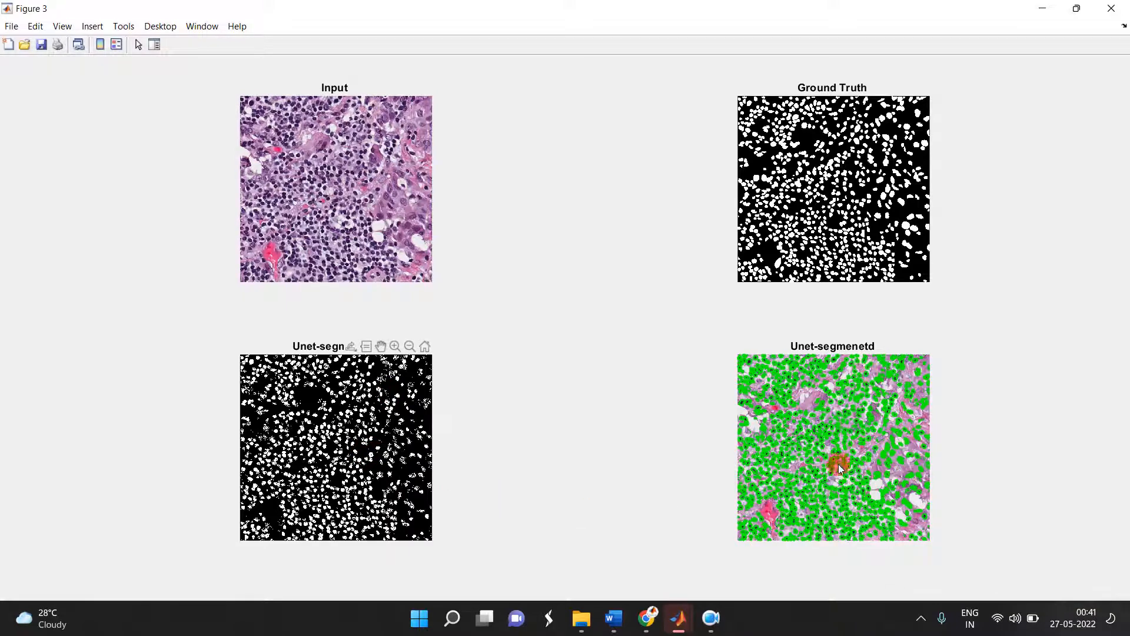
left_click(838, 462)
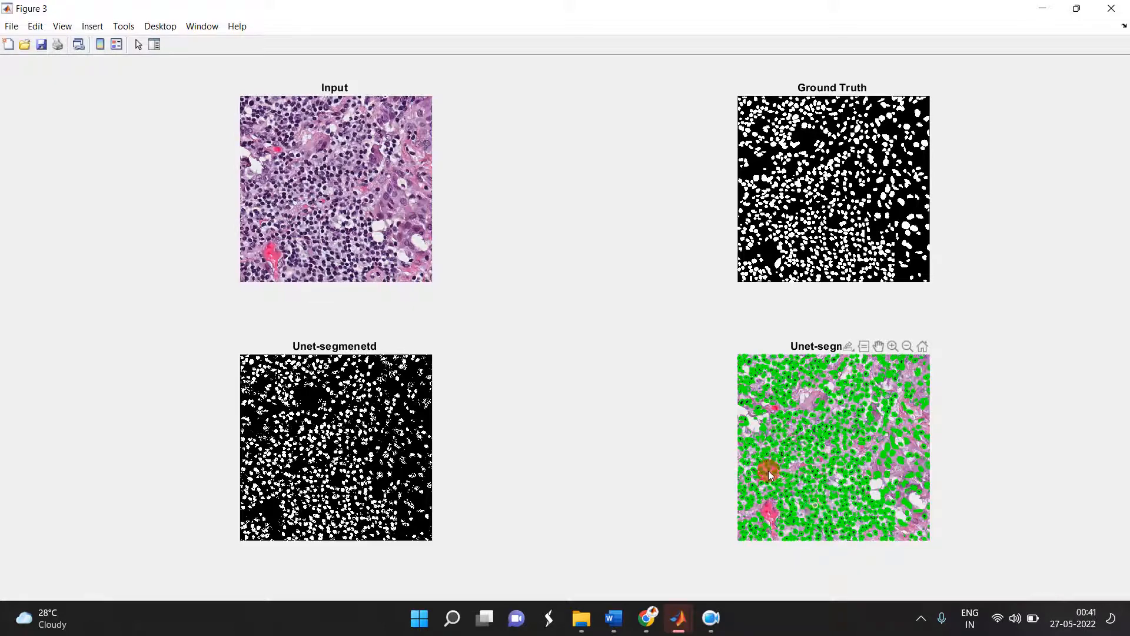
left_click(795, 461)
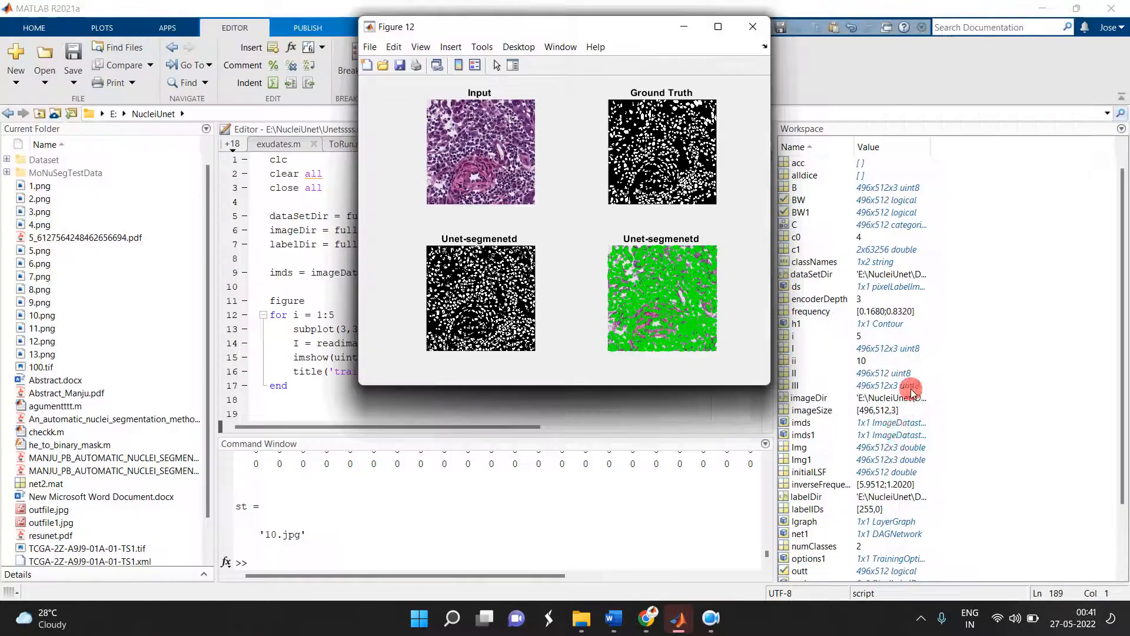
- Maximize Figure 12, then switch among Figure 10, Figure 4 and Figure 7 via the taskbar thumbnails
left_click(717, 27)
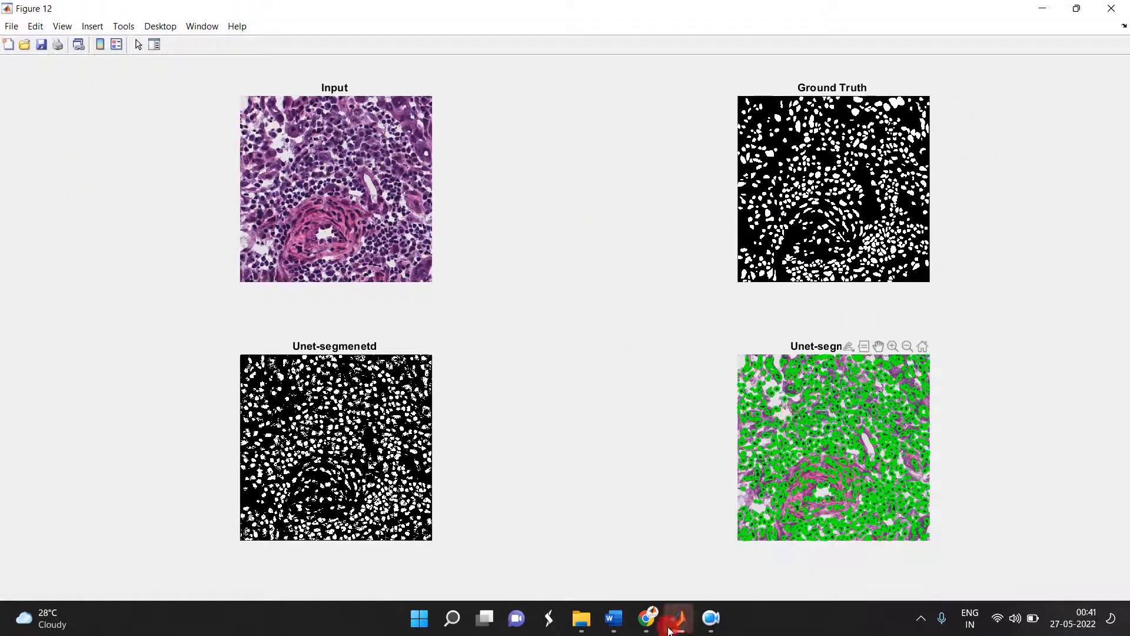
left_click(676, 618)
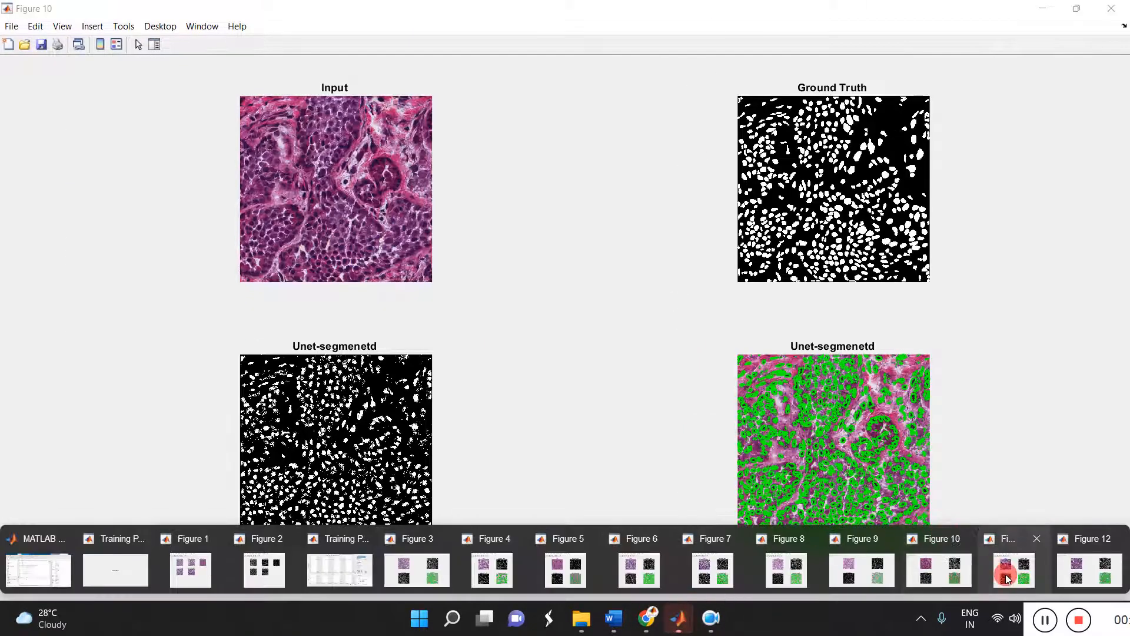
left_click(1004, 569)
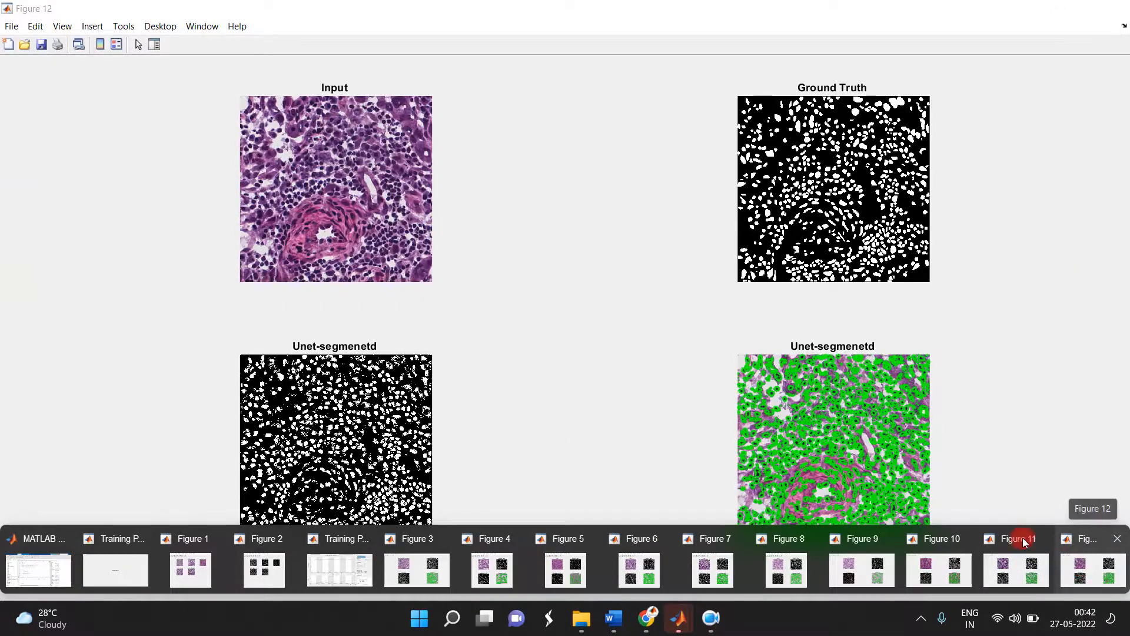
left_click(930, 538)
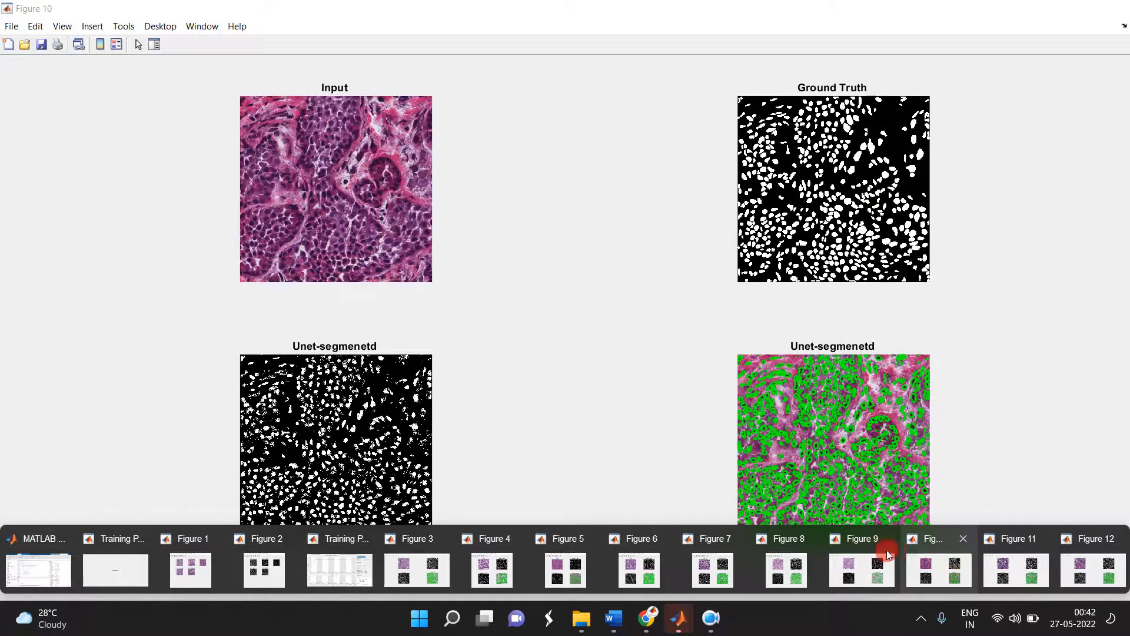
mouse_move(958, 570)
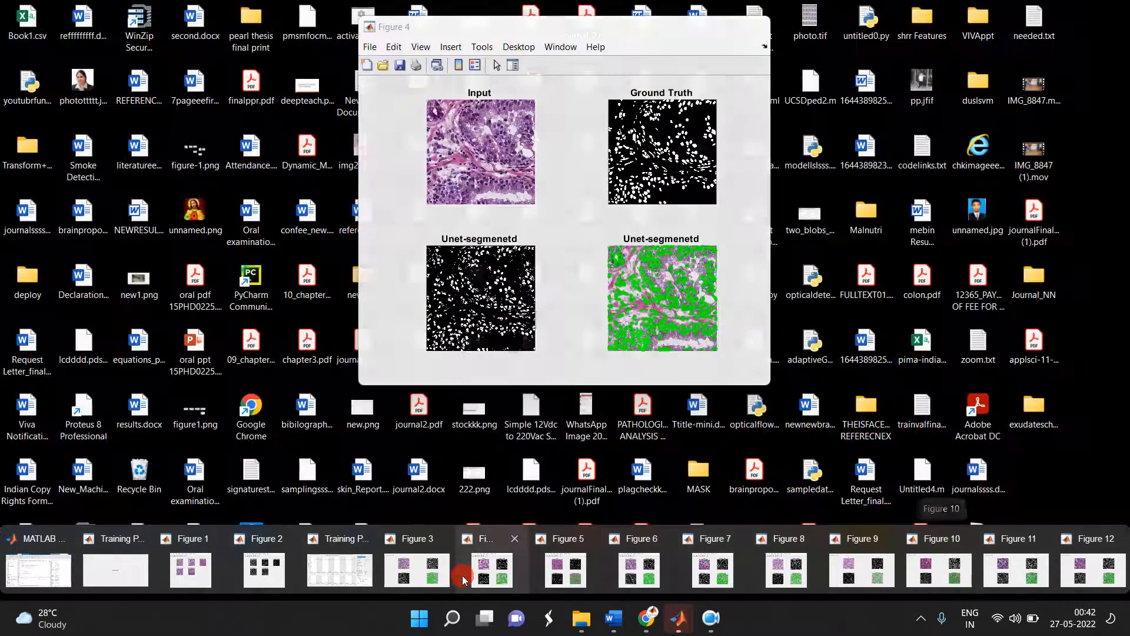
left_click(38, 538)
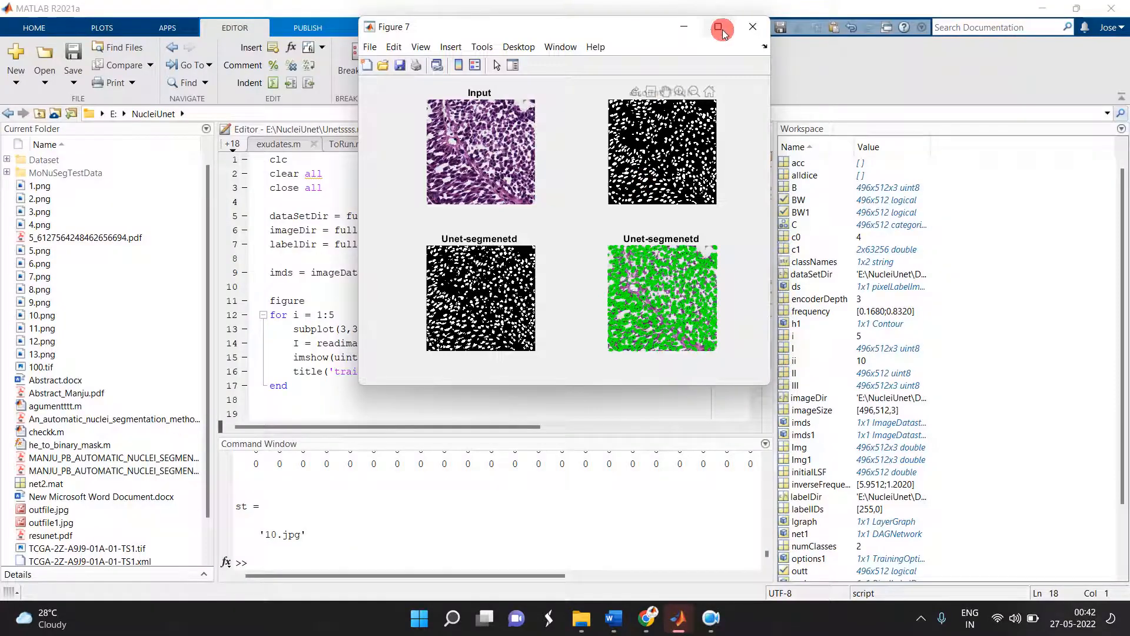
- Close the Figure 7 result to return to the Unetssss.m editor
left_click(753, 27)
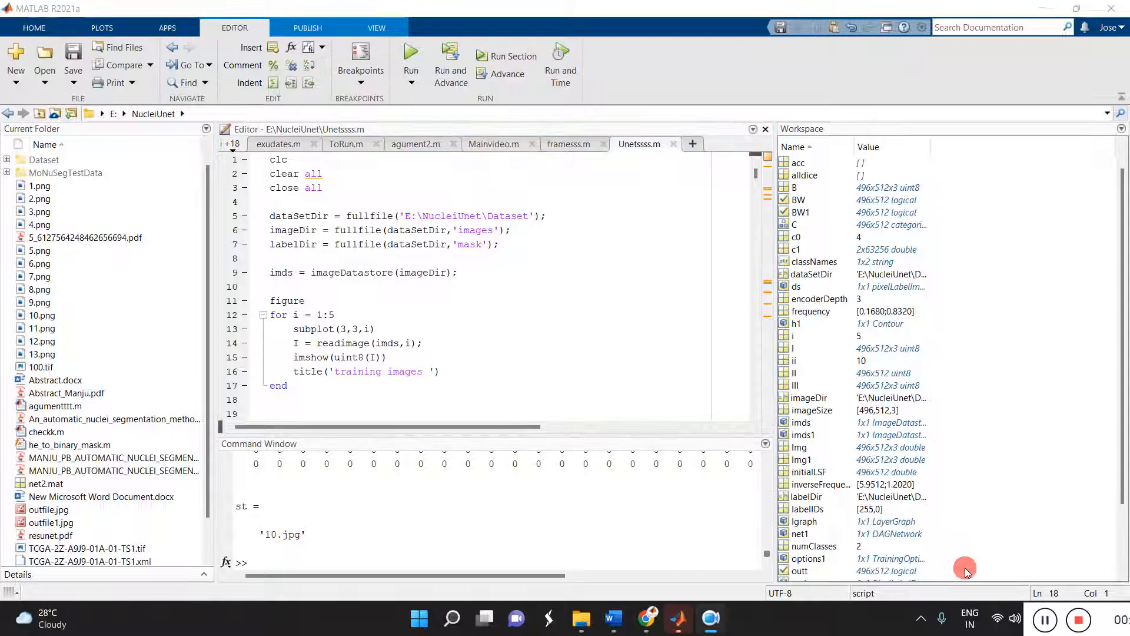
mouse_move(1031, 605)
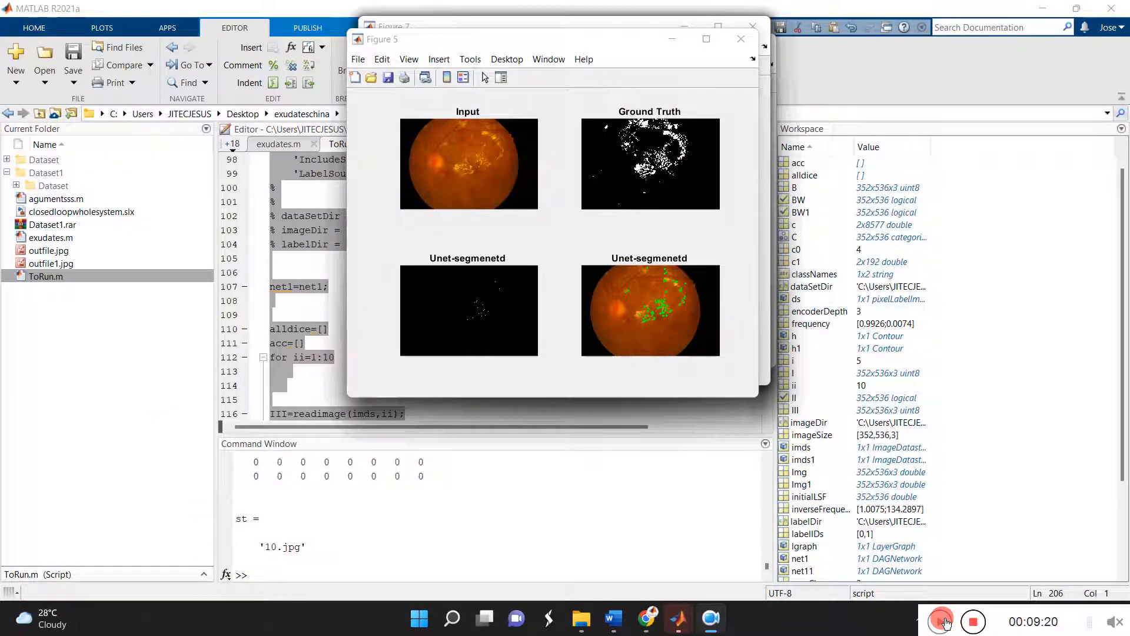
- Bring the Figure 7 and Figure 13 exudate results forward to compare the fundus images
left_click(944, 620)
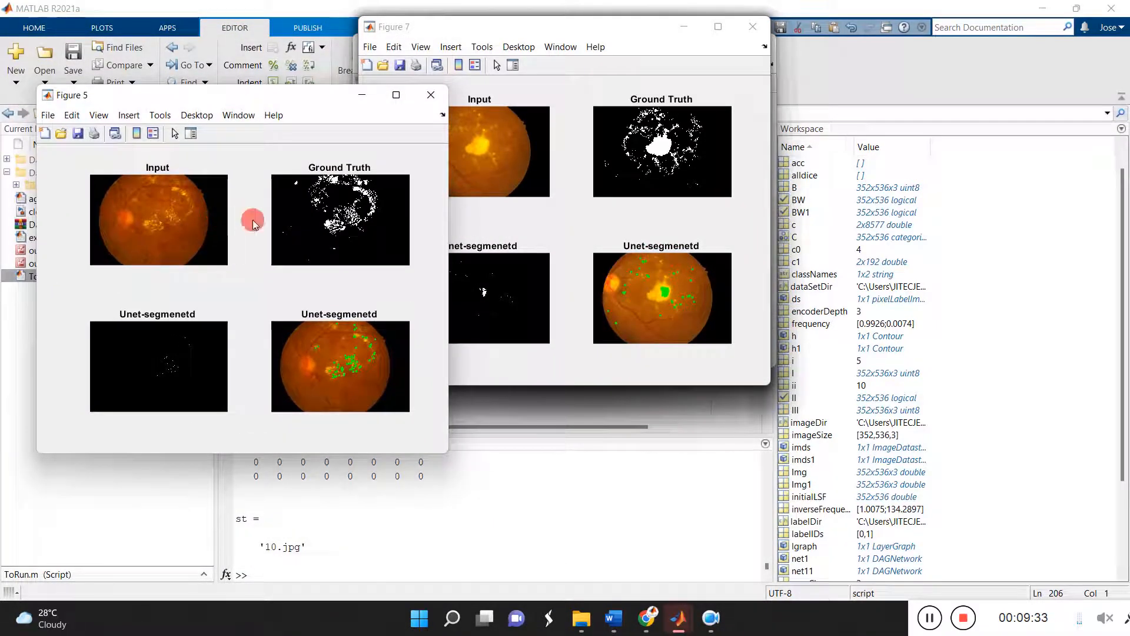
mouse_move(364, 380)
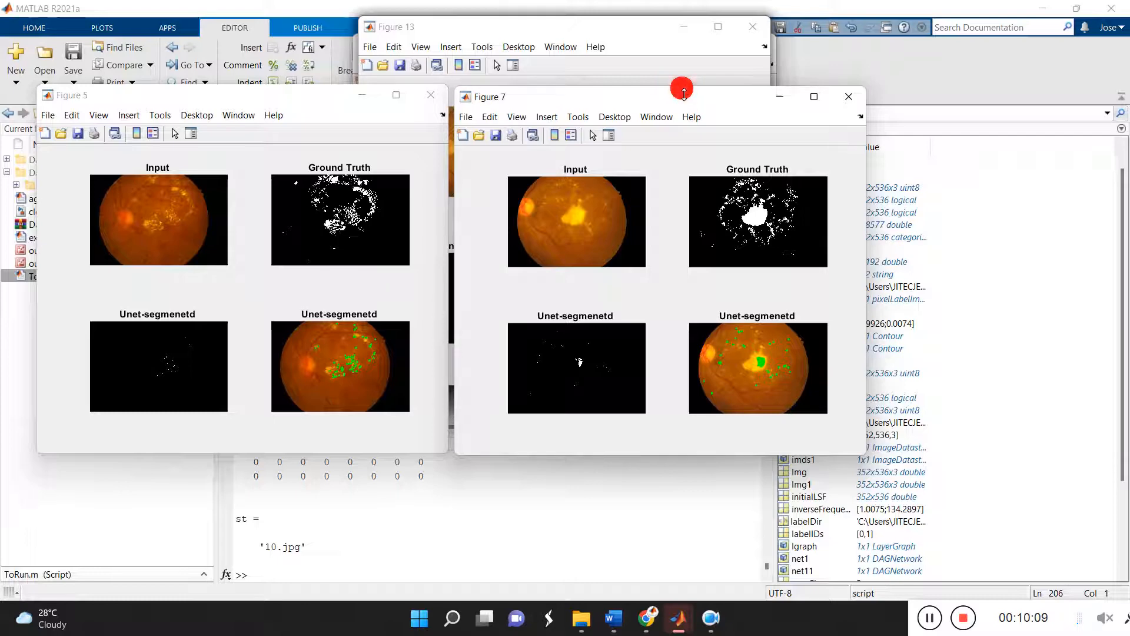
left_click(396, 94)
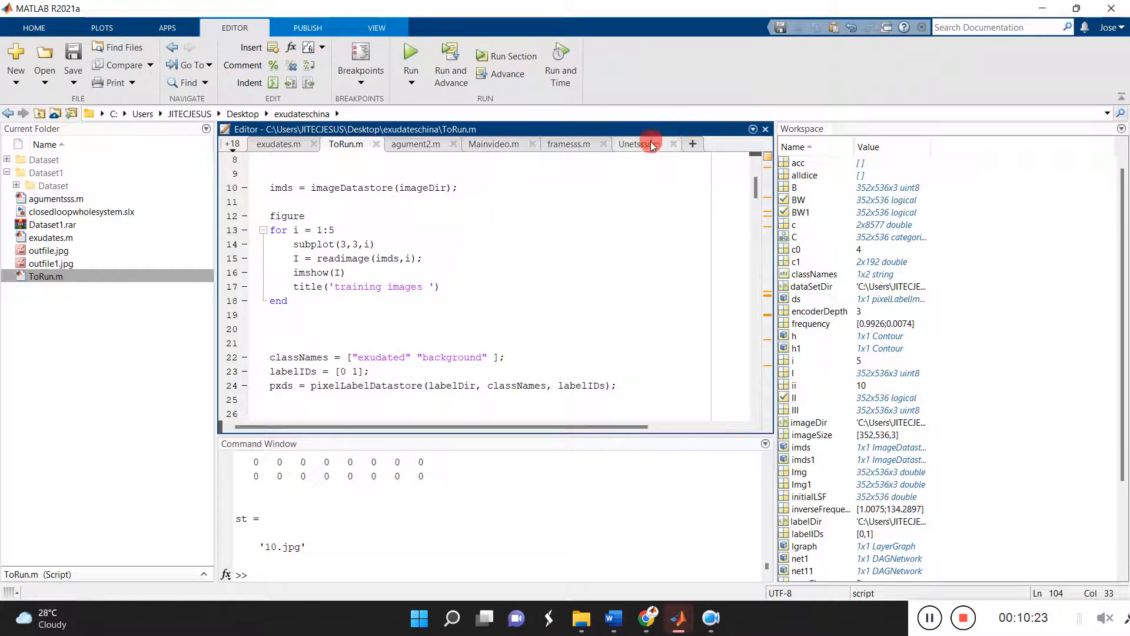
left_click(637, 144)
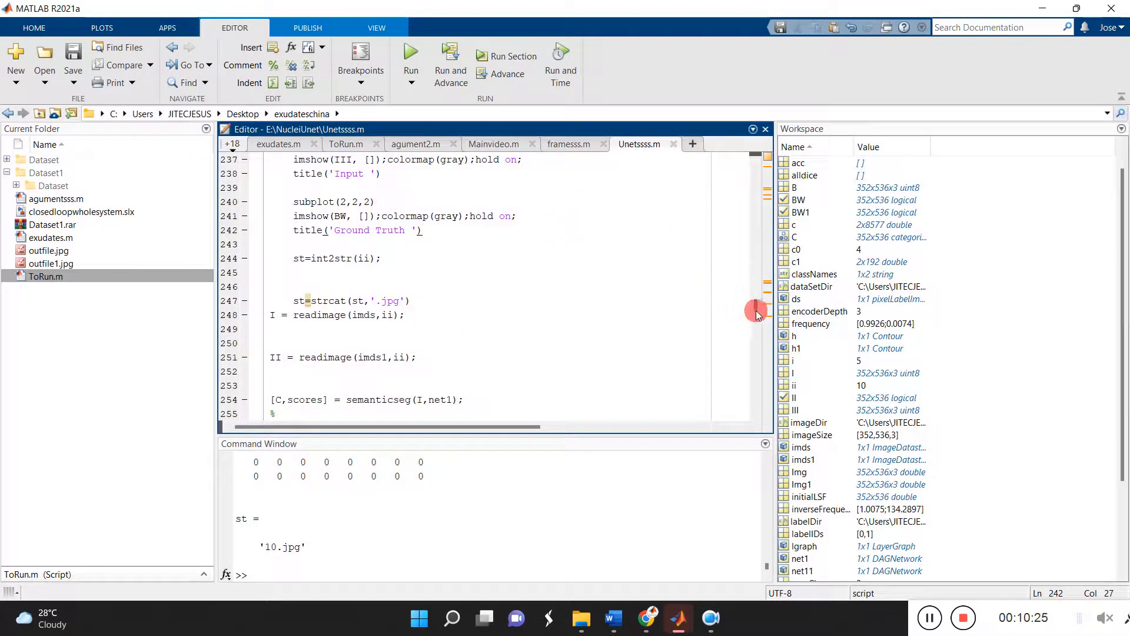
scroll("up", 3)
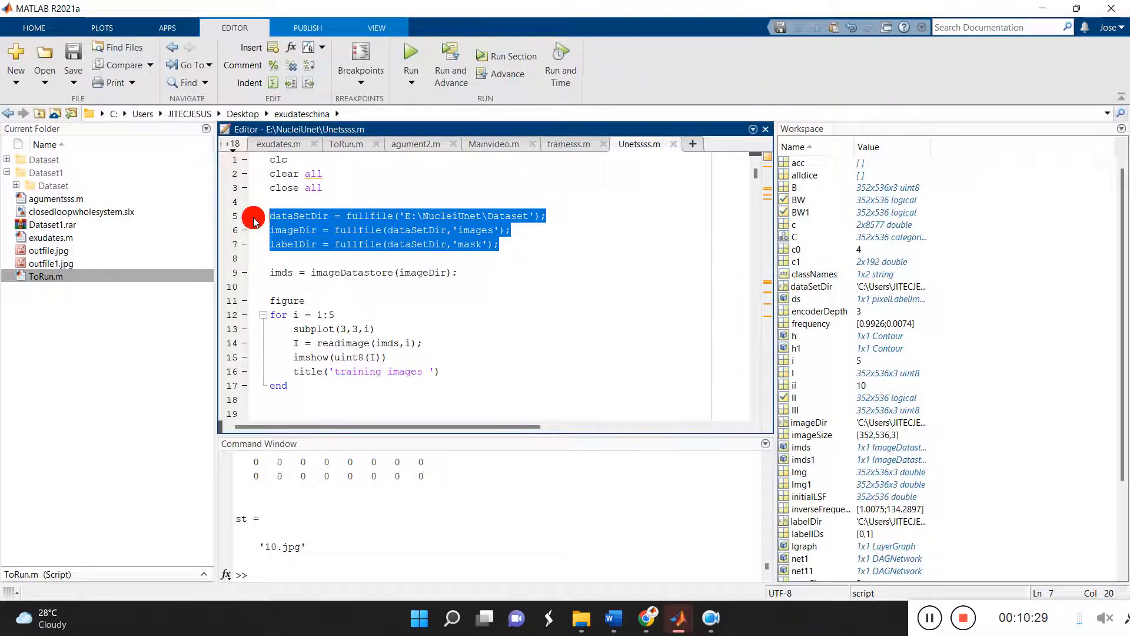
scroll("down", 3)
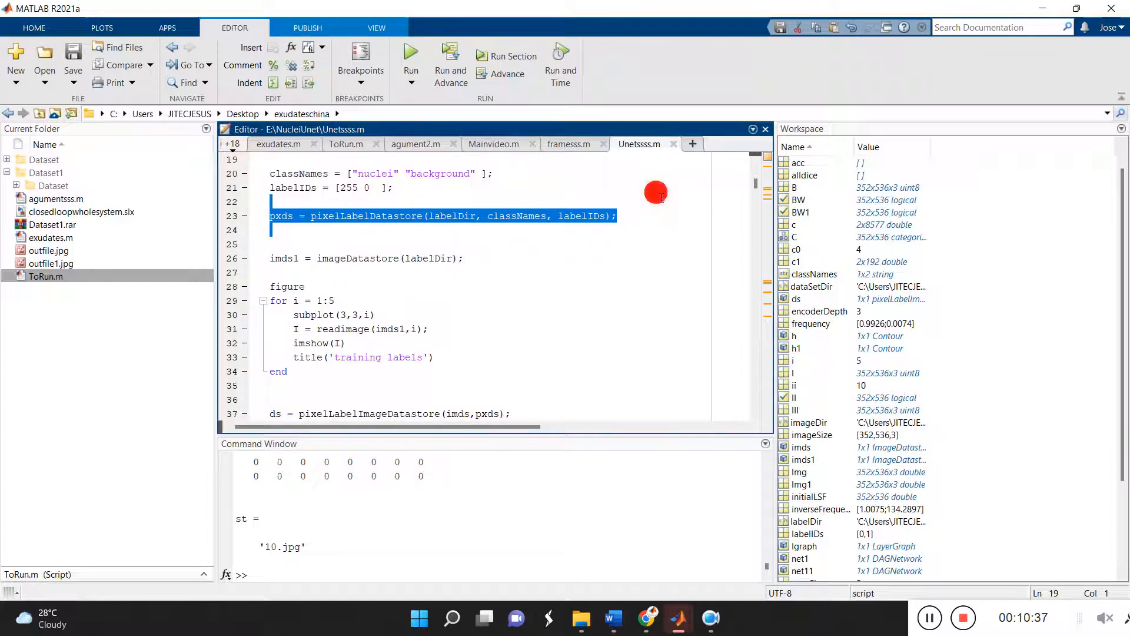
scroll("down", 3)
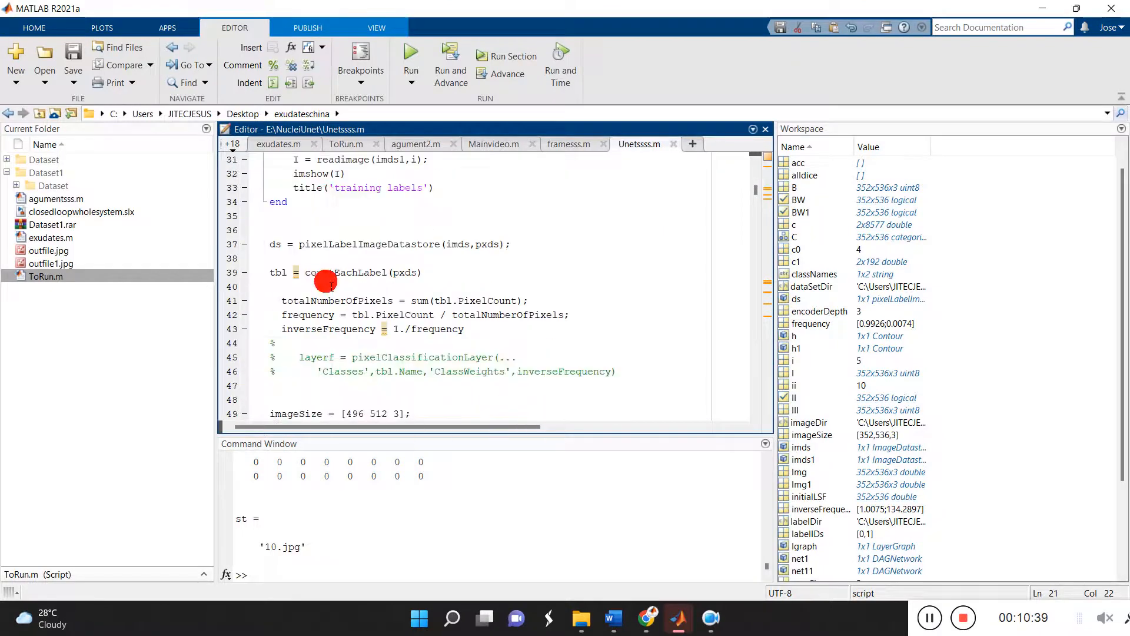
scroll("down", 3)
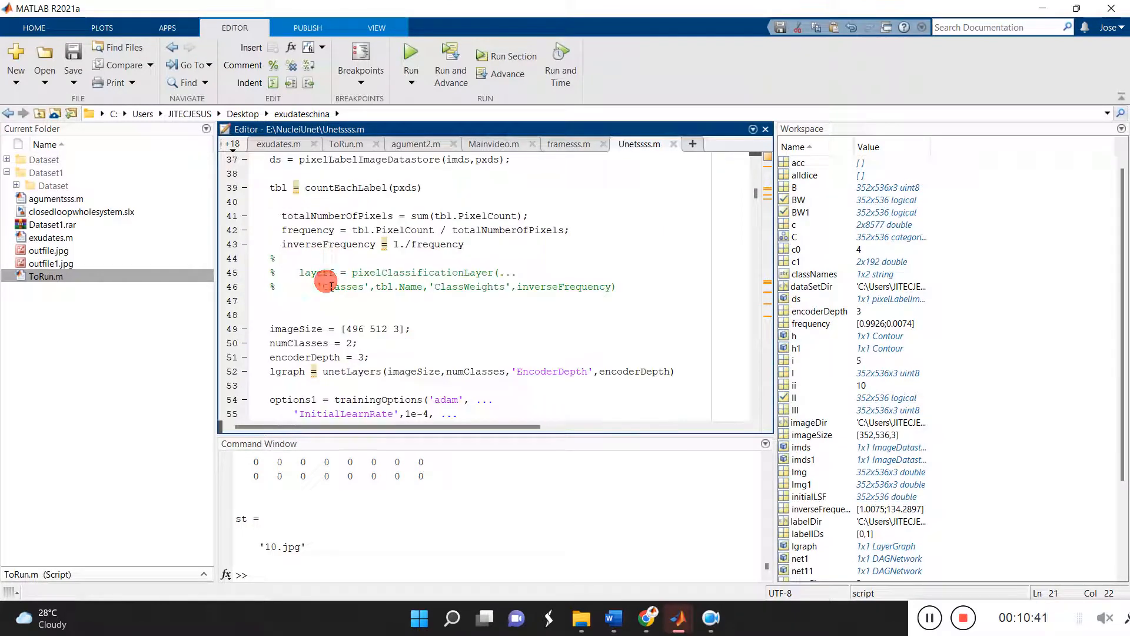
left_click_drag(281, 229, 465, 245)
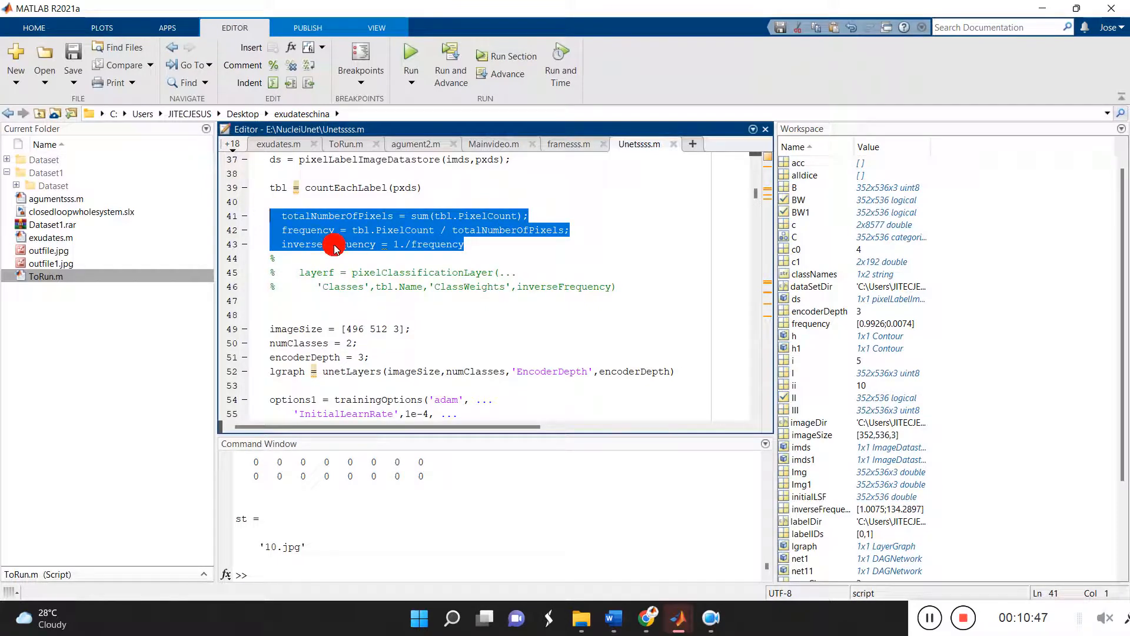
scroll("down", 3)
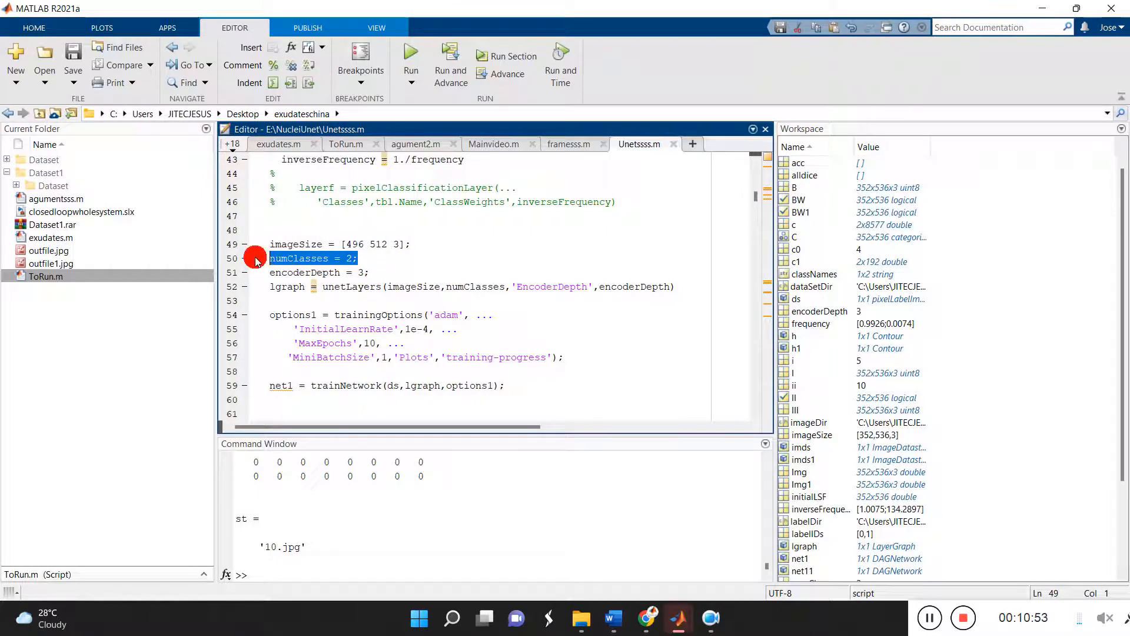
left_click(316, 272)
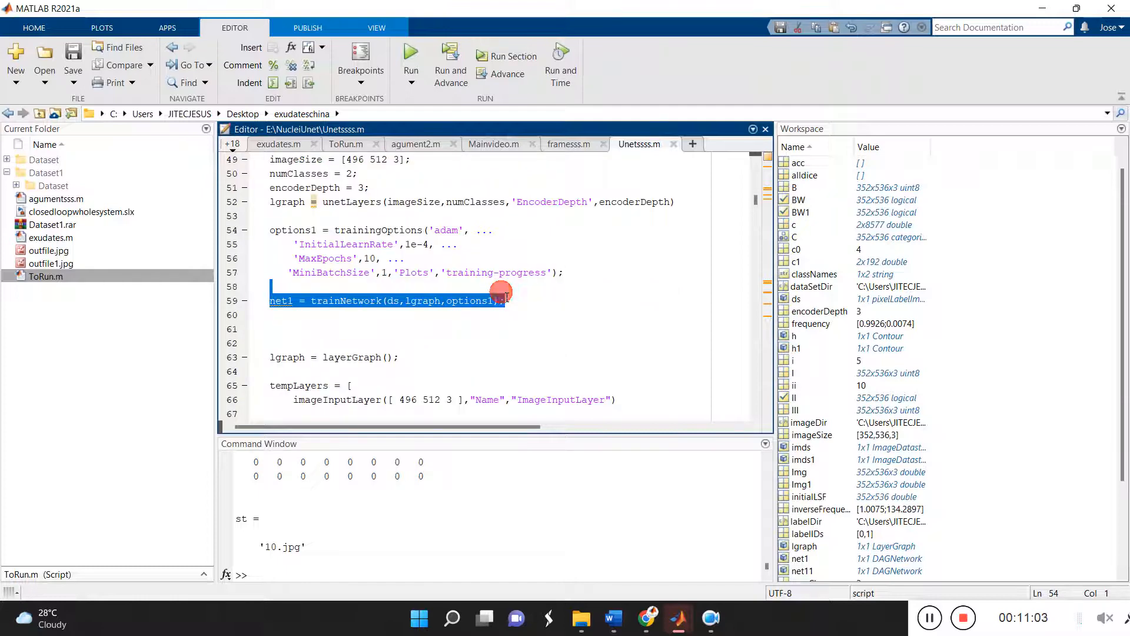
scroll("down", 3)
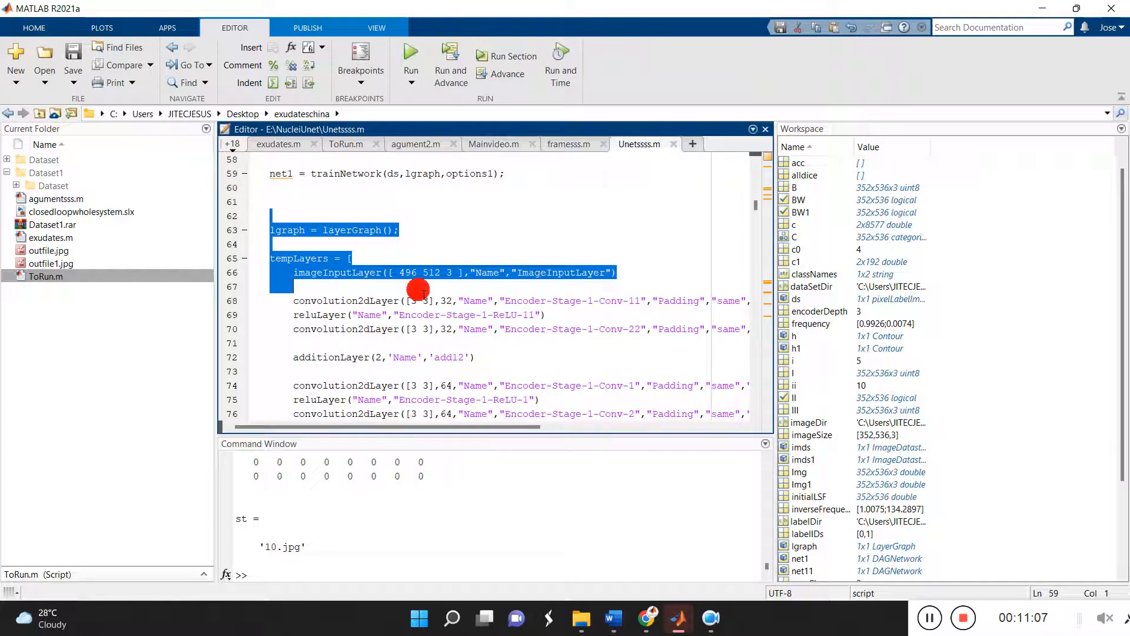
scroll("down", 3)
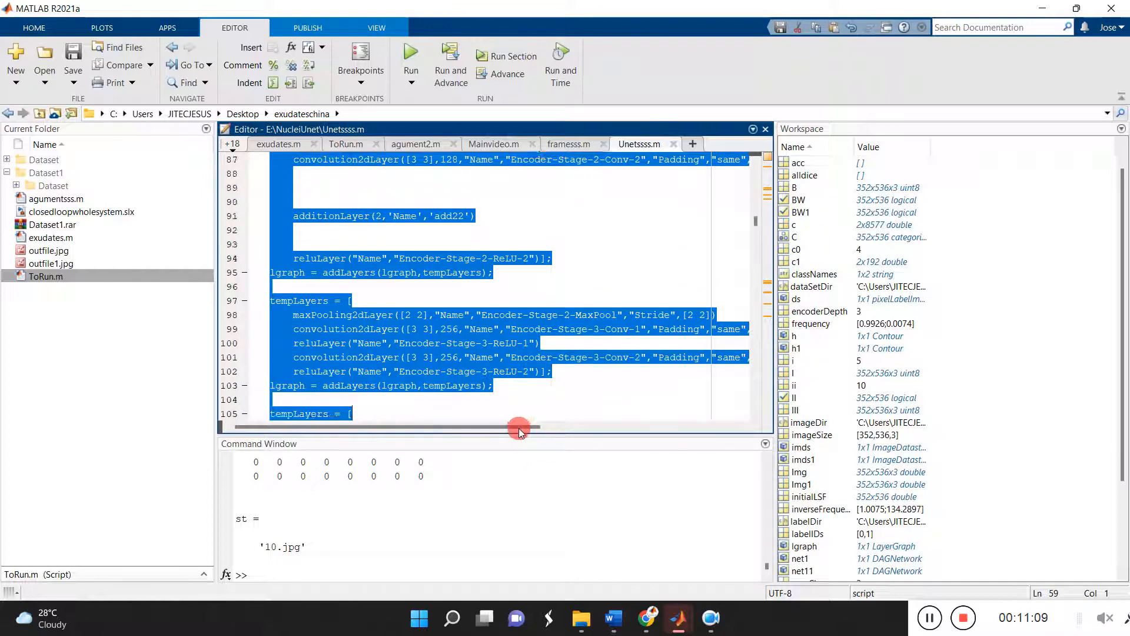
scroll("down", 3)
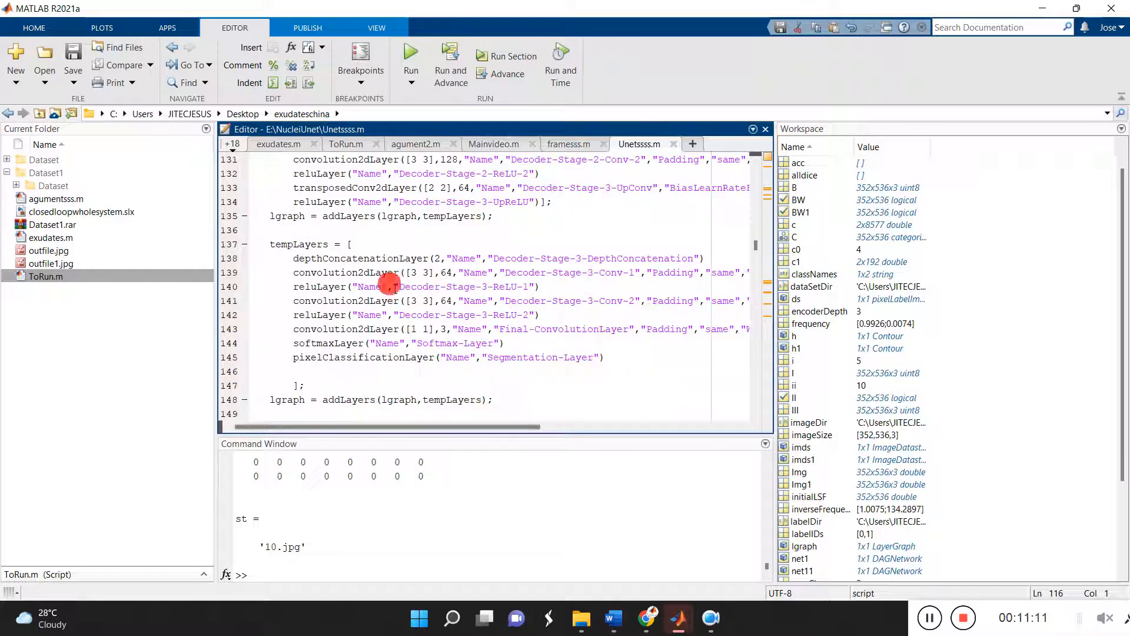
scroll("down", 3)
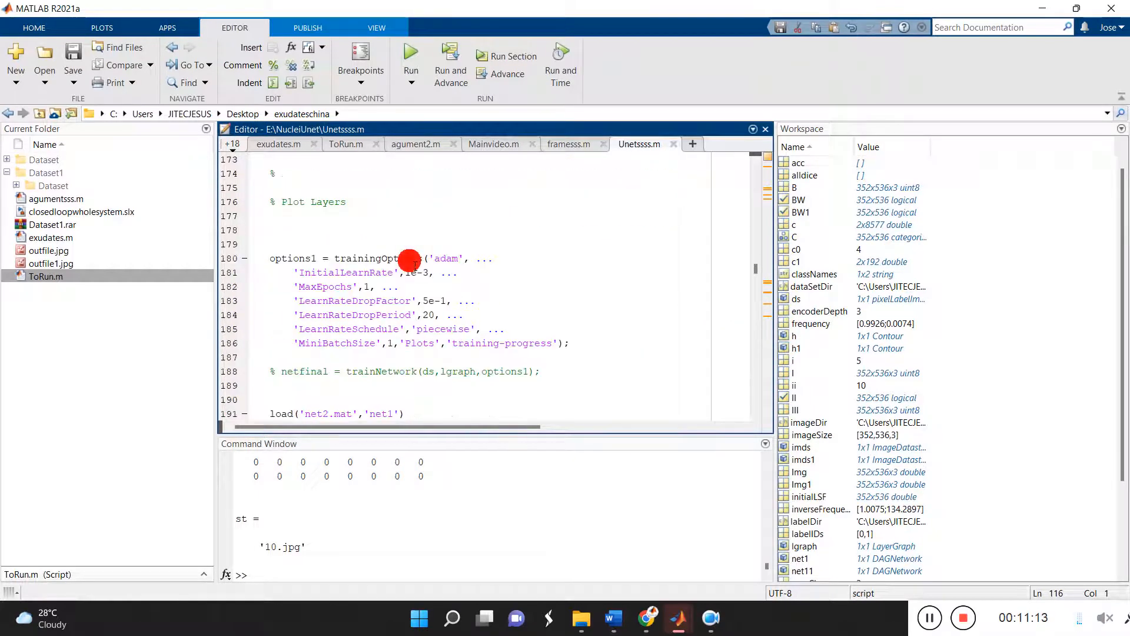
scroll("down", 3)
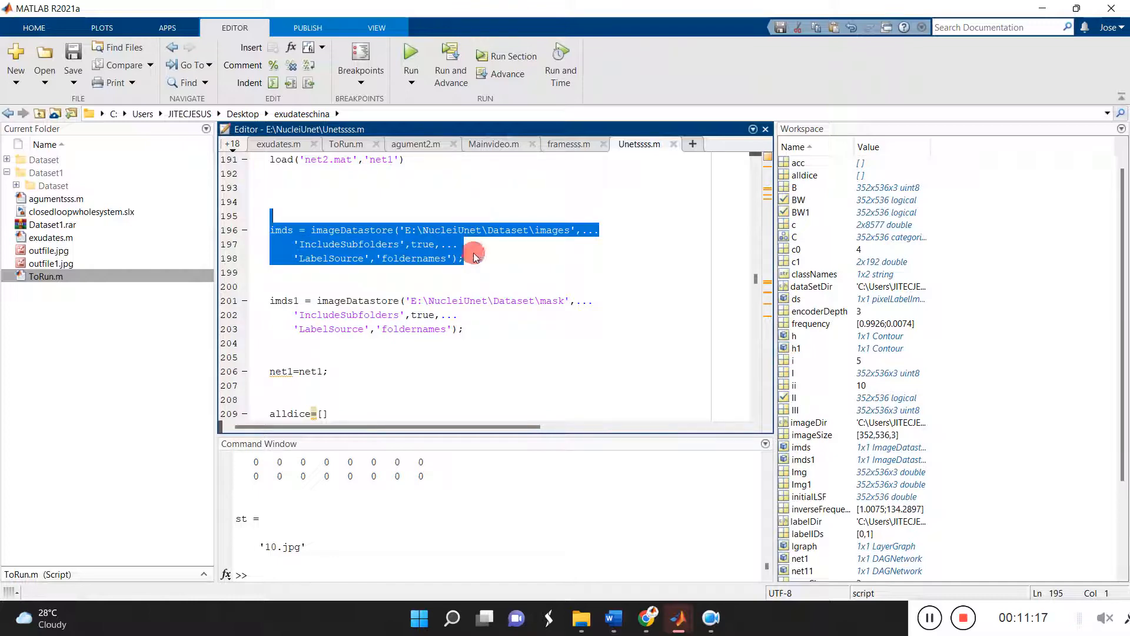
scroll("down", 3)
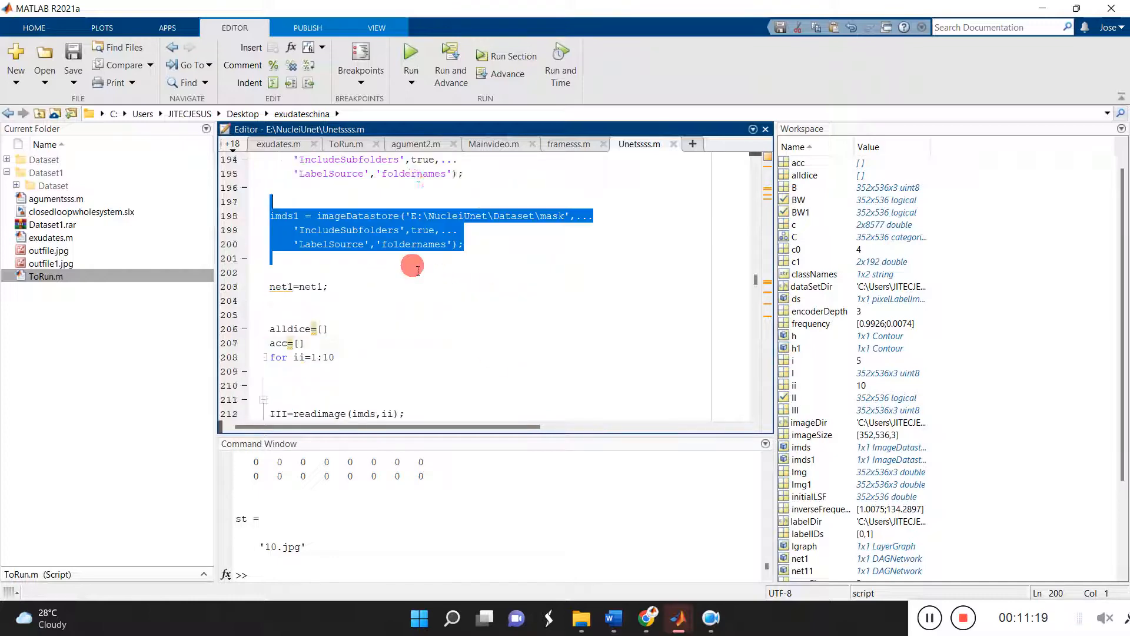
scroll("down", 3)
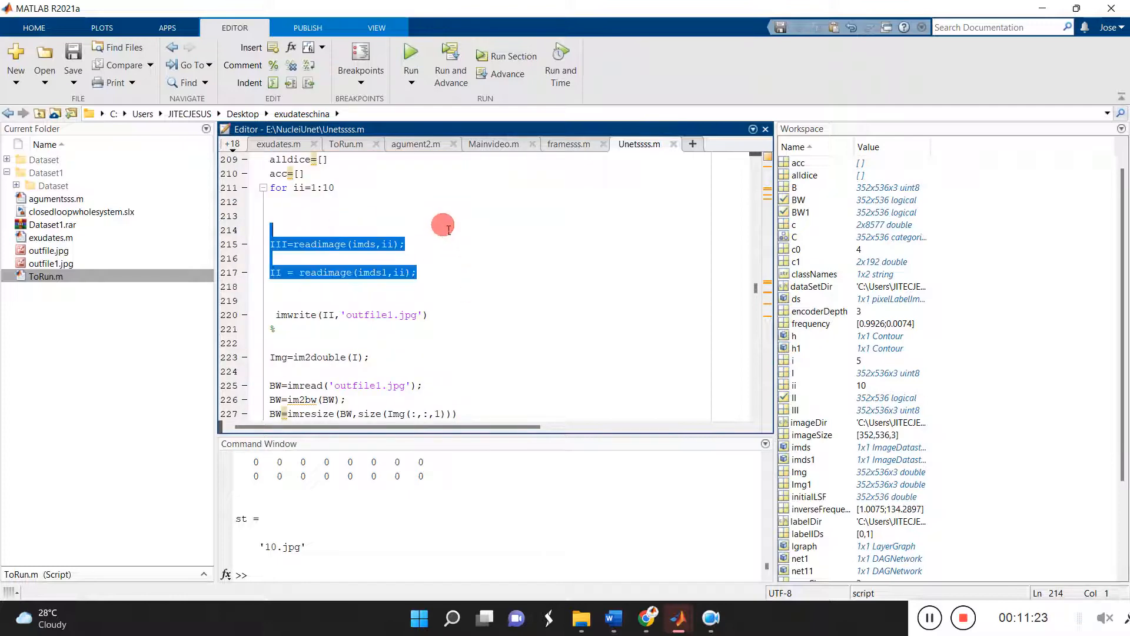
scroll("down", 3)
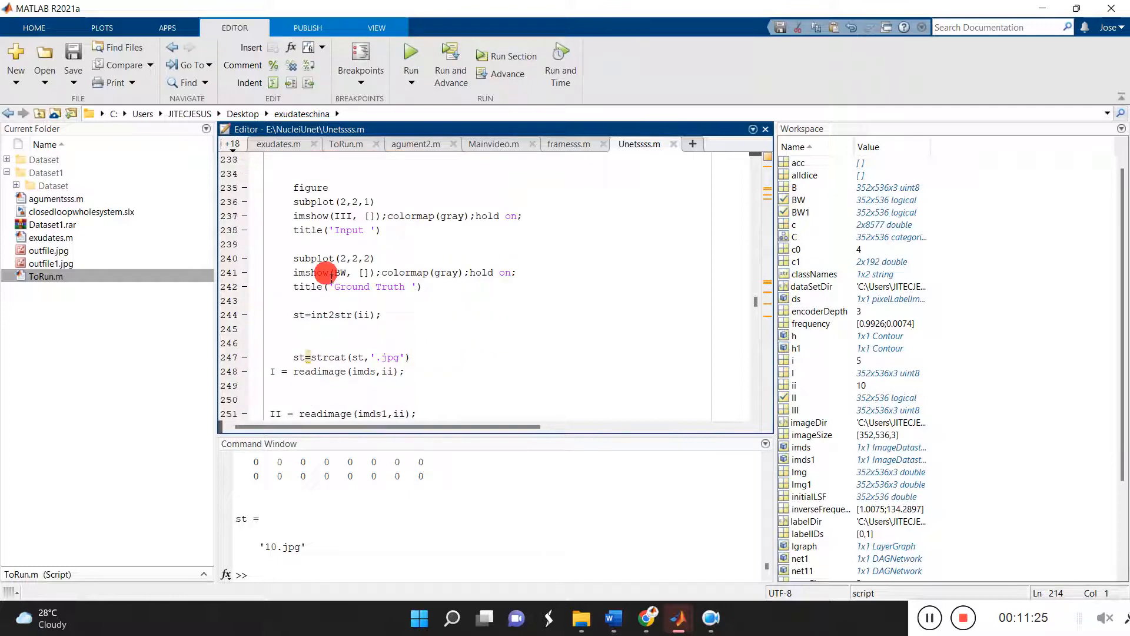
scroll("down", 3)
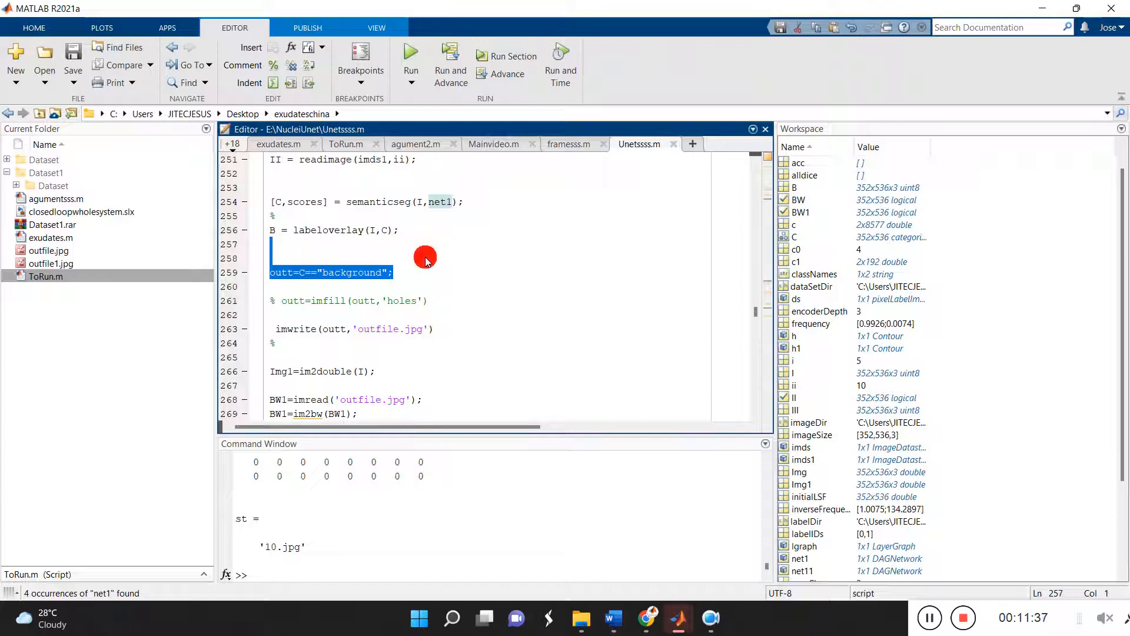
scroll("down", 3)
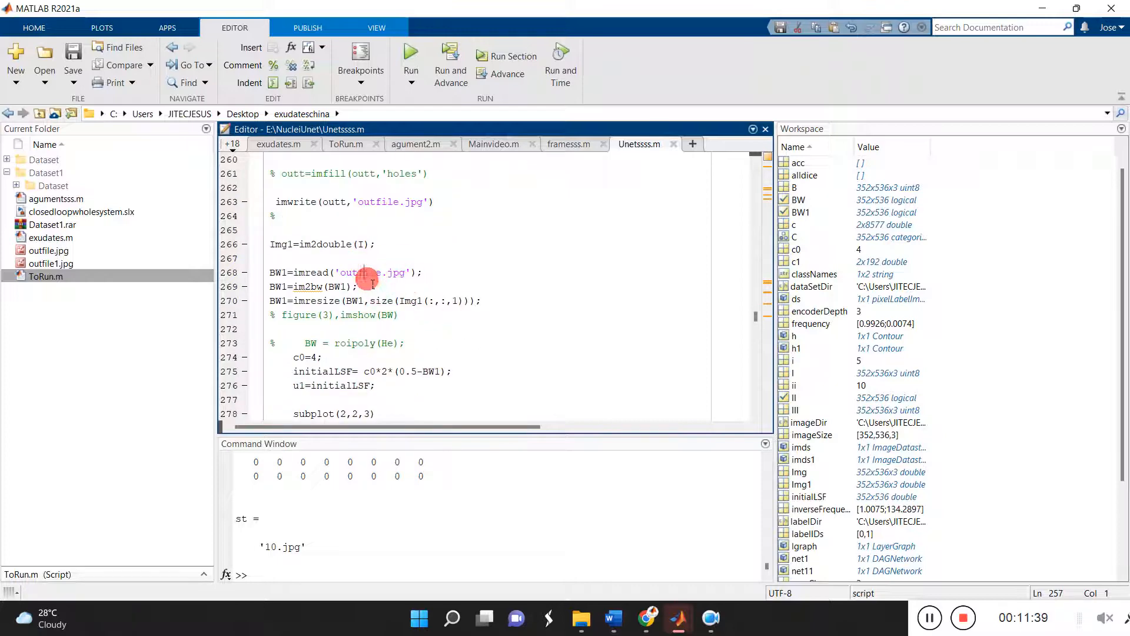
scroll("down", 3)
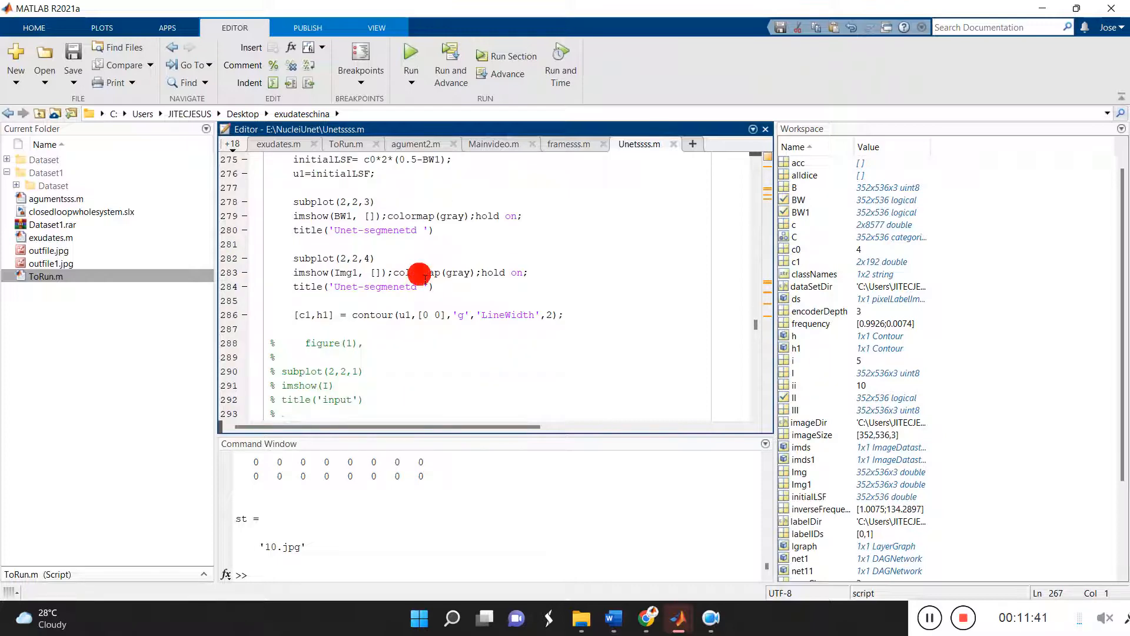
scroll("down", 3)
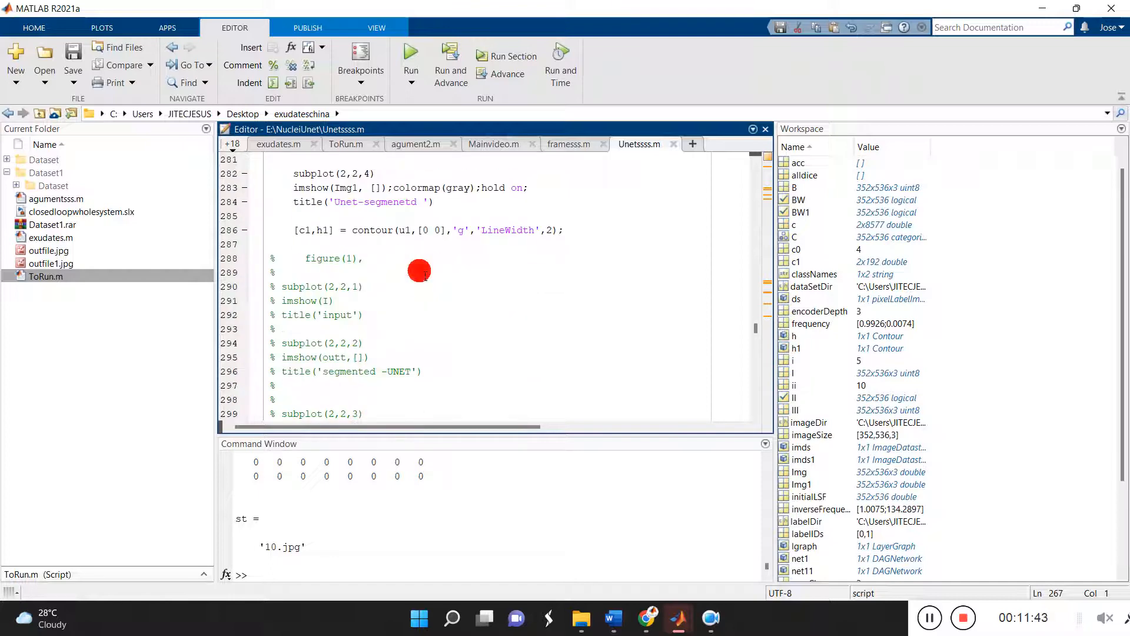
scroll("down", 3)
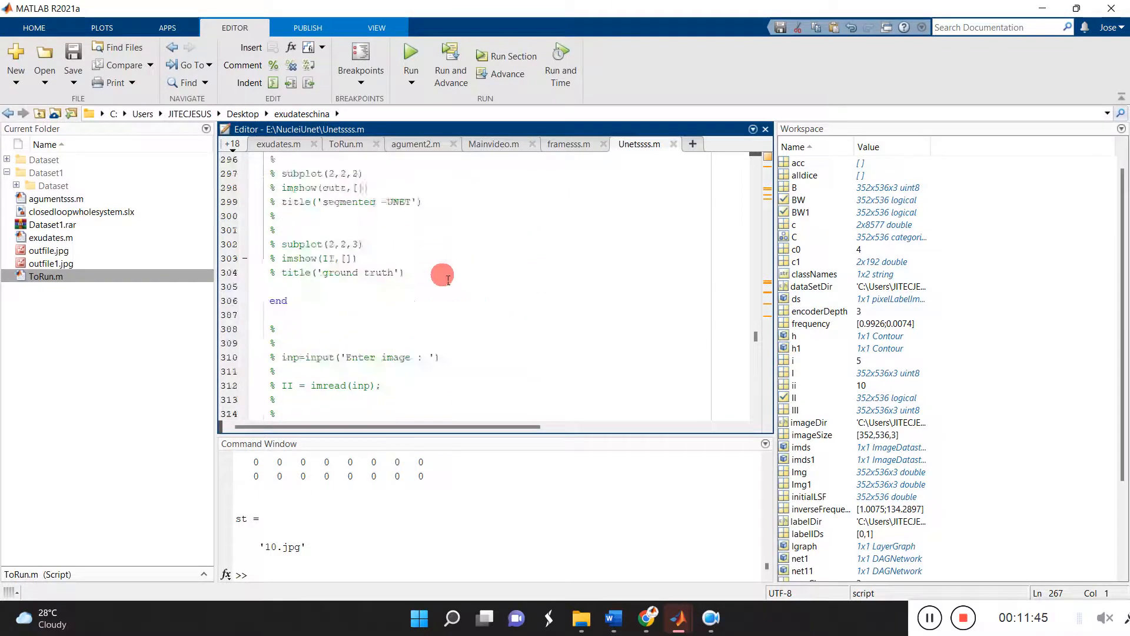
scroll("up", 3)
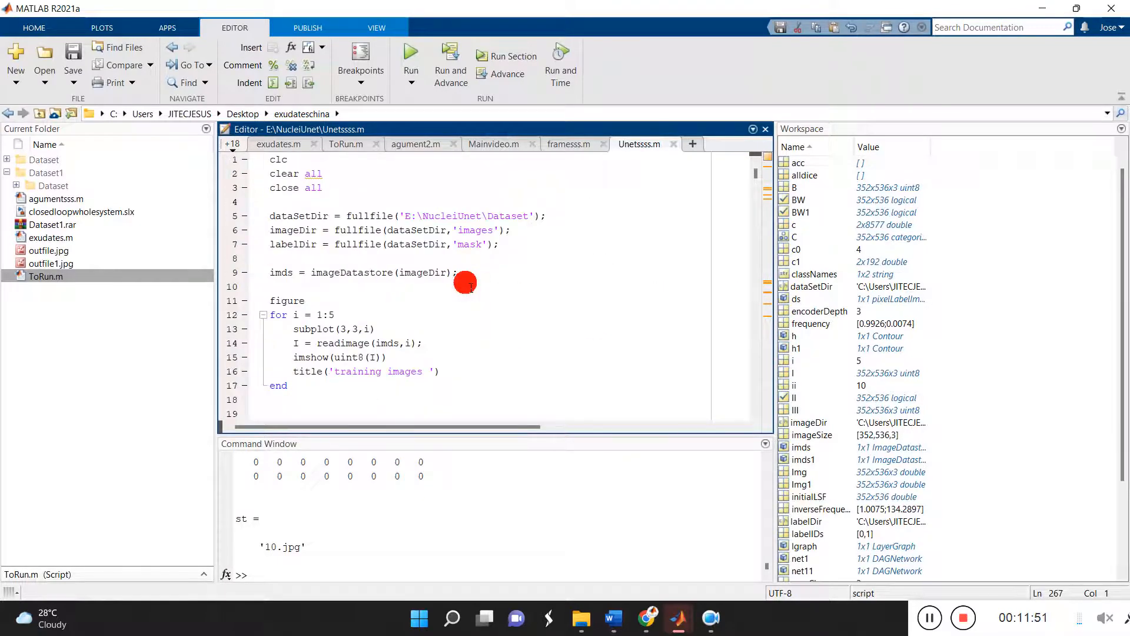
scroll("down", 3)
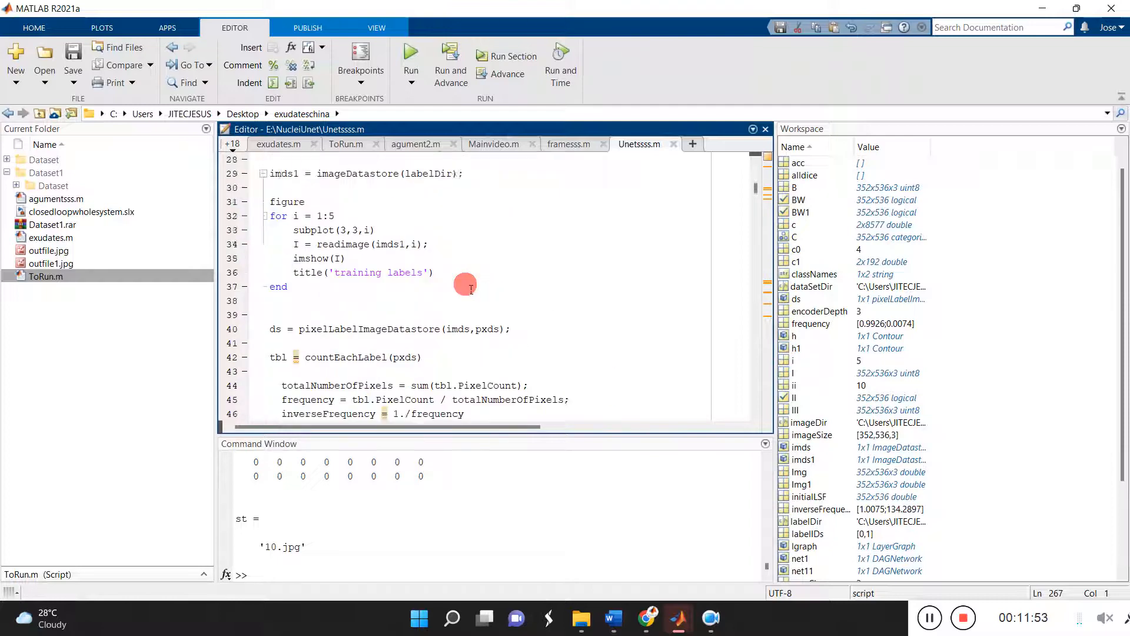
scroll("up", 3)
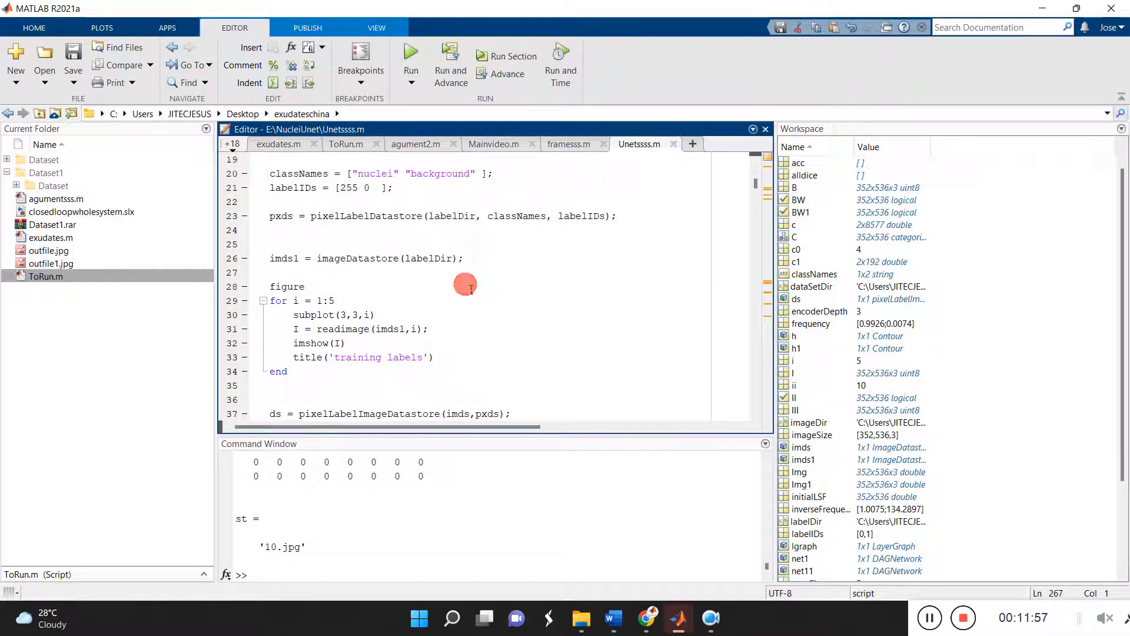
scroll("up", 3)
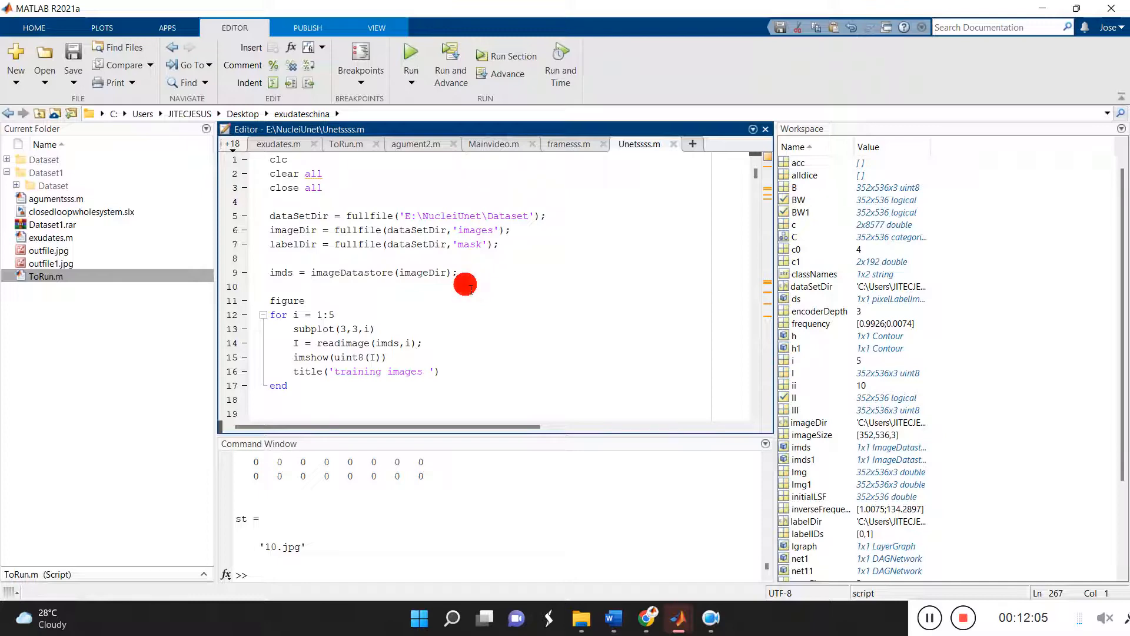
scroll("down", 3)
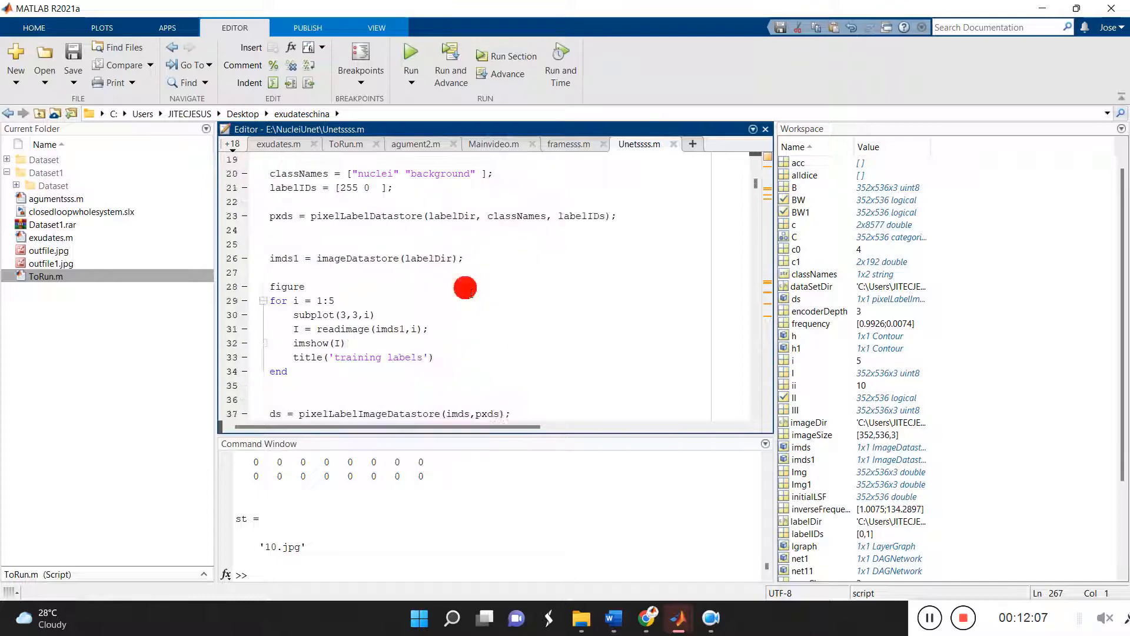
scroll("down", 3)
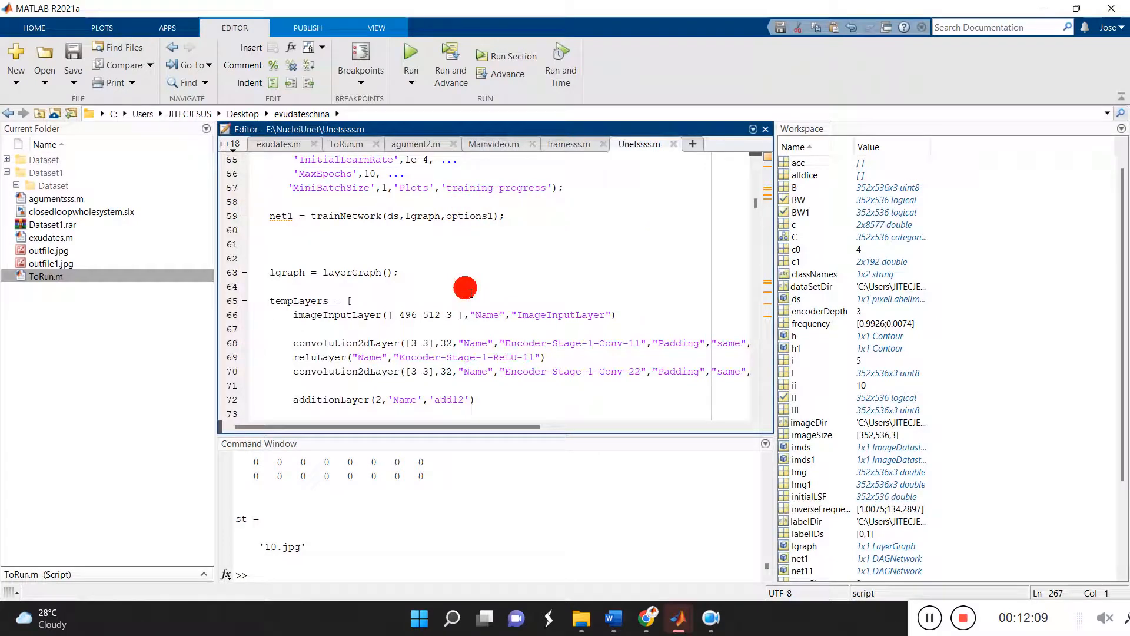
scroll("up", 3)
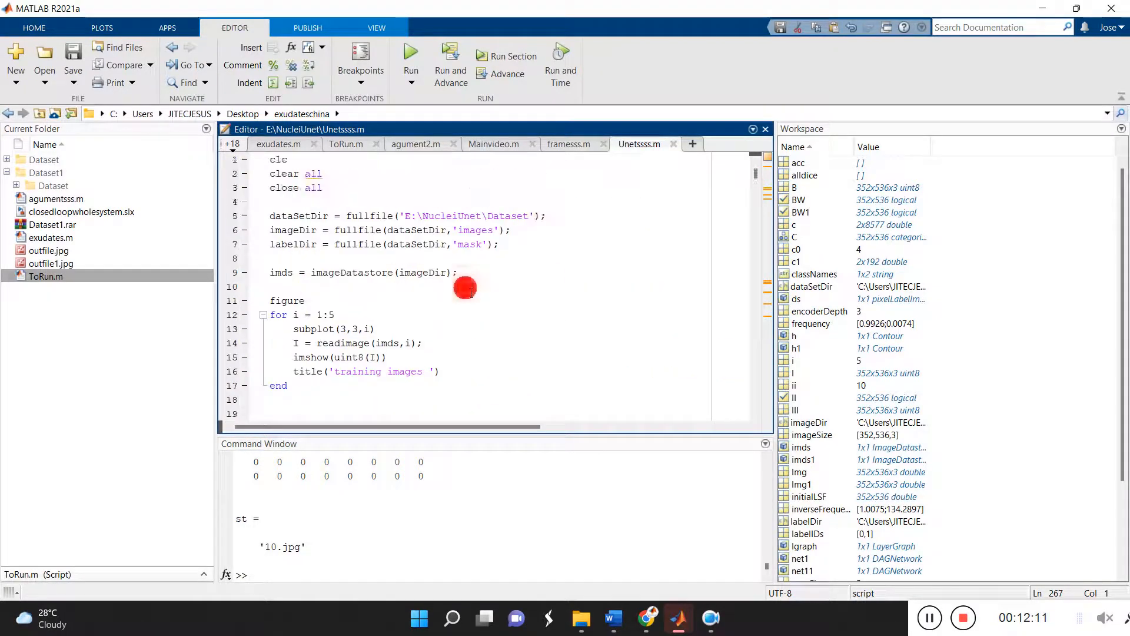
scroll("down", 3)
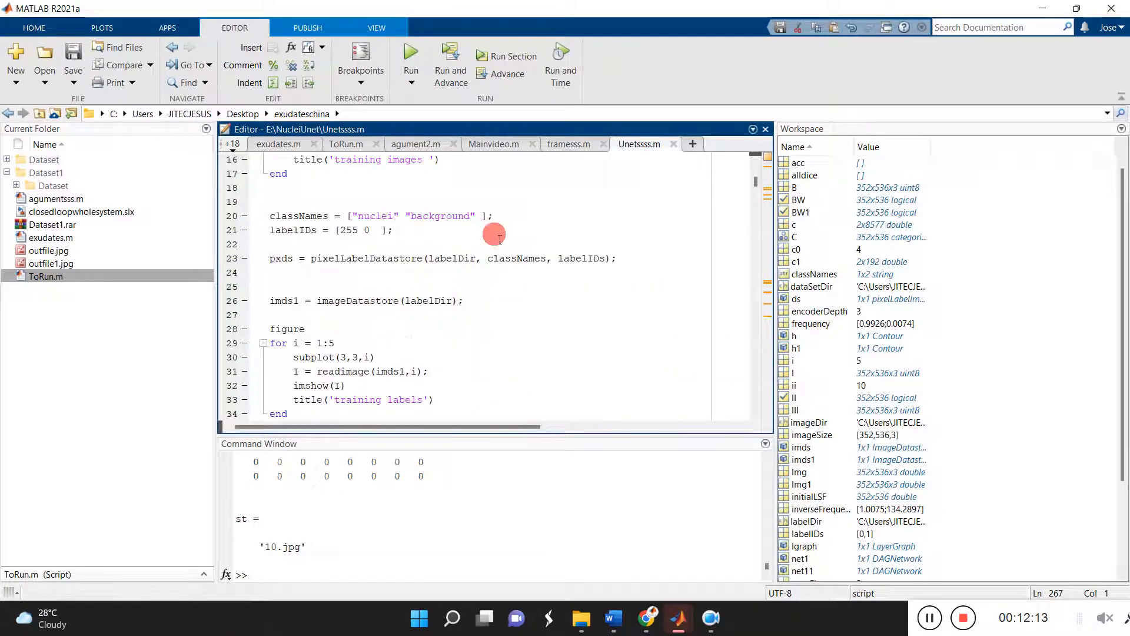
scroll("down", 3)
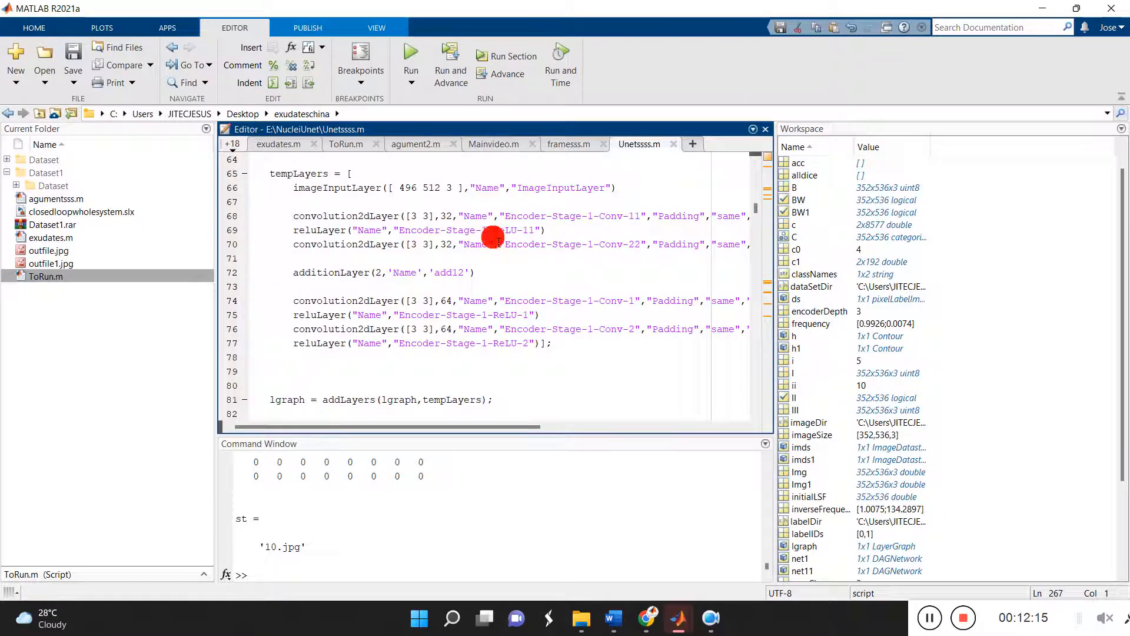